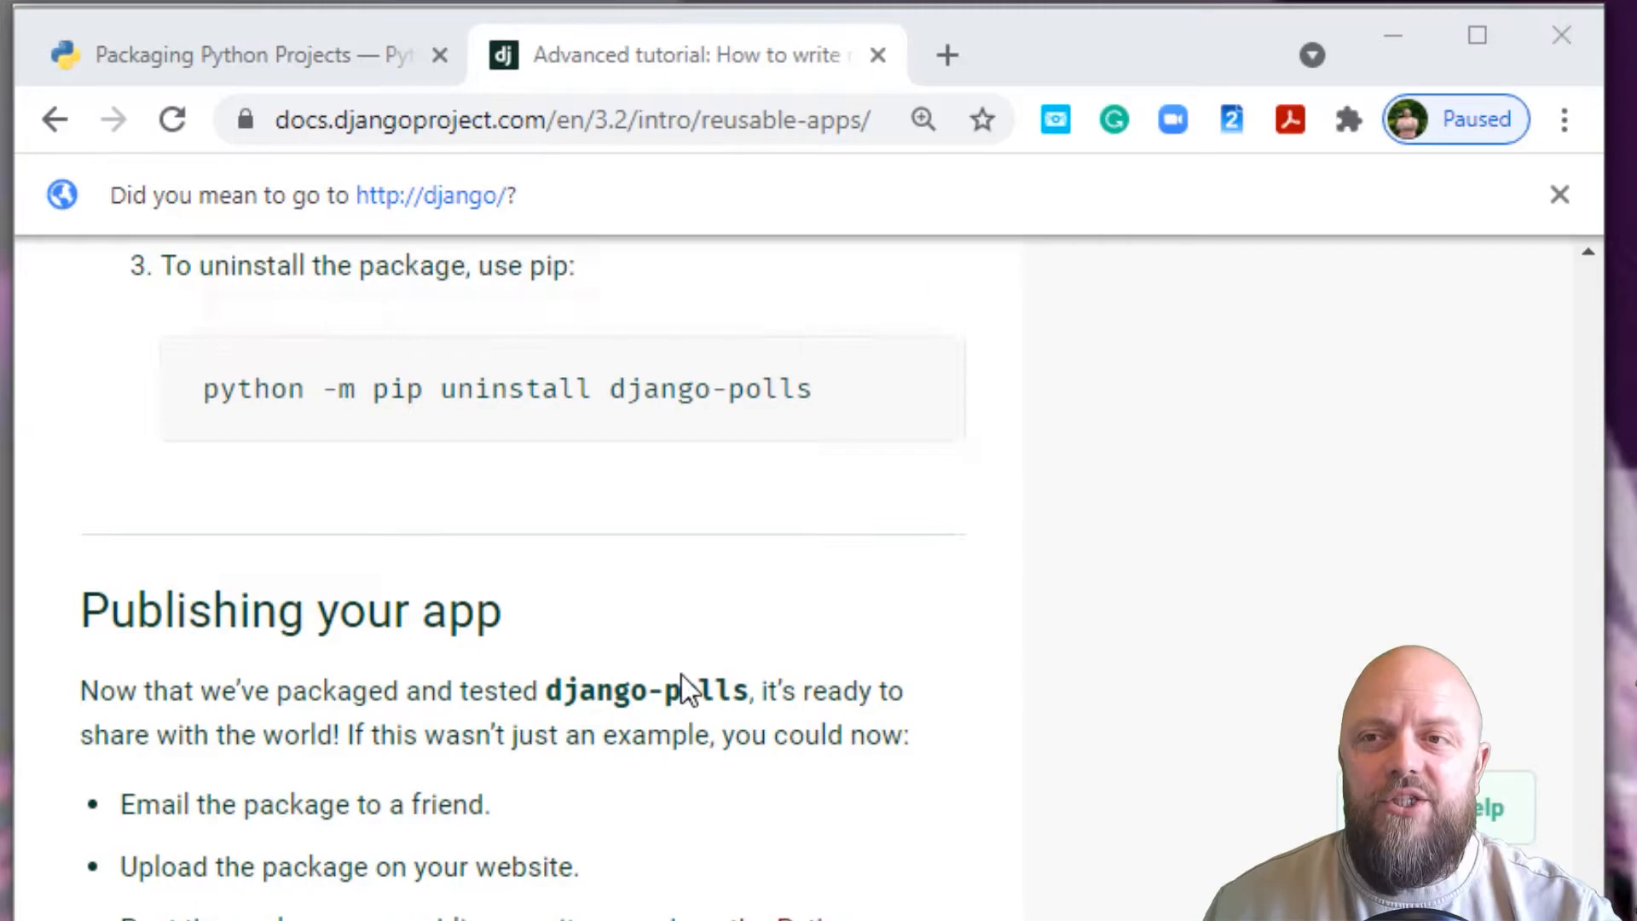
Step: Scroll the Django reusable-apps tutorial down to the 'Publishing your app' section
scroll(down, 3)
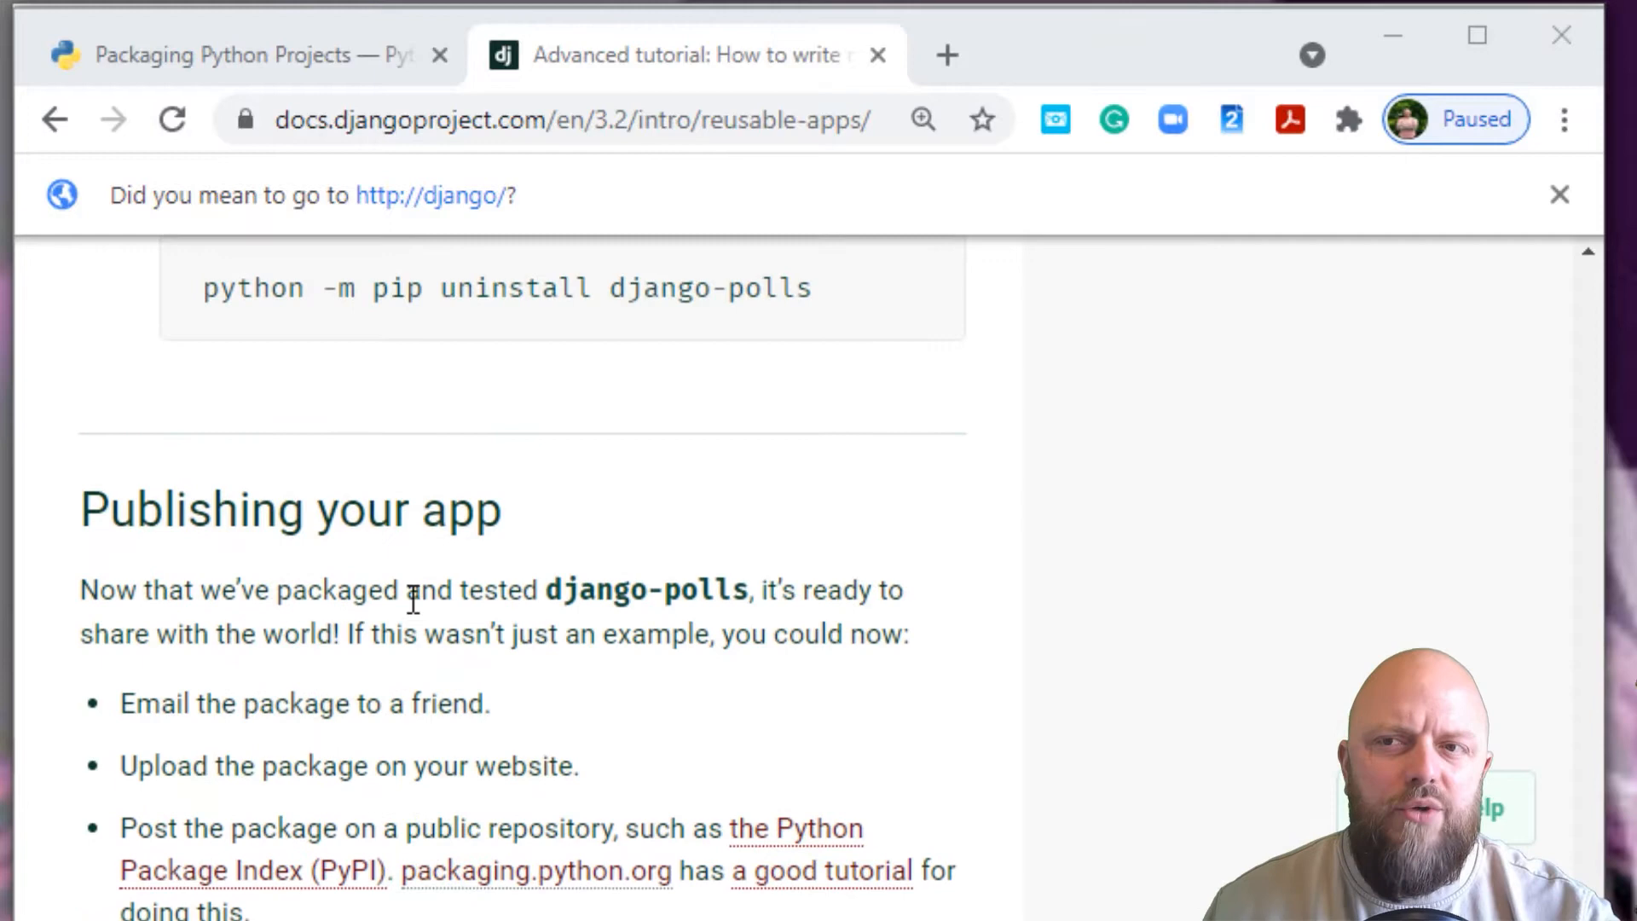
scroll(down, 3)
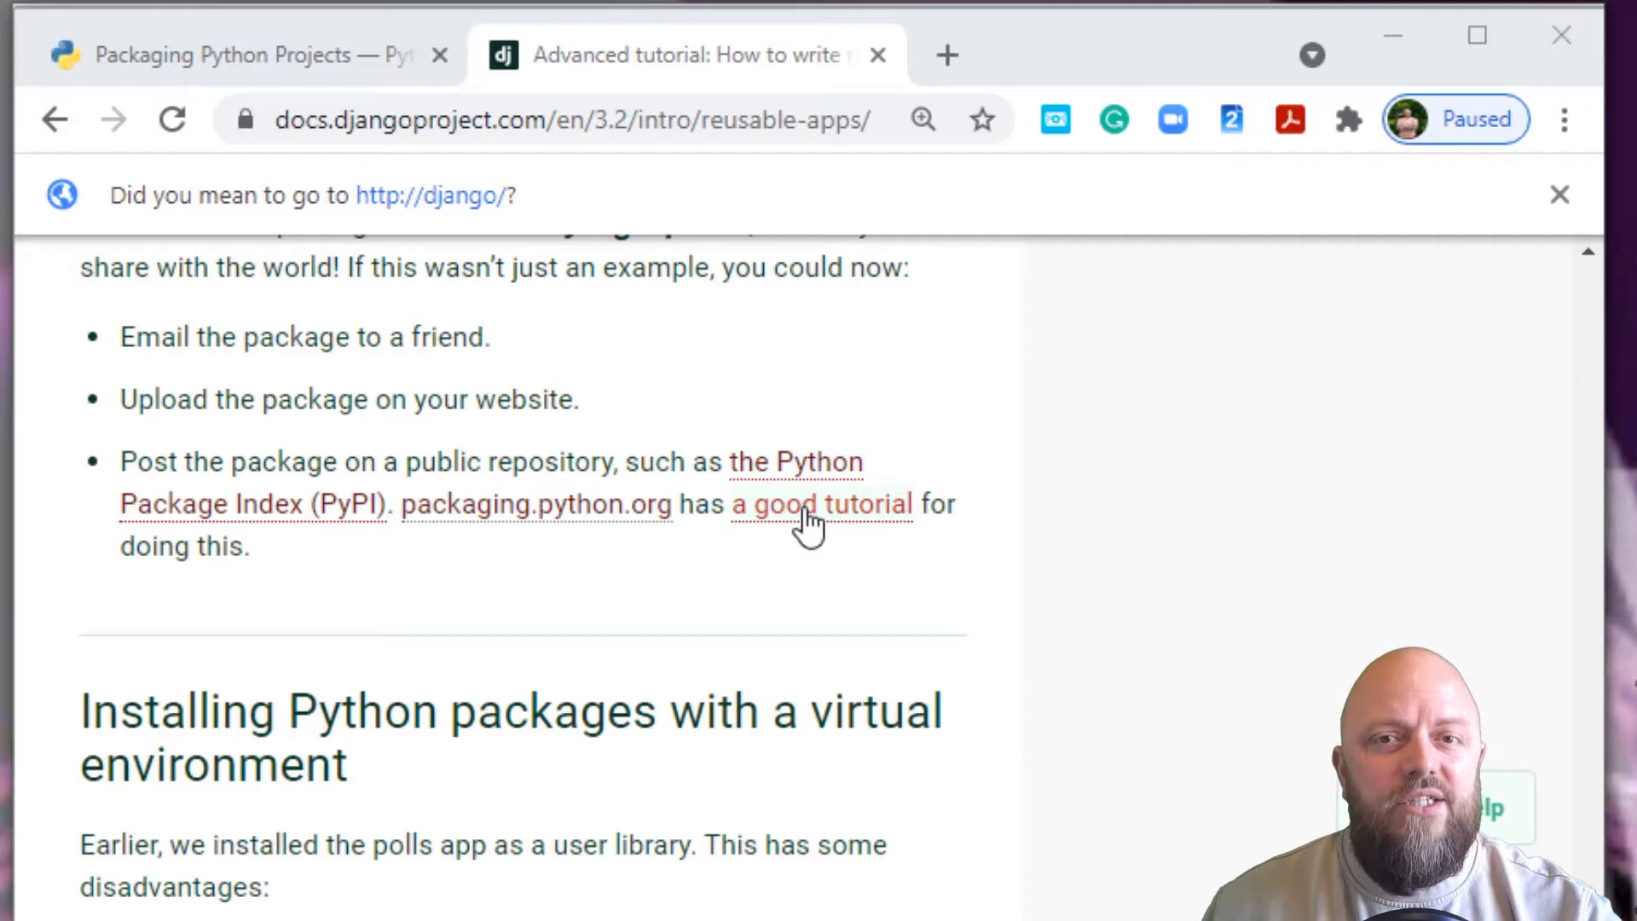
Step: Follow the 'a good tutorial' link to the Packaging Python Projects tutorial
click(822, 503)
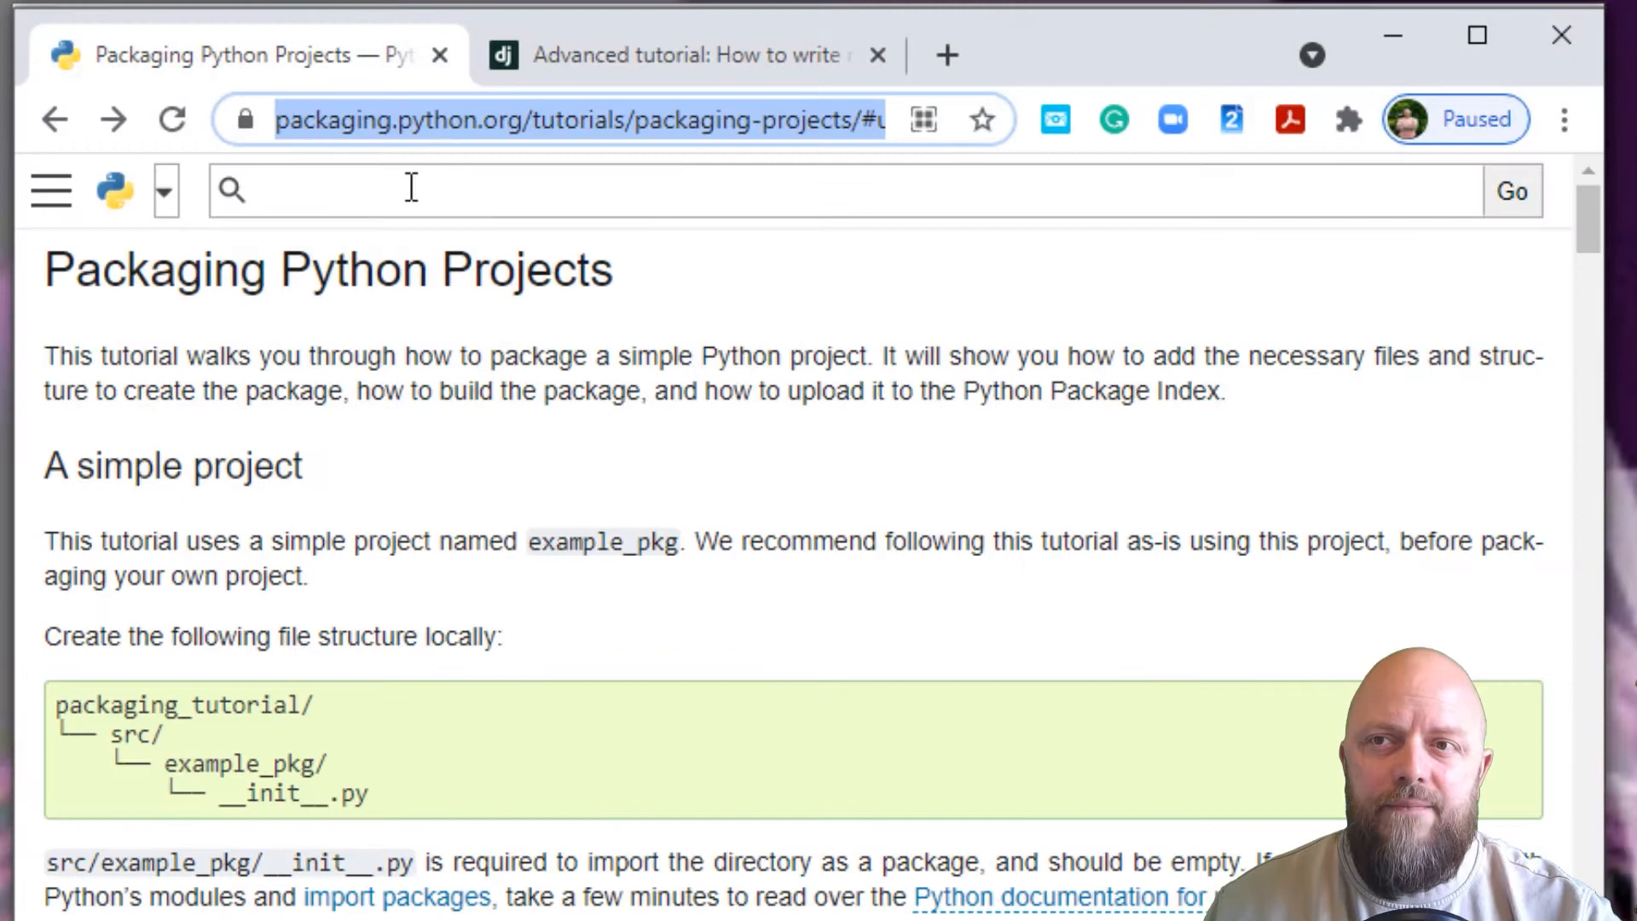
mouse_move(199, 324)
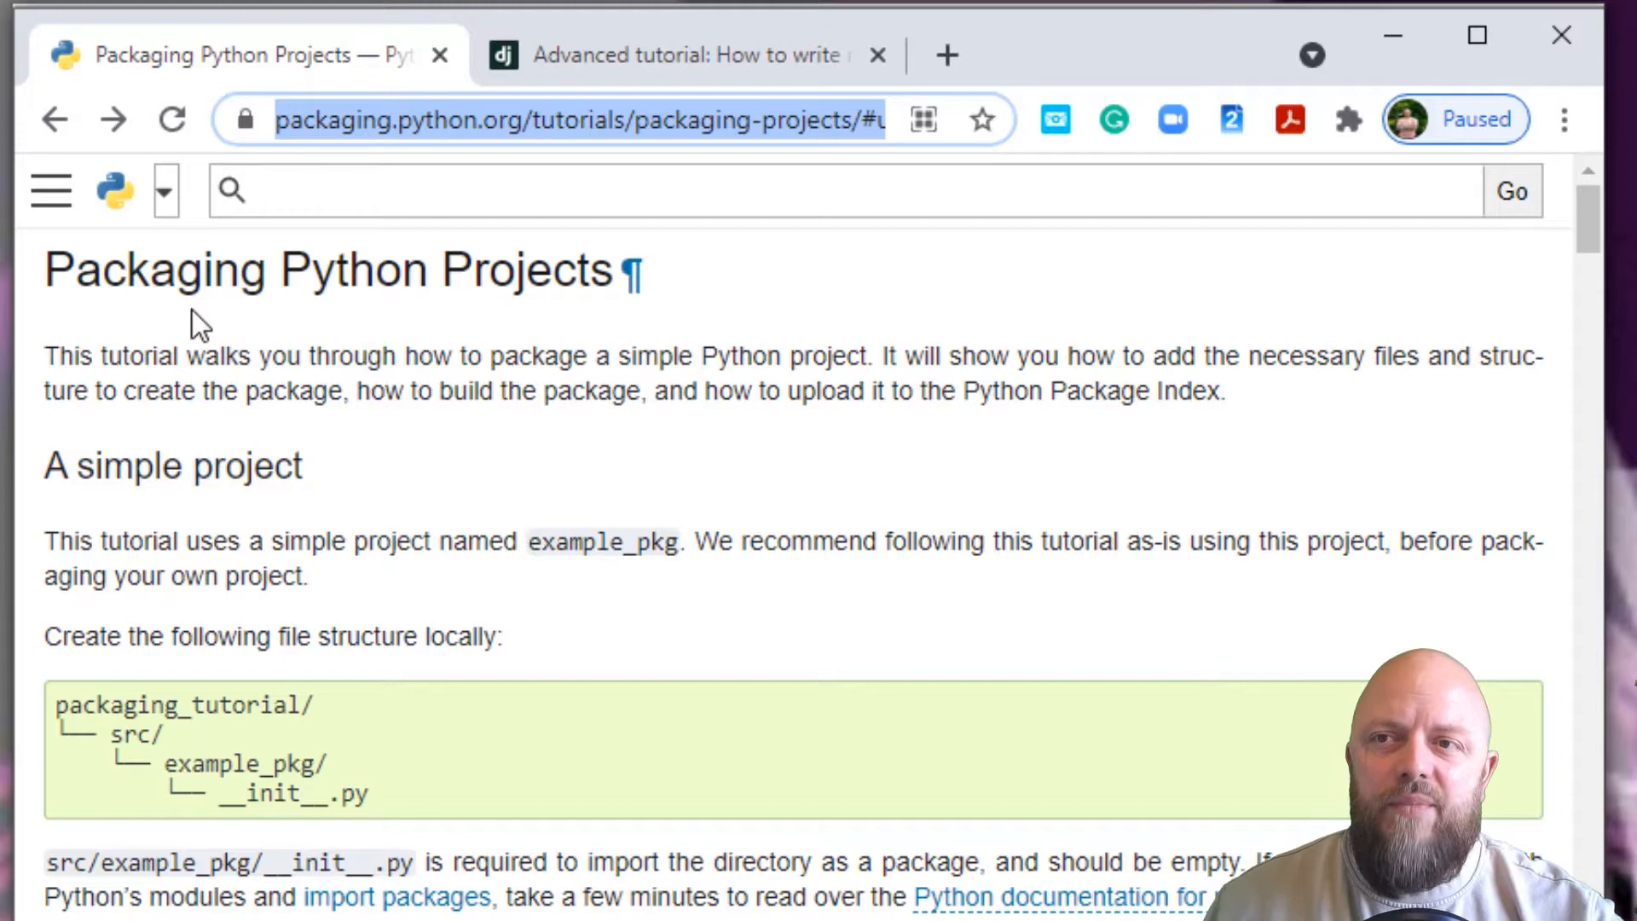
mouse_move(584, 464)
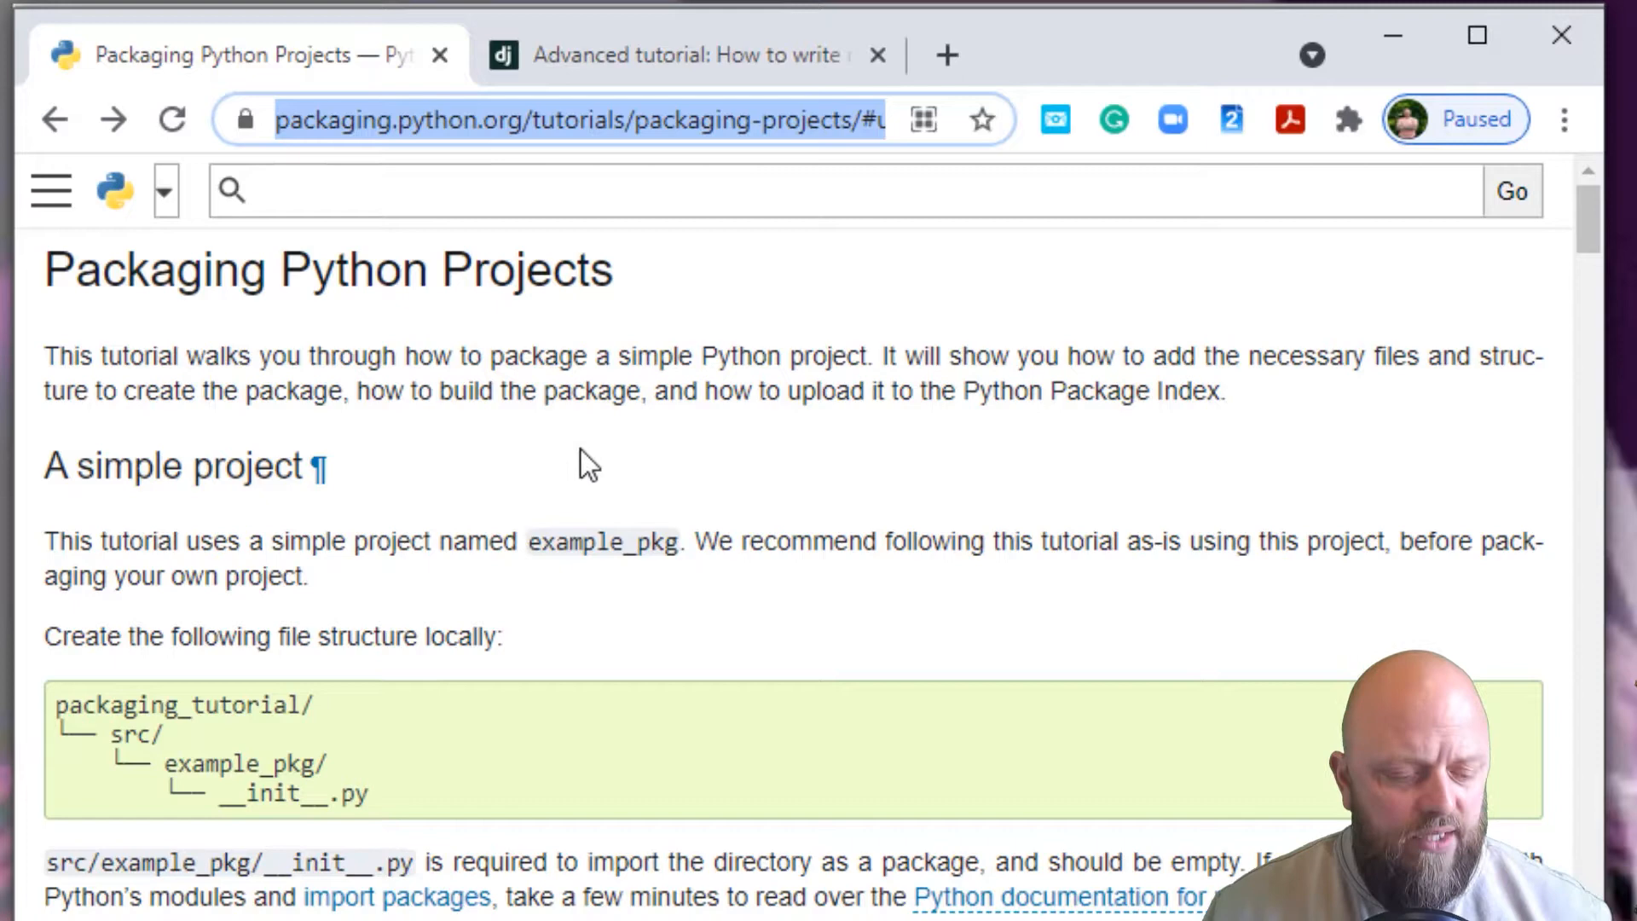
mouse_move(443, 757)
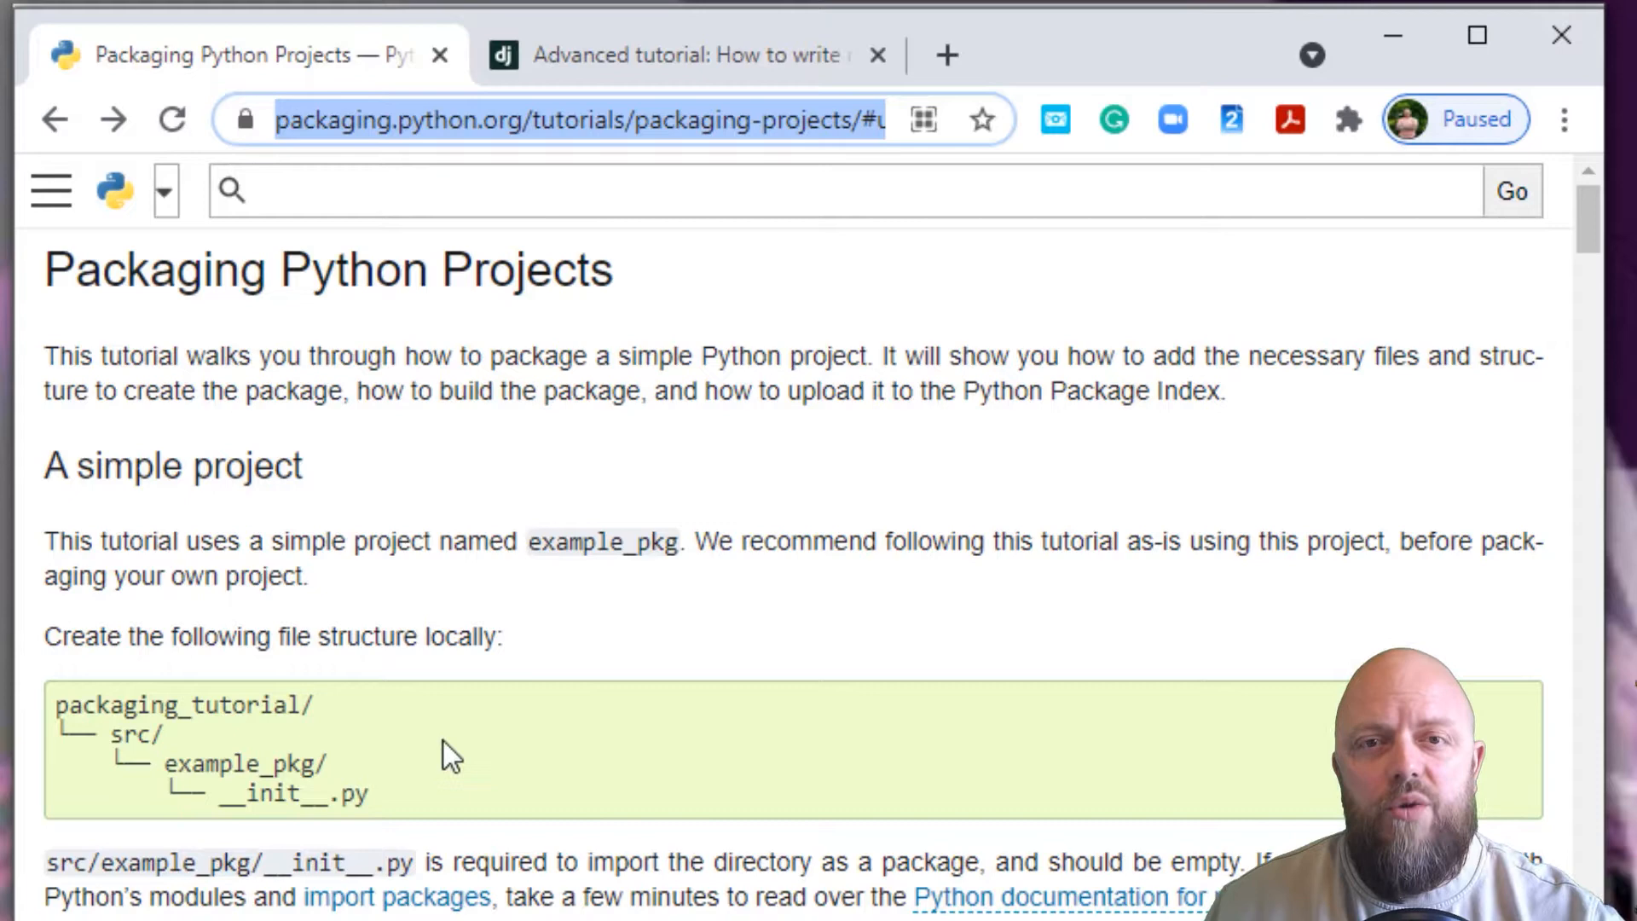
mouse_move(134, 476)
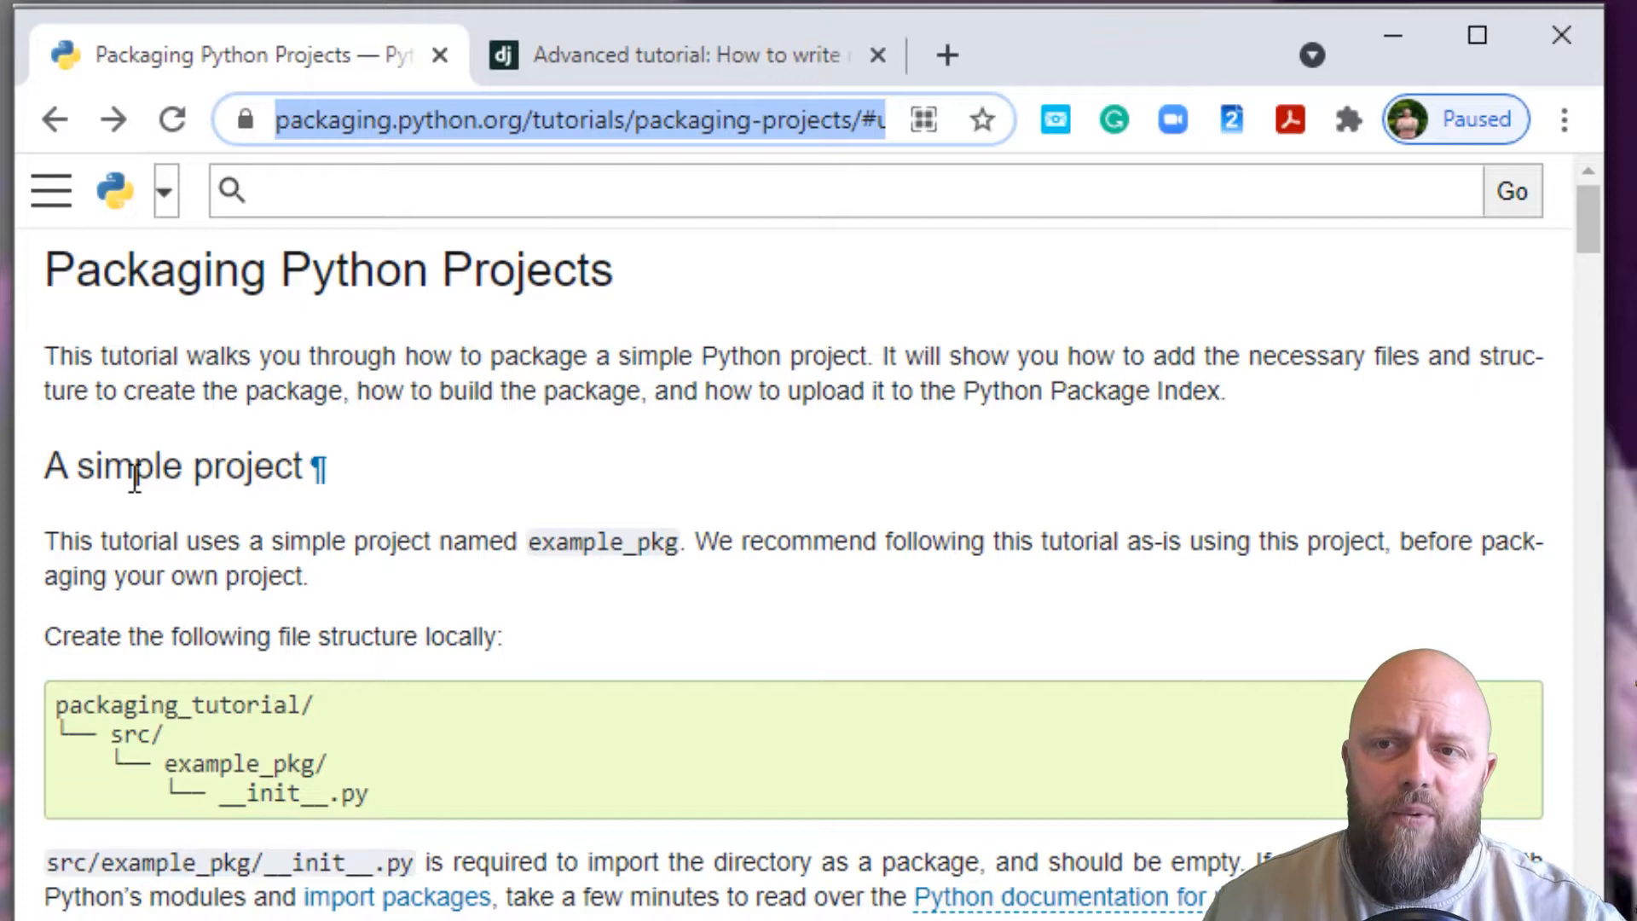
mouse_move(550, 585)
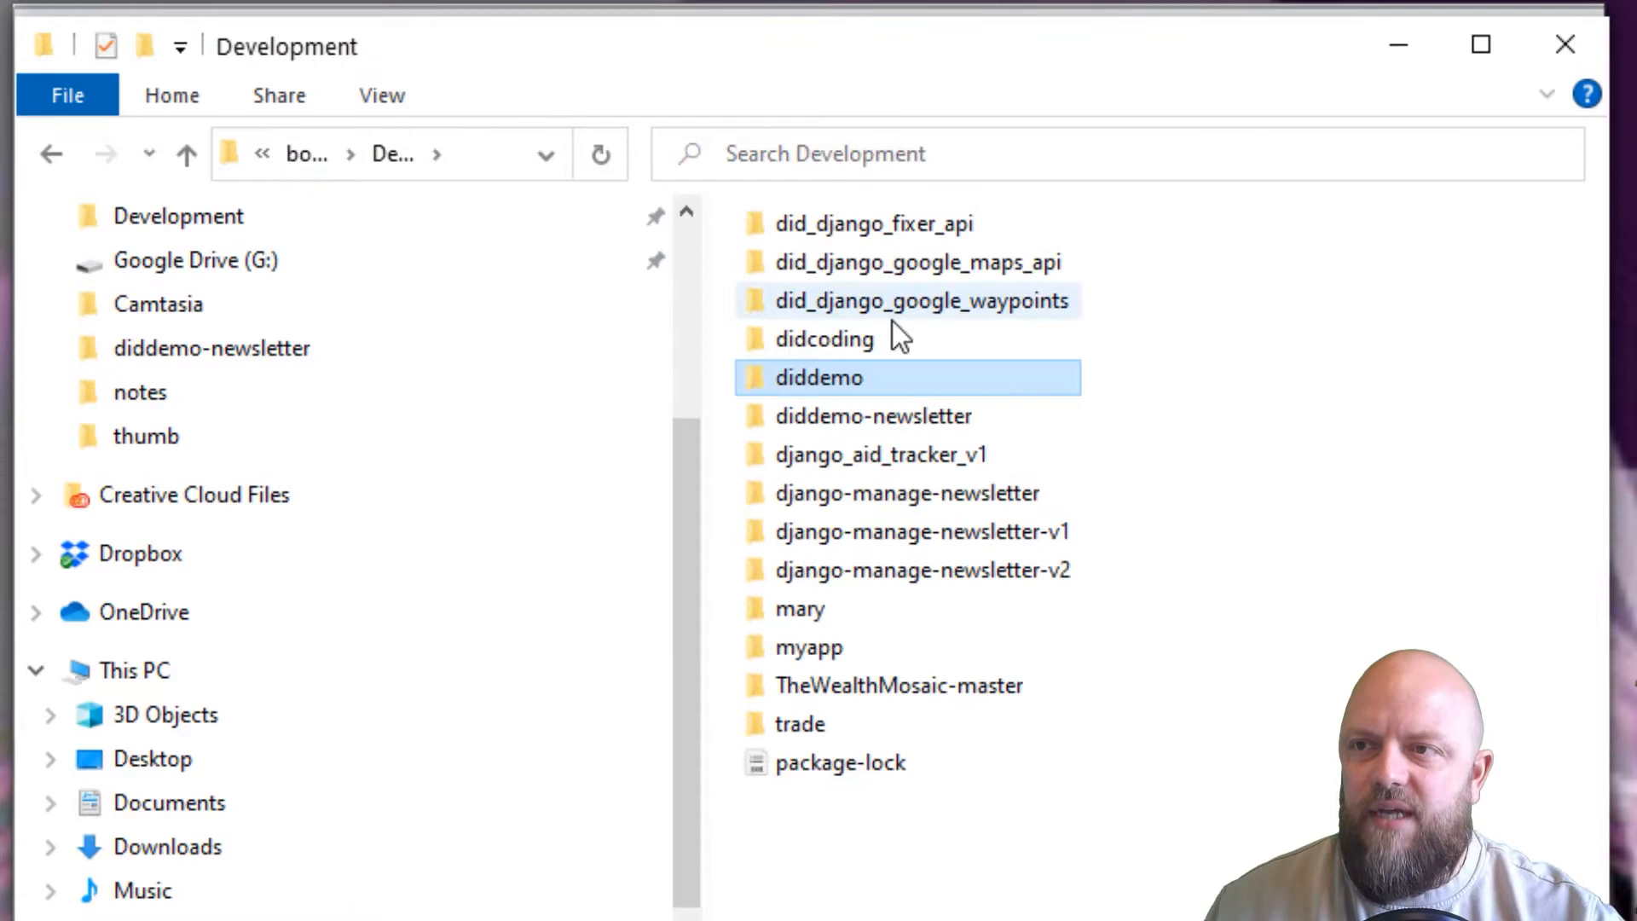
Step: Open the django-manage-newsletter folder inside Development
double_click(906, 493)
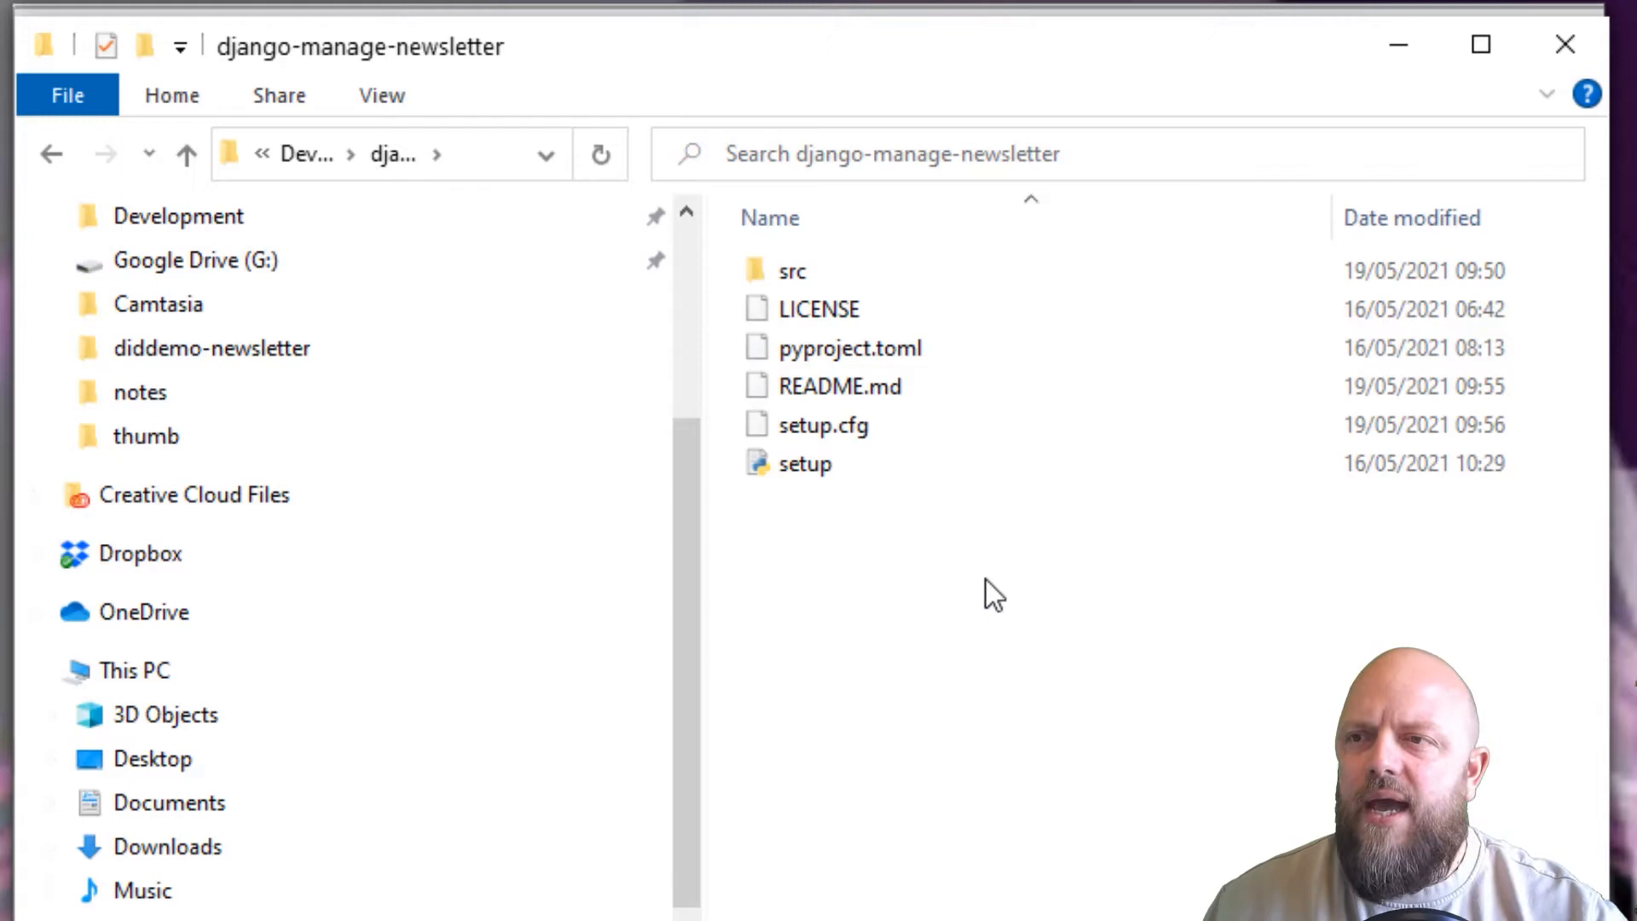
mouse_move(804, 464)
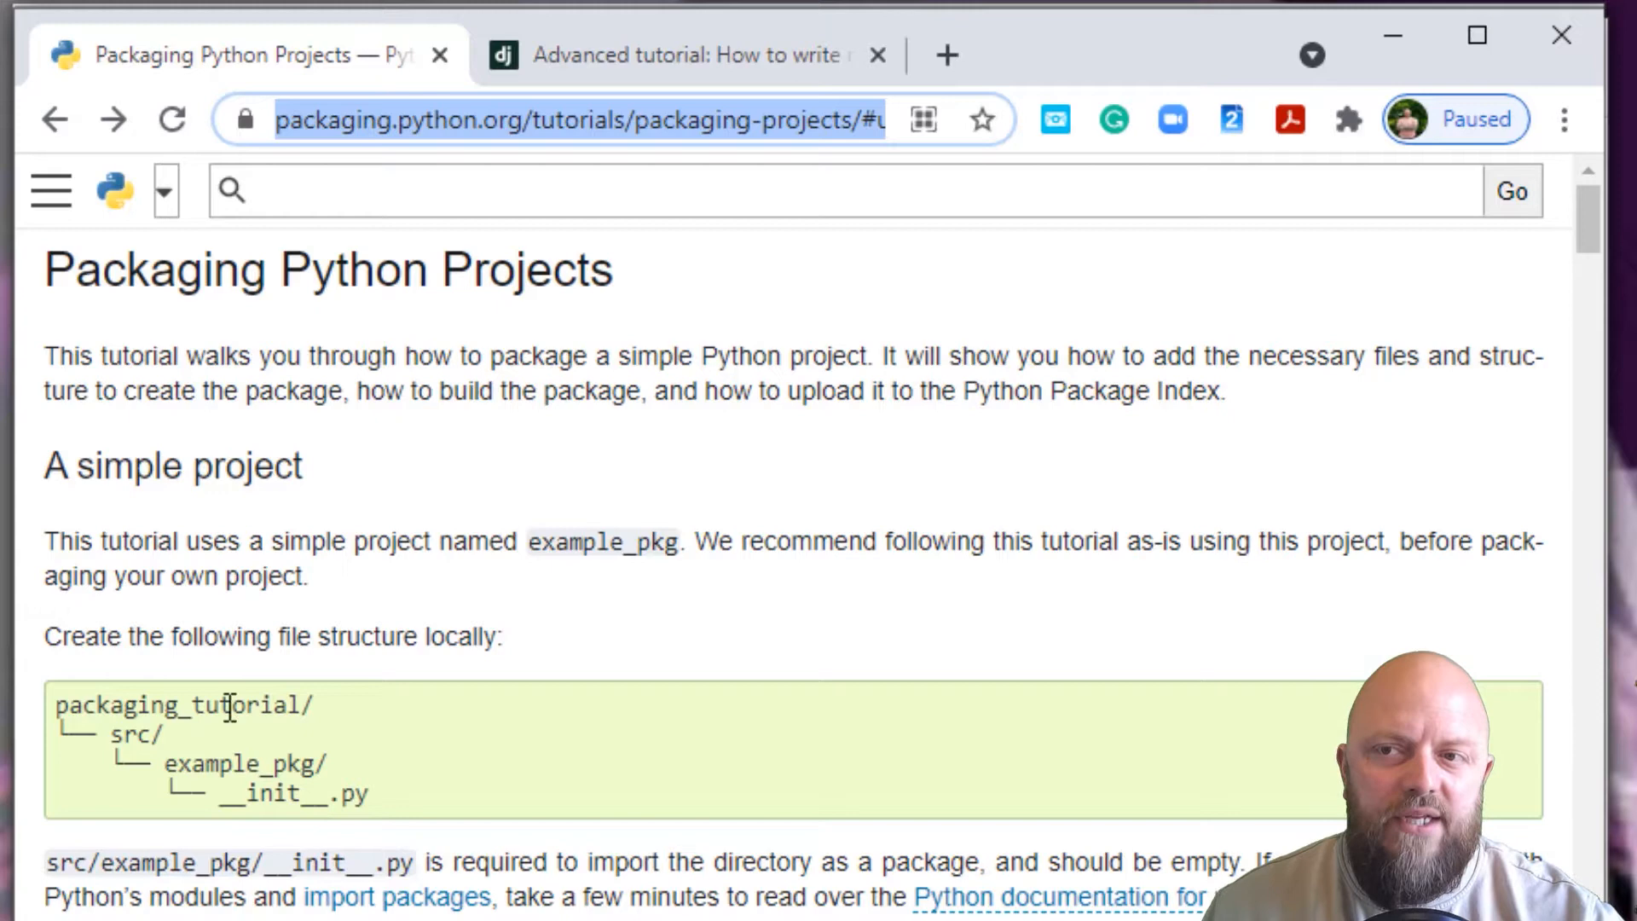
mouse_move(407, 809)
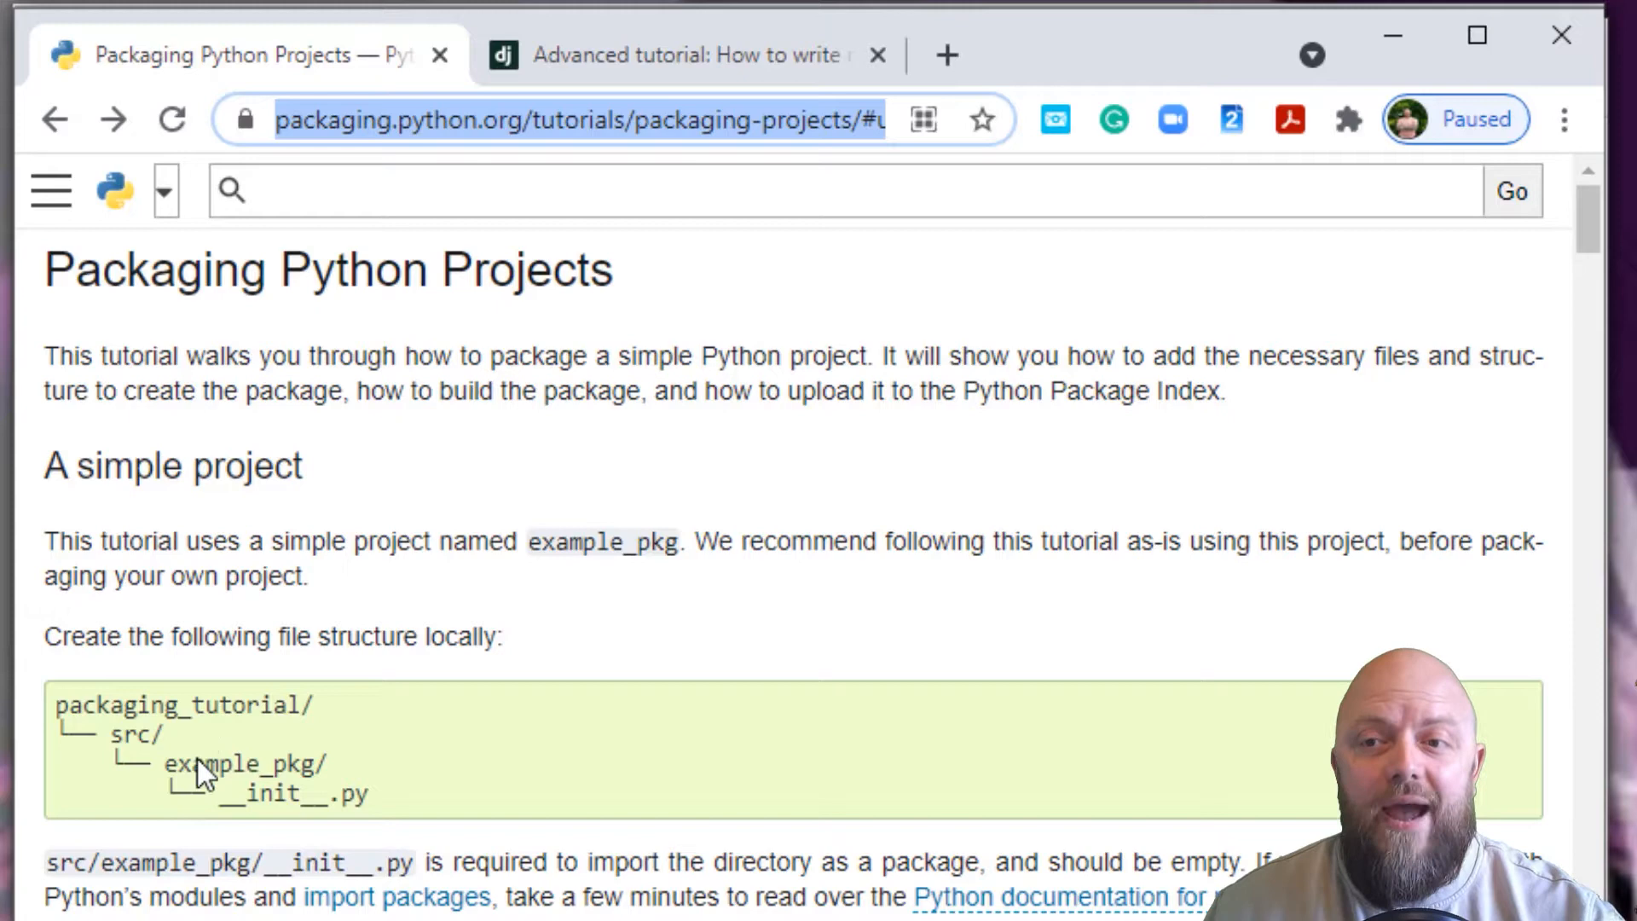
Step: Scroll past the package file structure to 'Creating pyproject.toml'
scroll(down, 3)
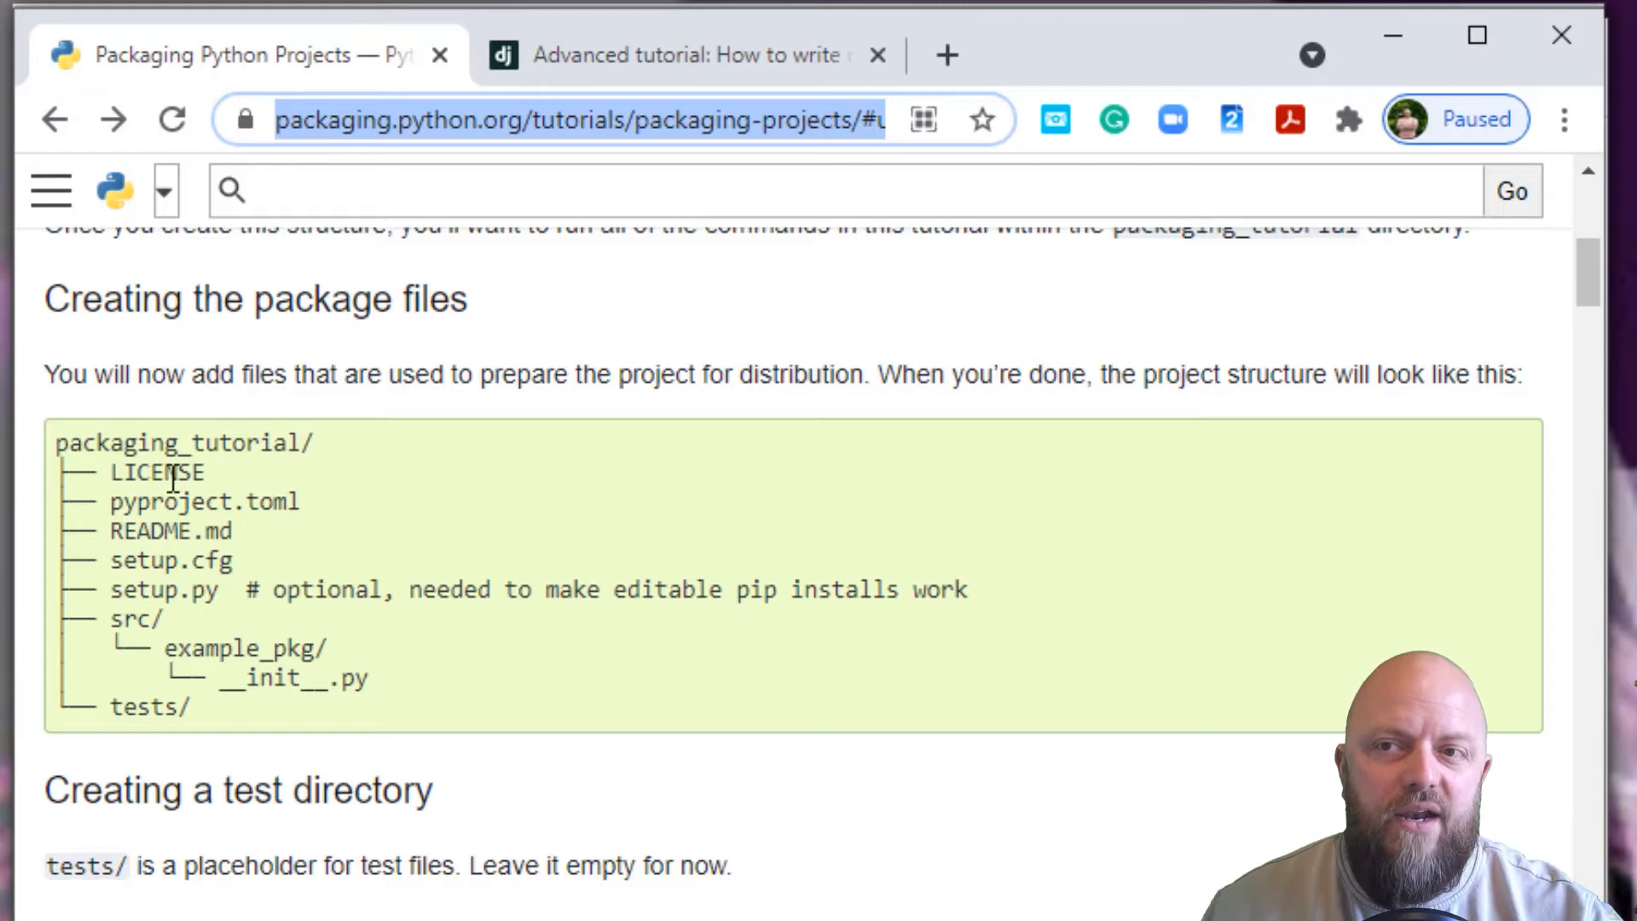
mouse_move(228, 531)
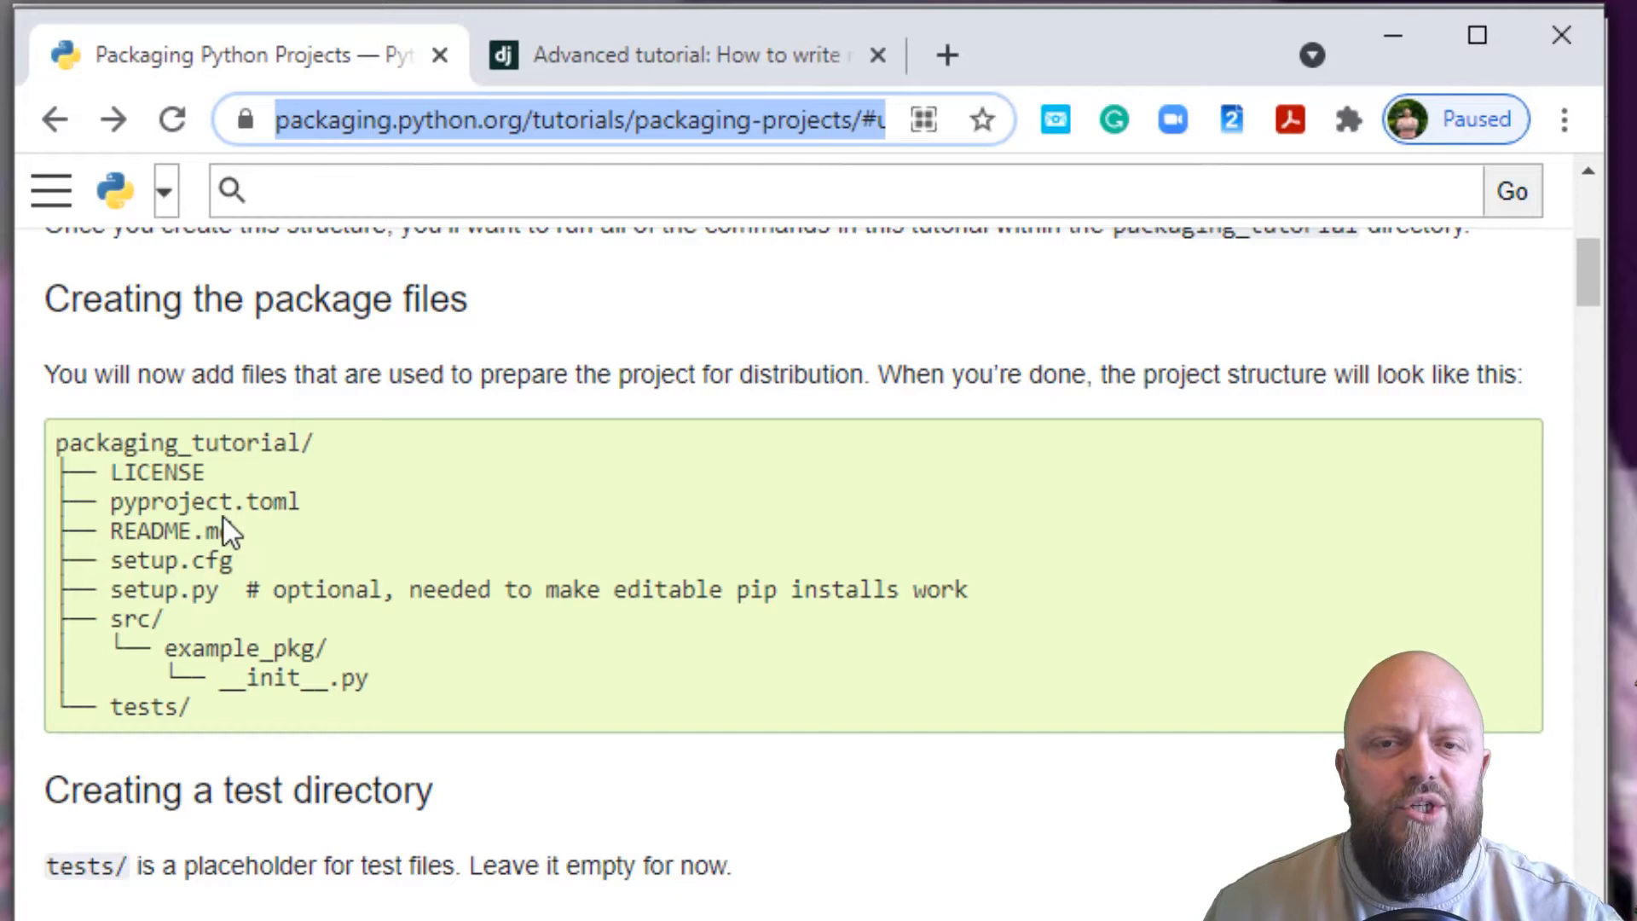
mouse_move(187, 574)
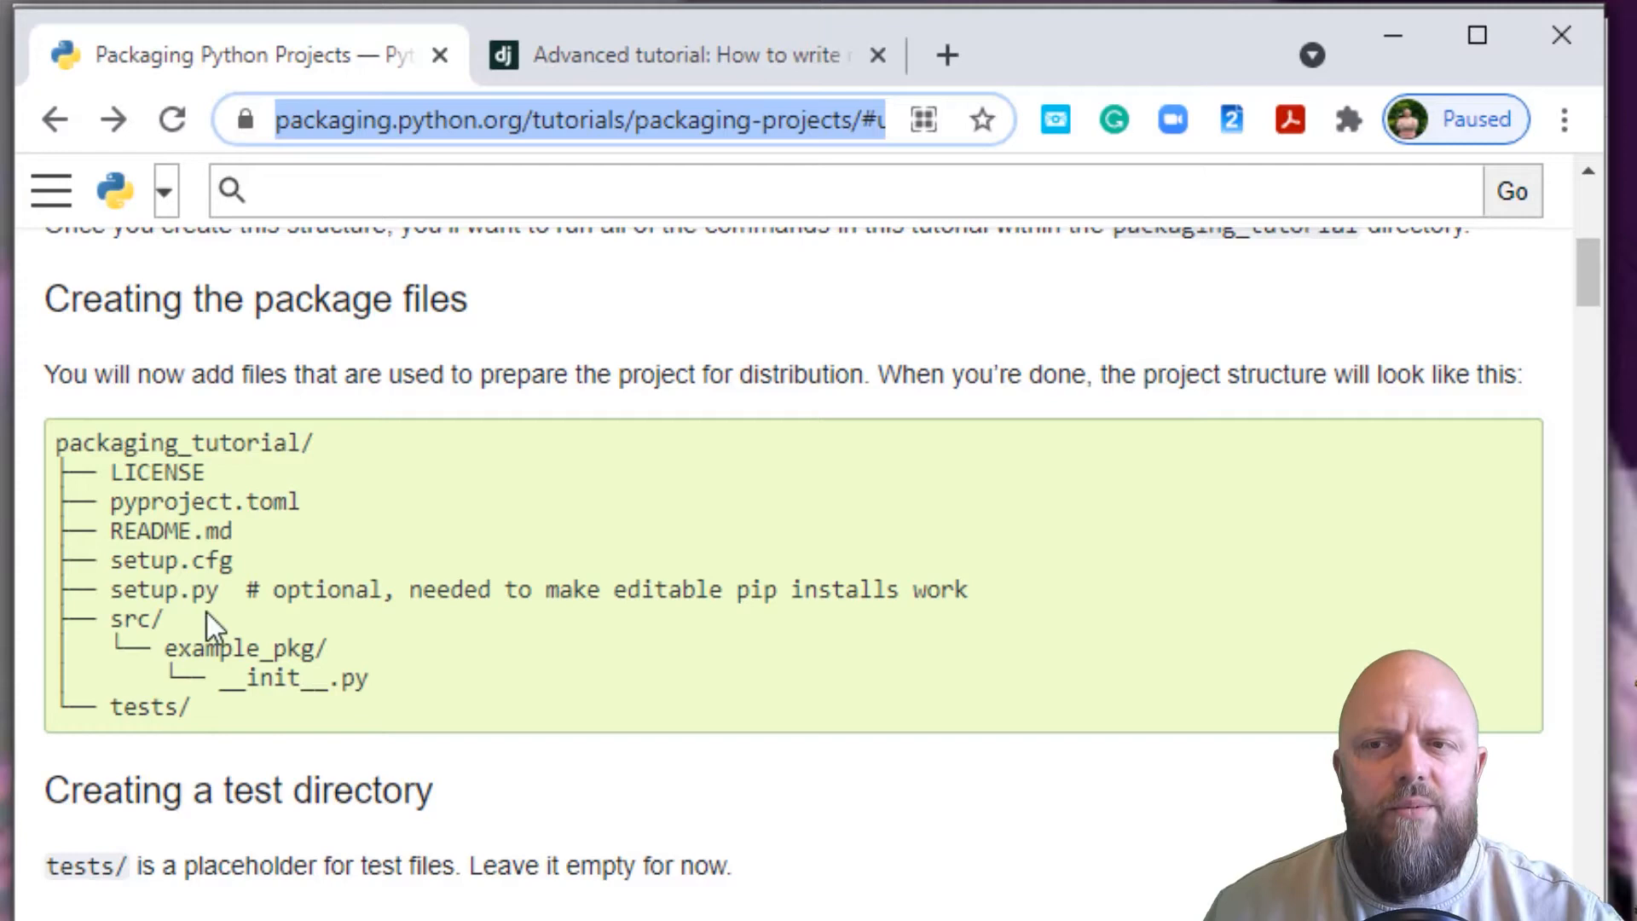
scroll(down, 3)
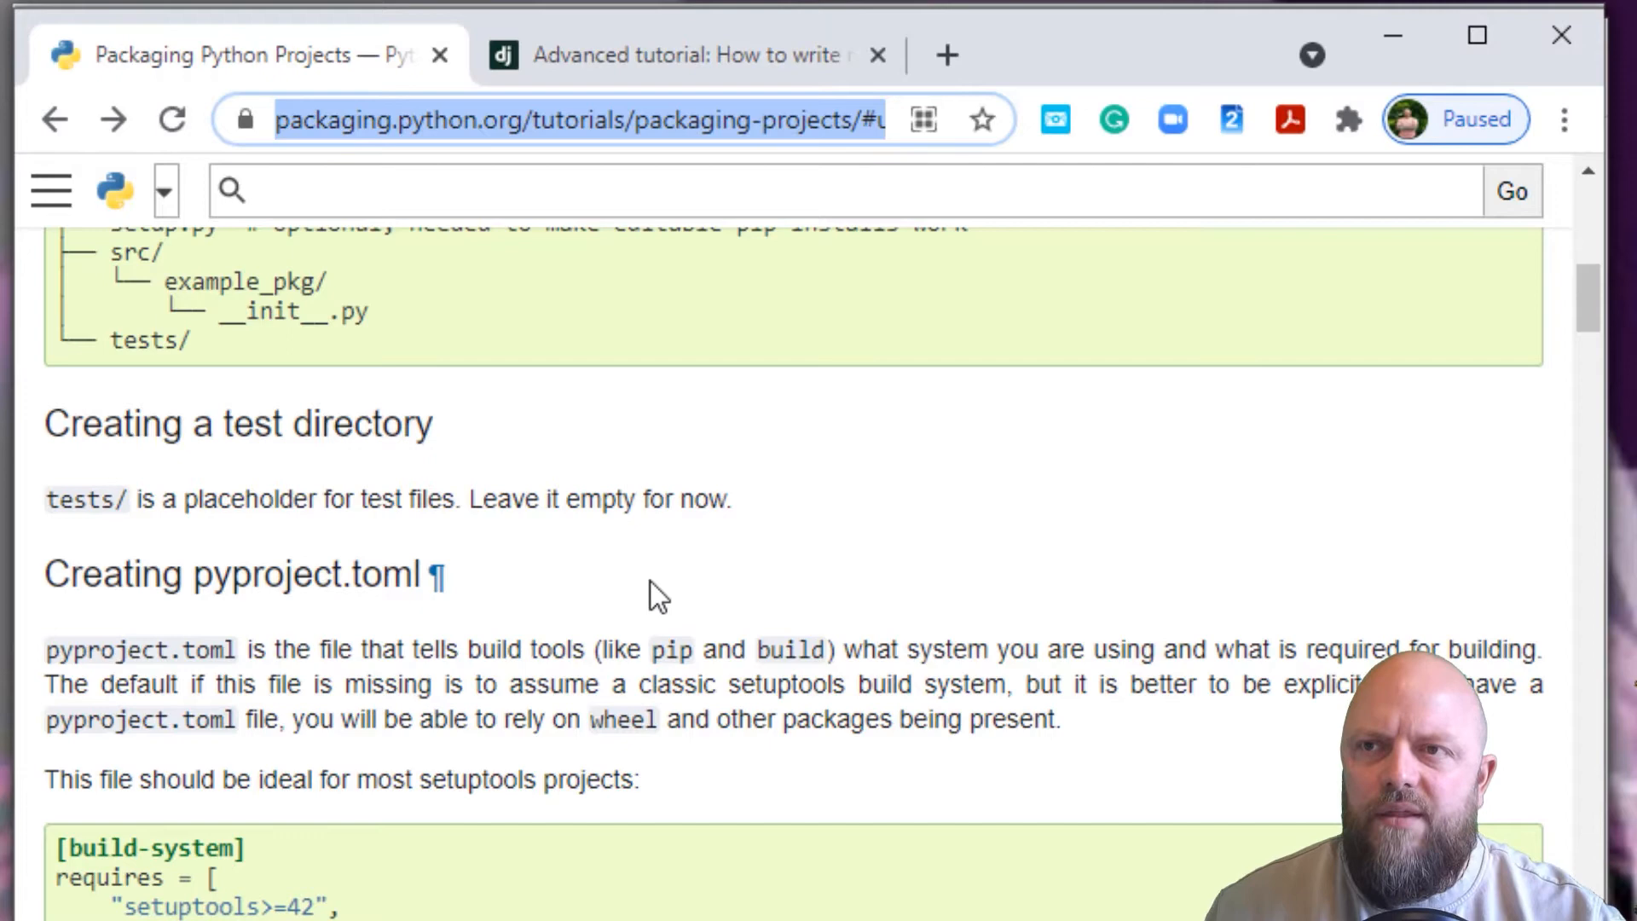
Step: Scroll past the pyproject.toml example to the 'Configuring metadata' section
scroll(down, 3)
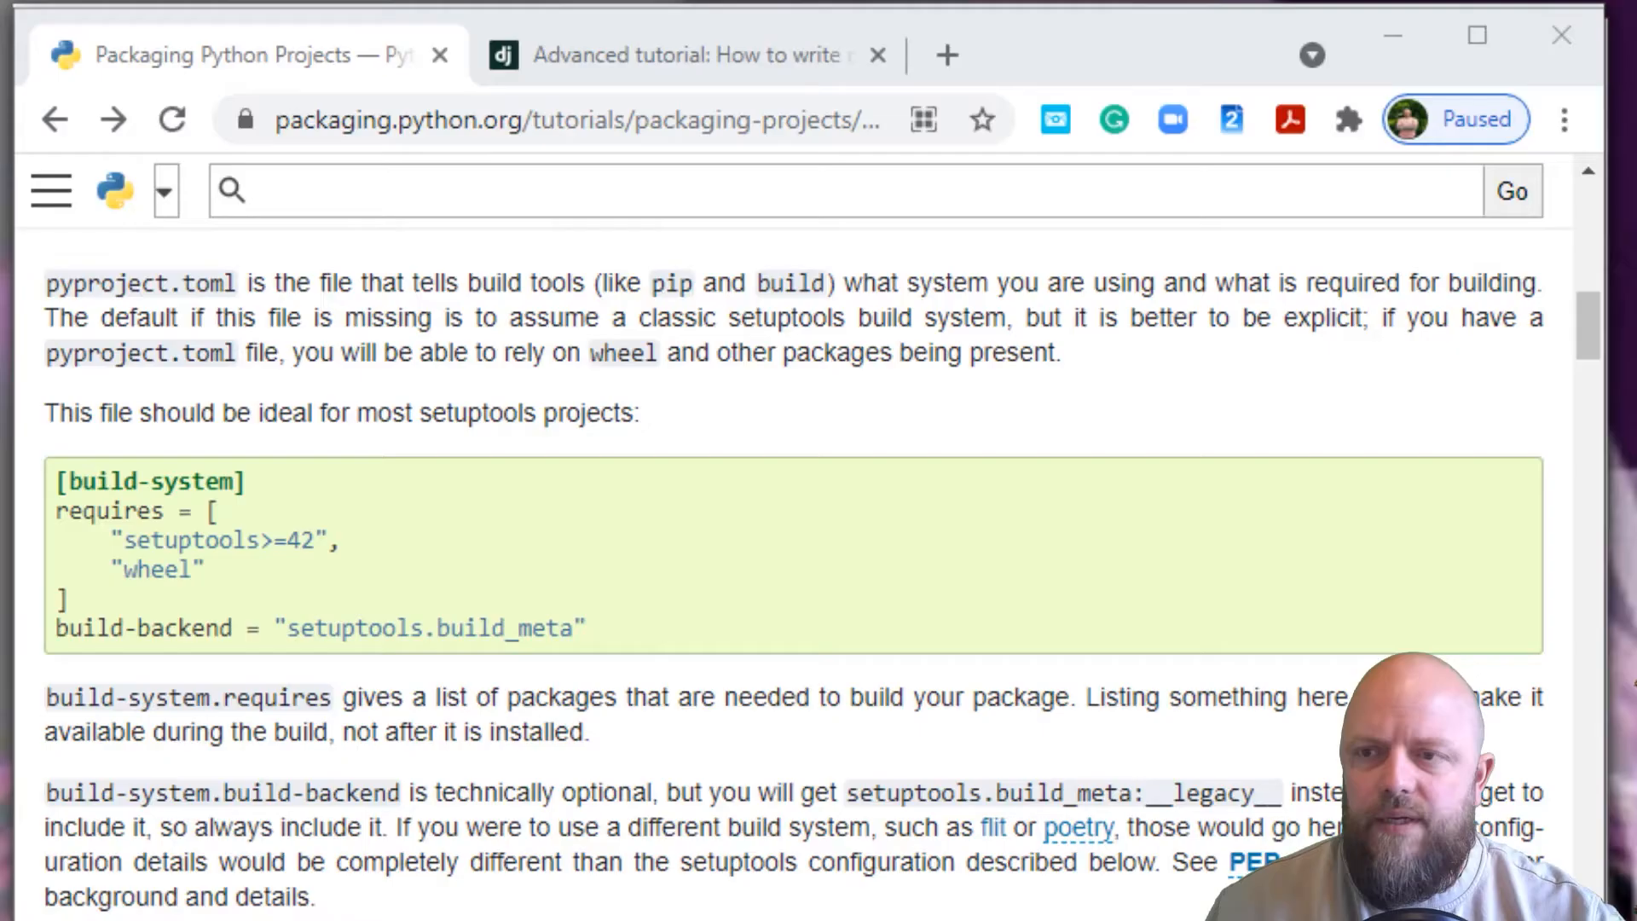
scroll(down, 3)
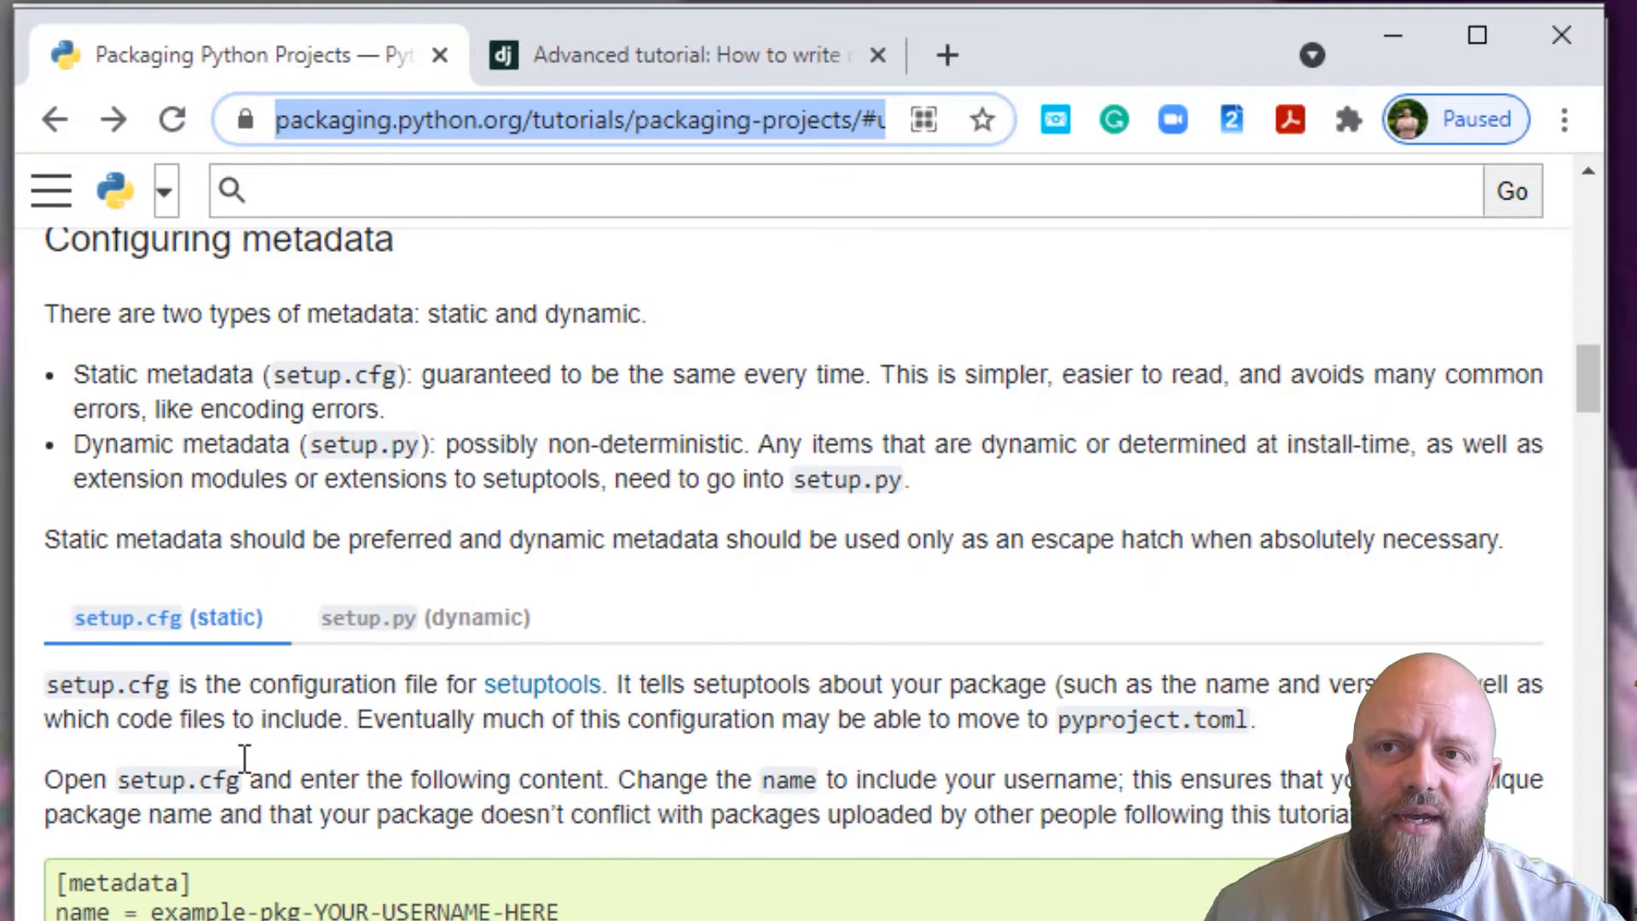
scroll(down, 3)
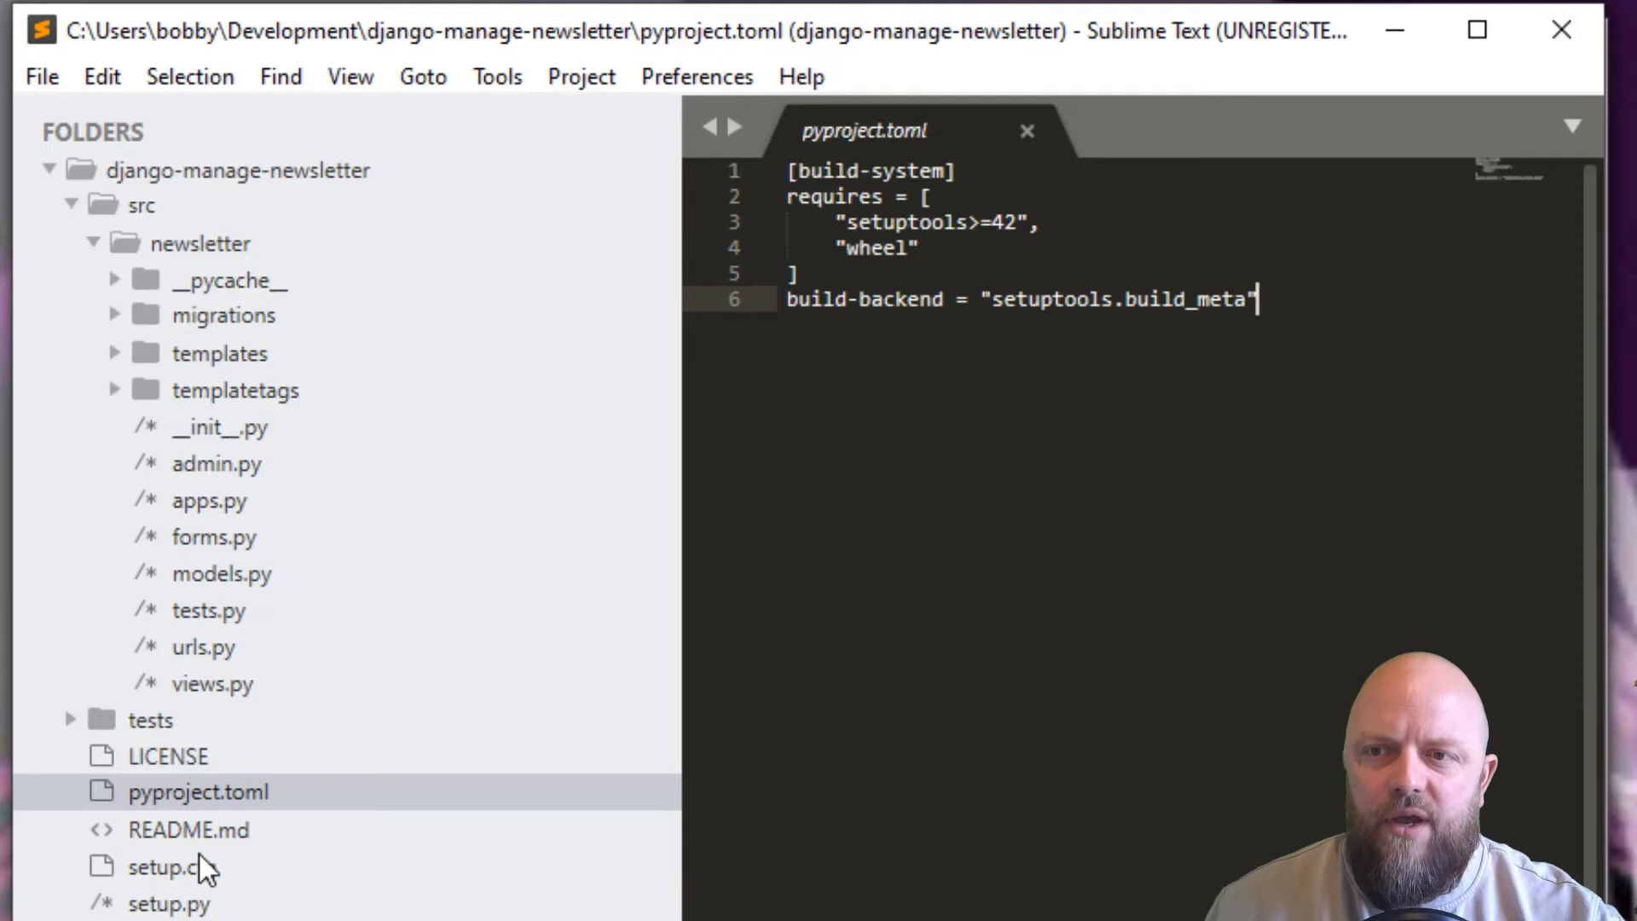
Step: Open setup.cfg and then setup.py from the Sublime Text Folders sidebar
click(173, 866)
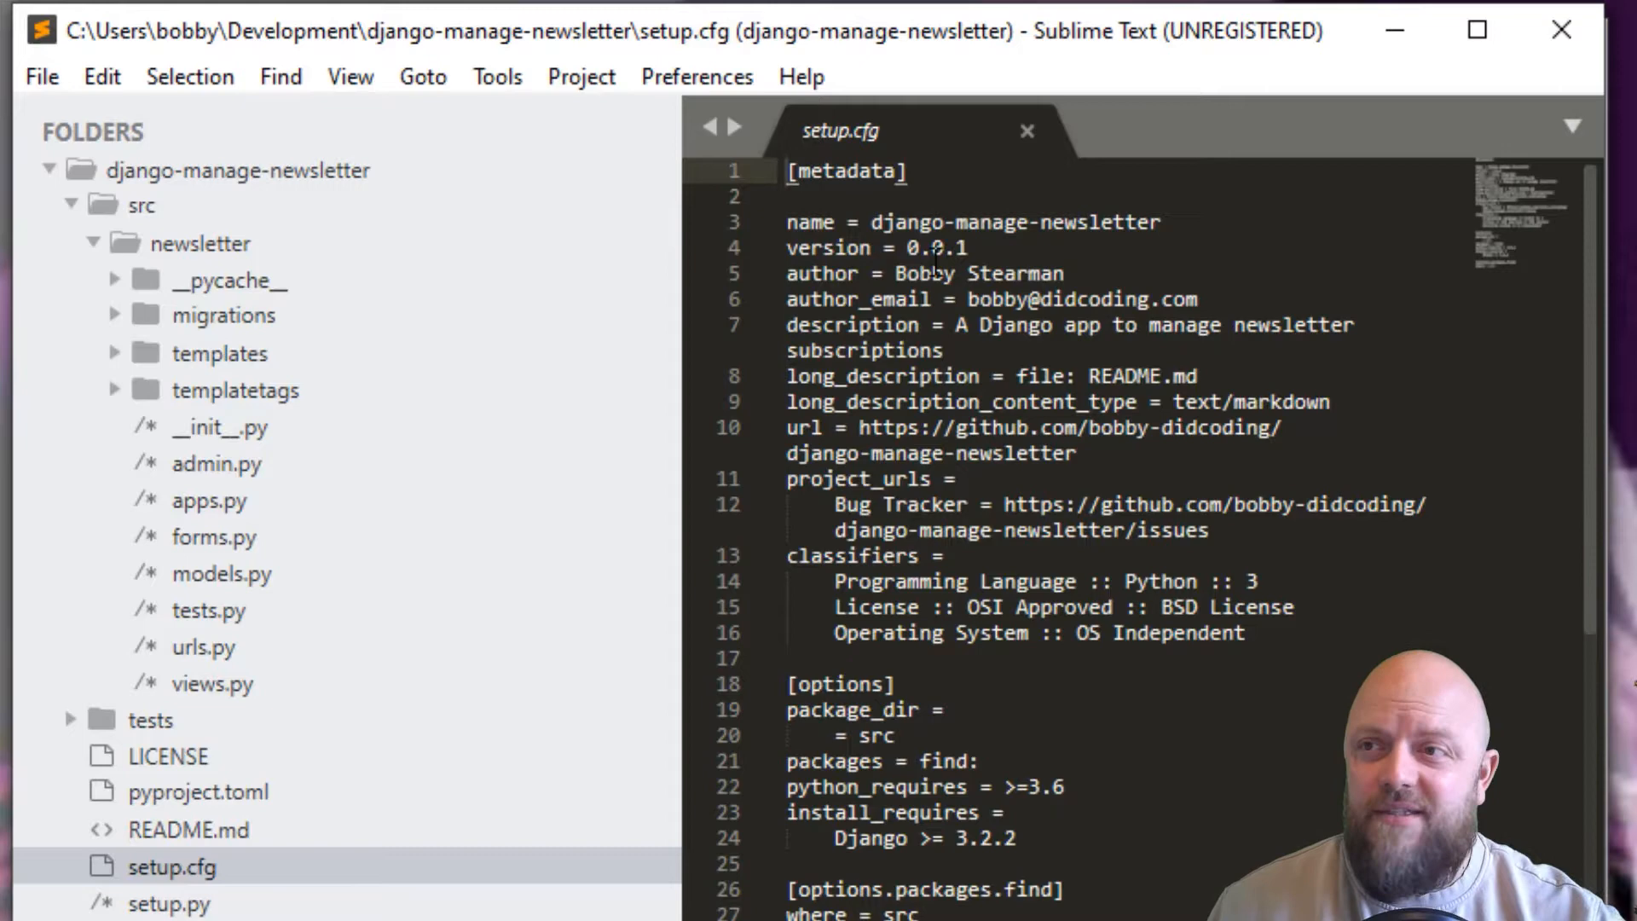
click(169, 902)
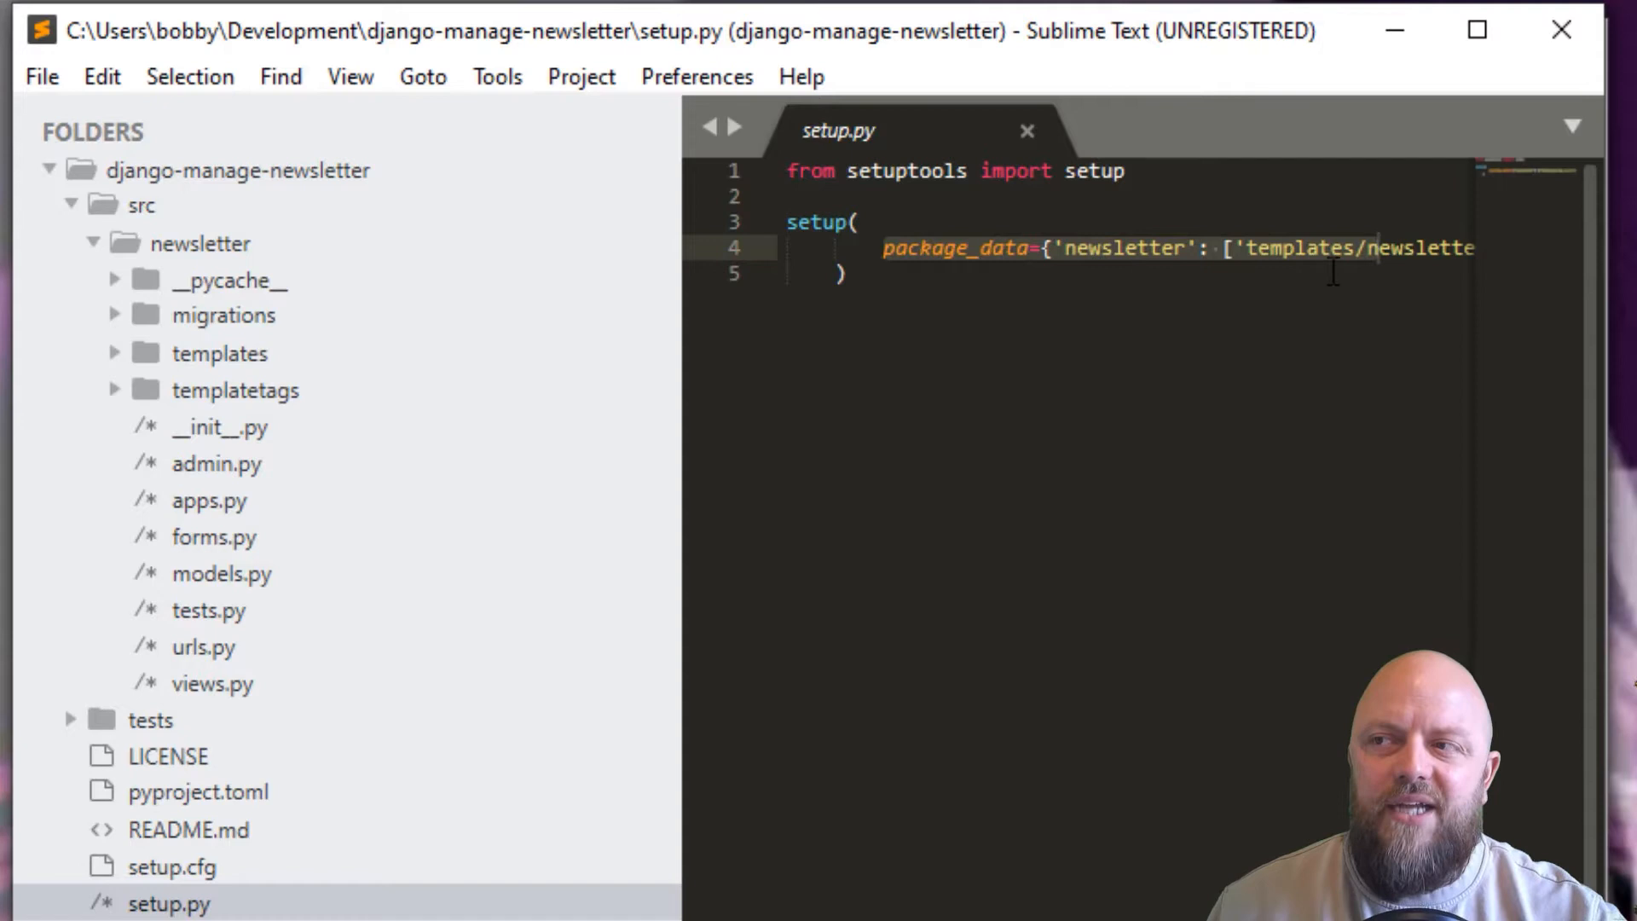
mouse_move(1028, 507)
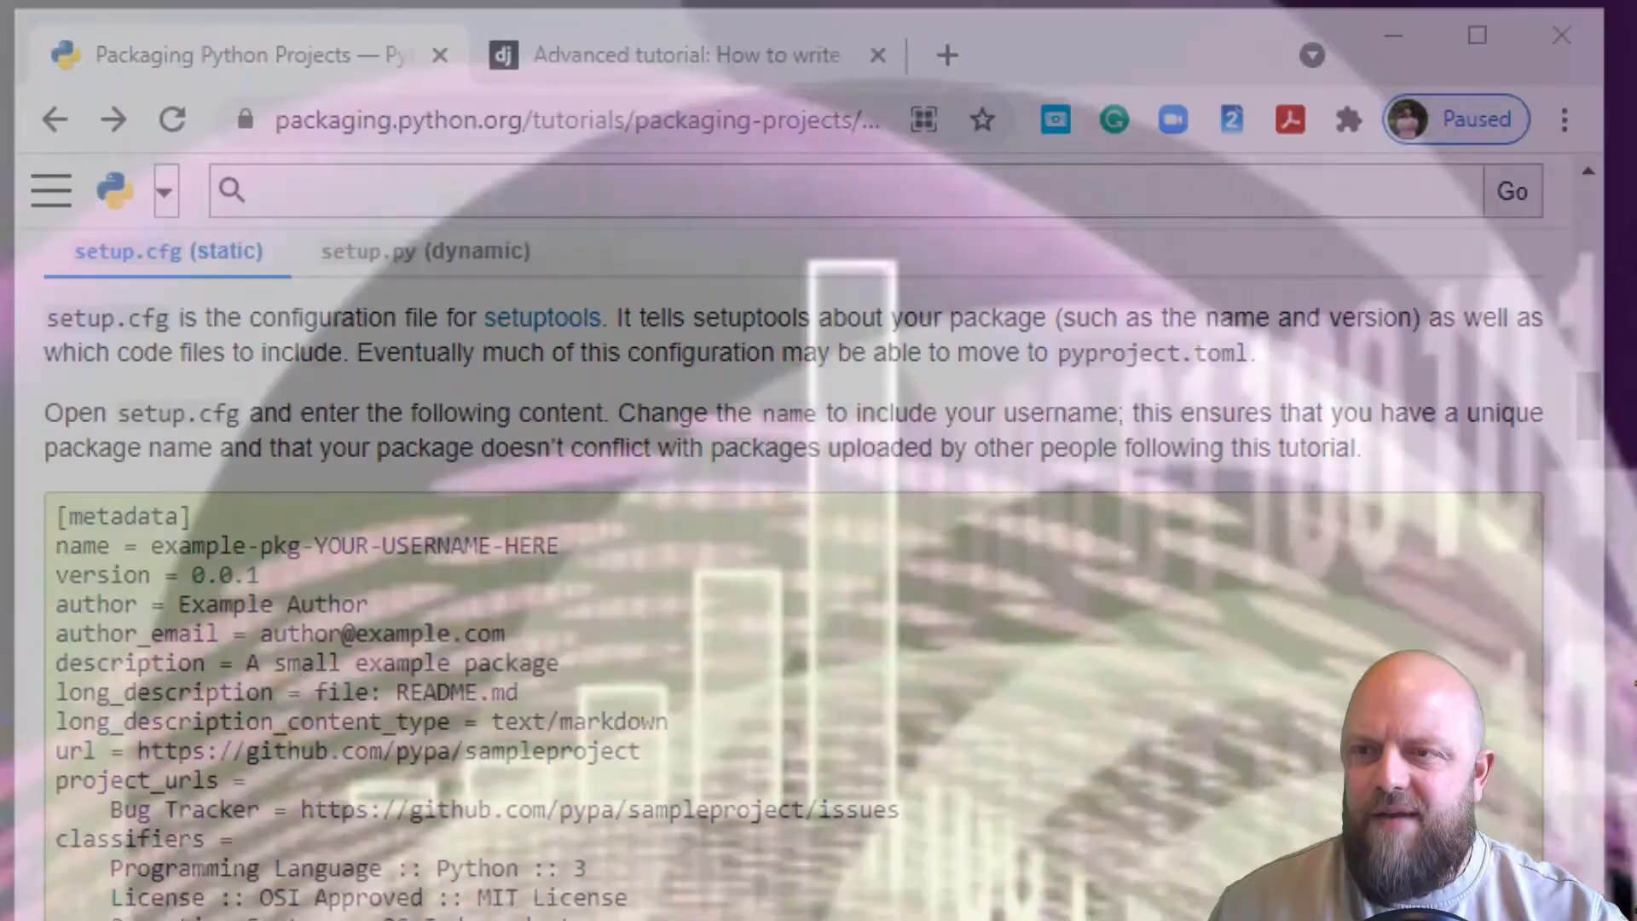
Step: Scroll to the warning that an included setup.py must call setup()
scroll(down, 3)
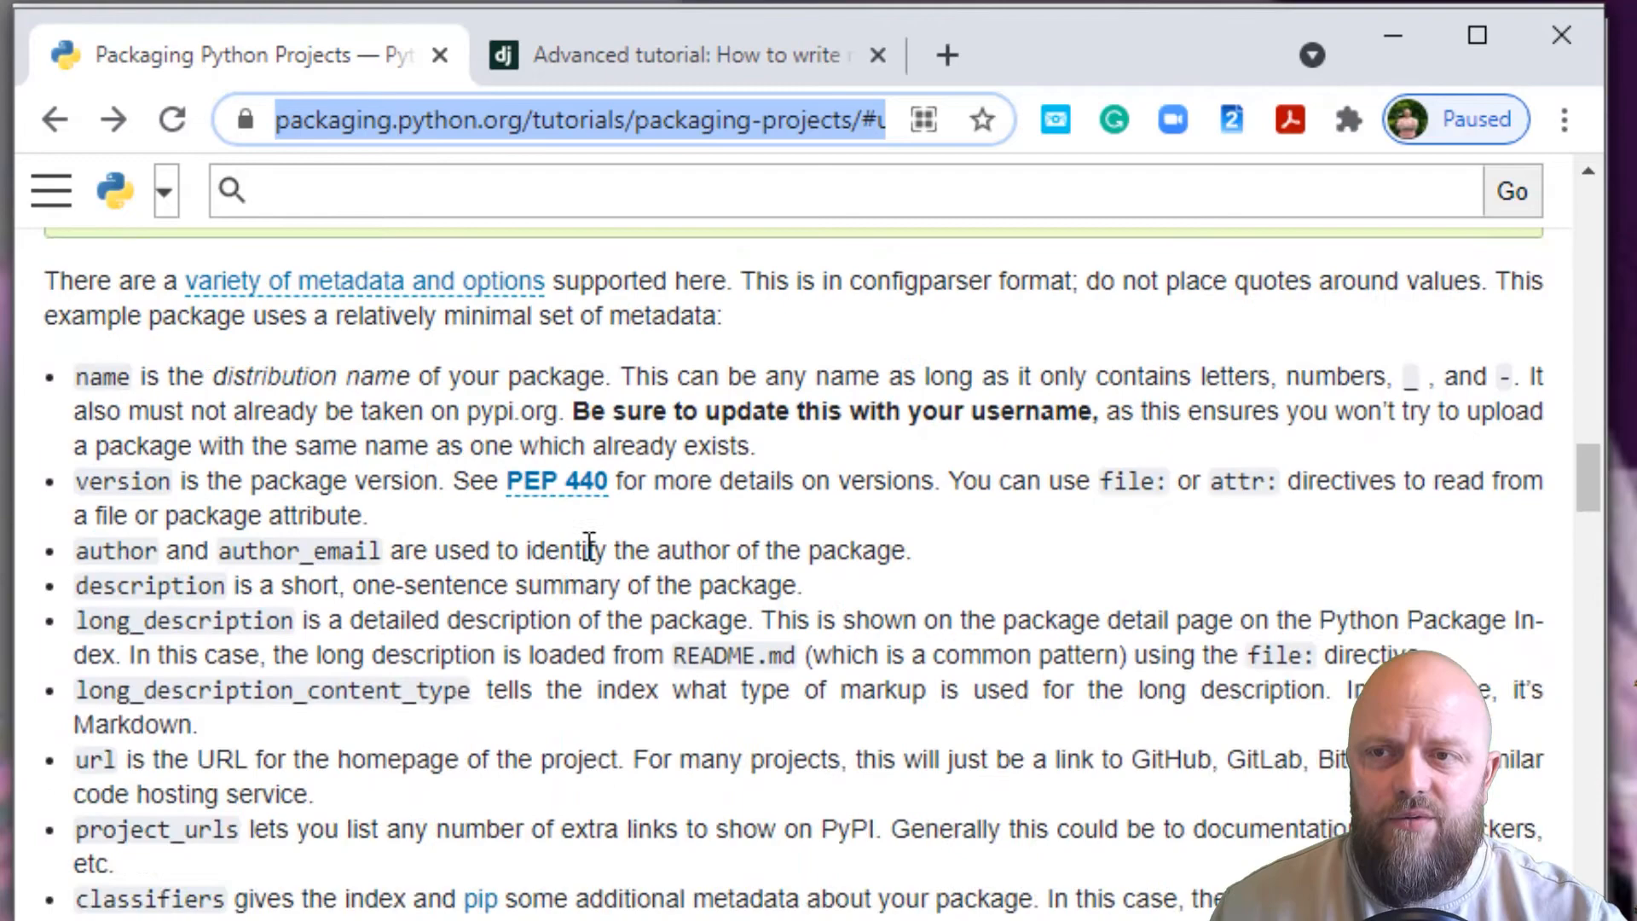
scroll(down, 3)
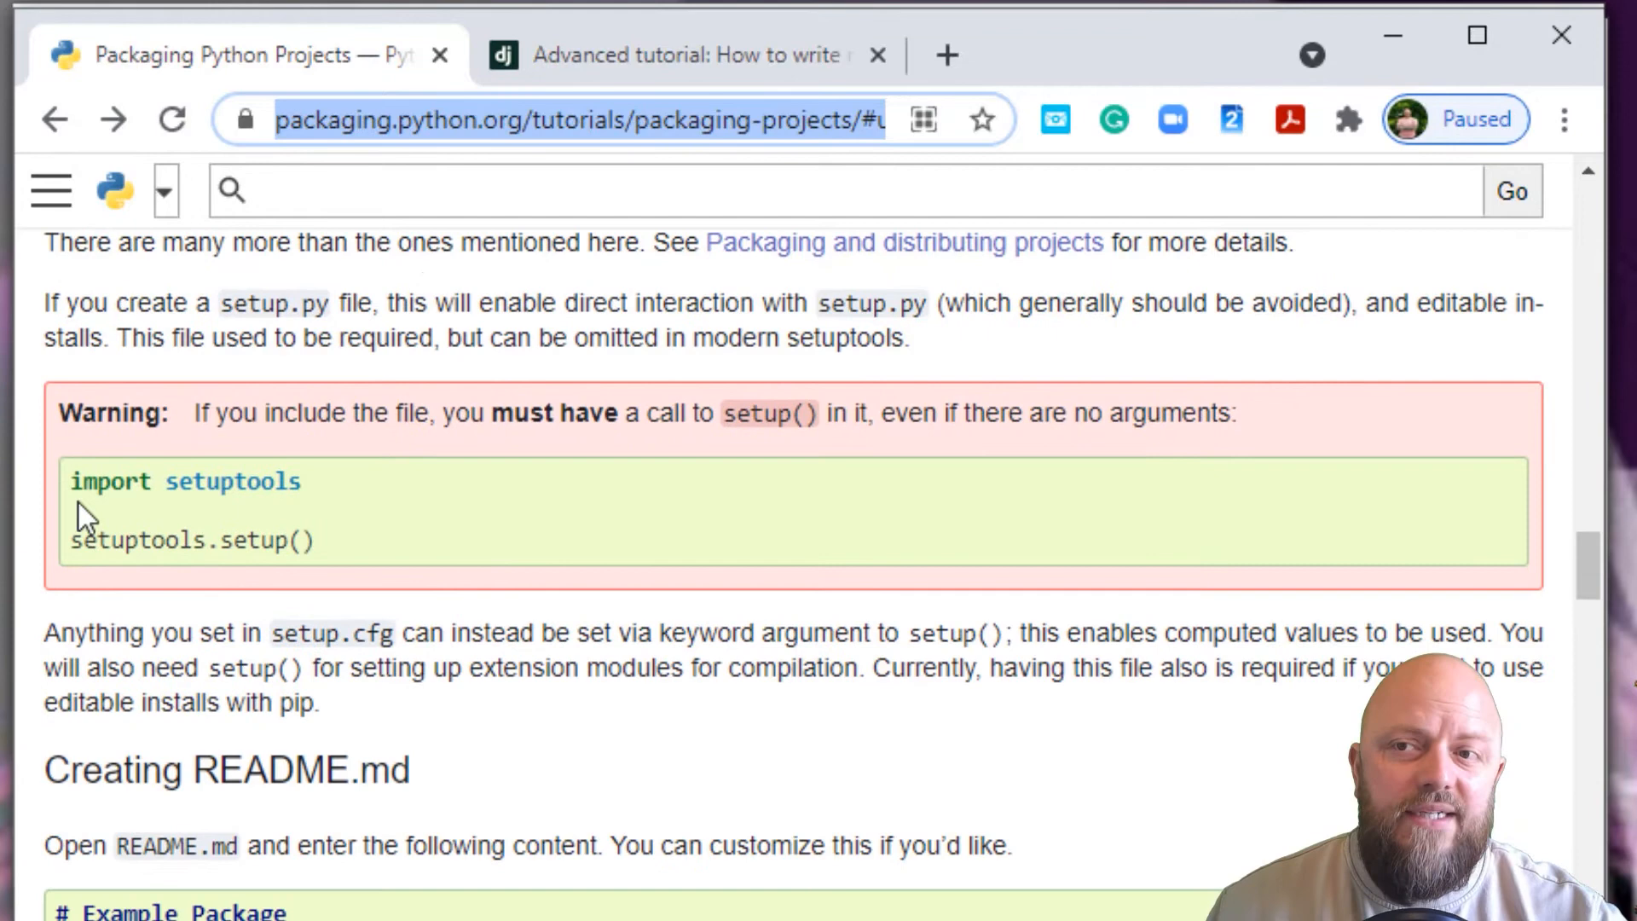
mouse_move(366, 496)
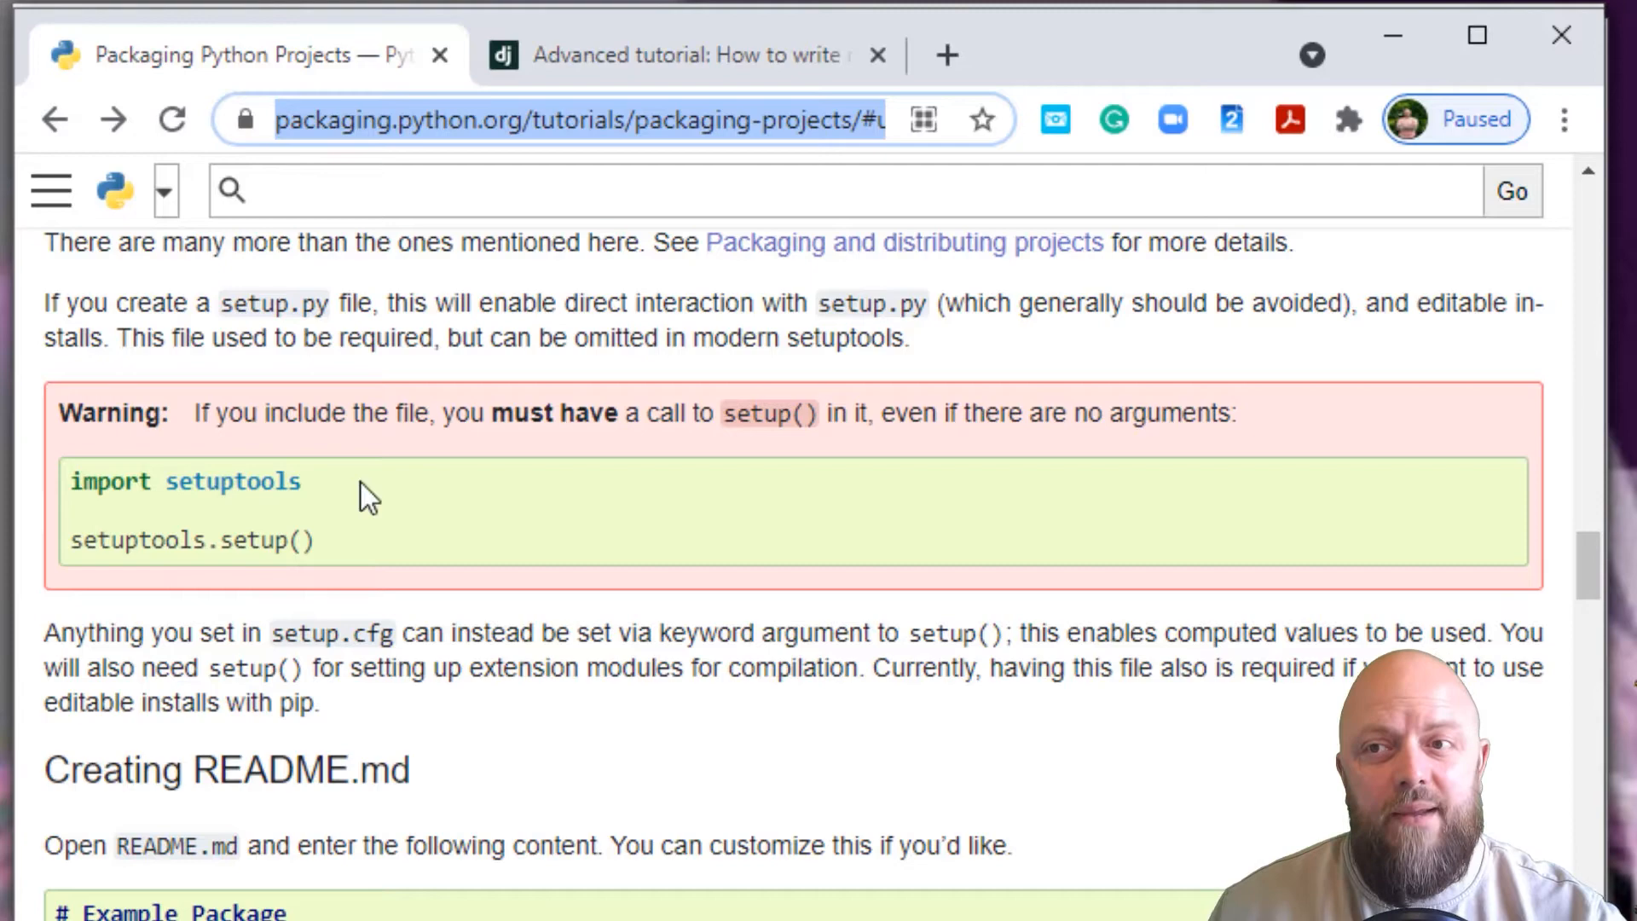
scroll(down, 3)
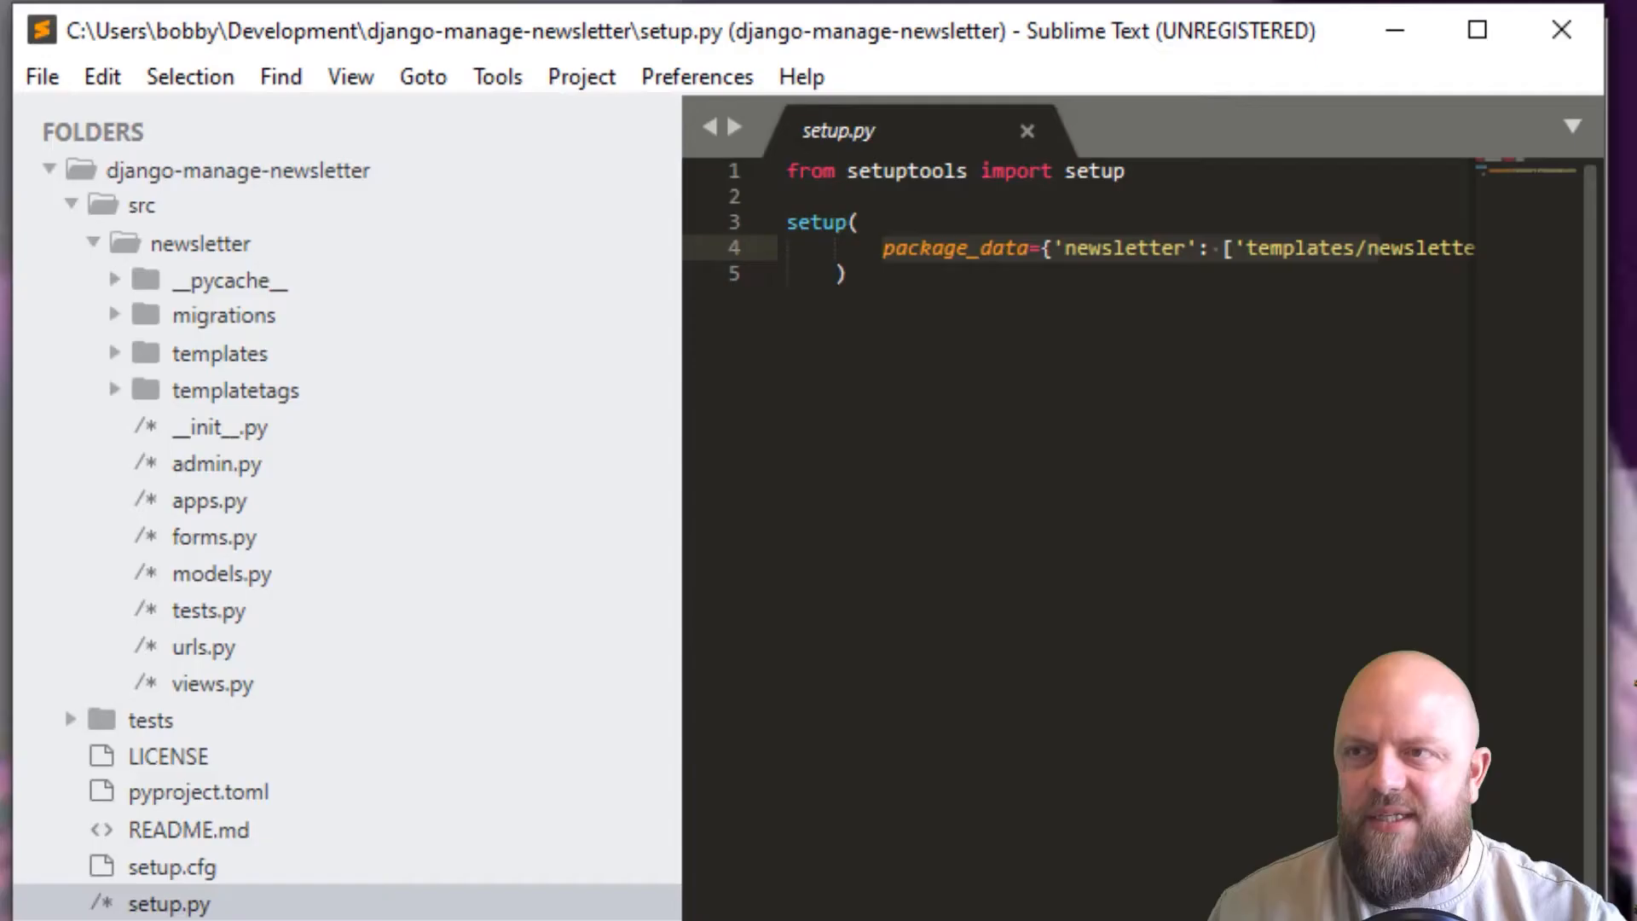
Step: Open README.md and skim its quick start and optional settings
click(188, 829)
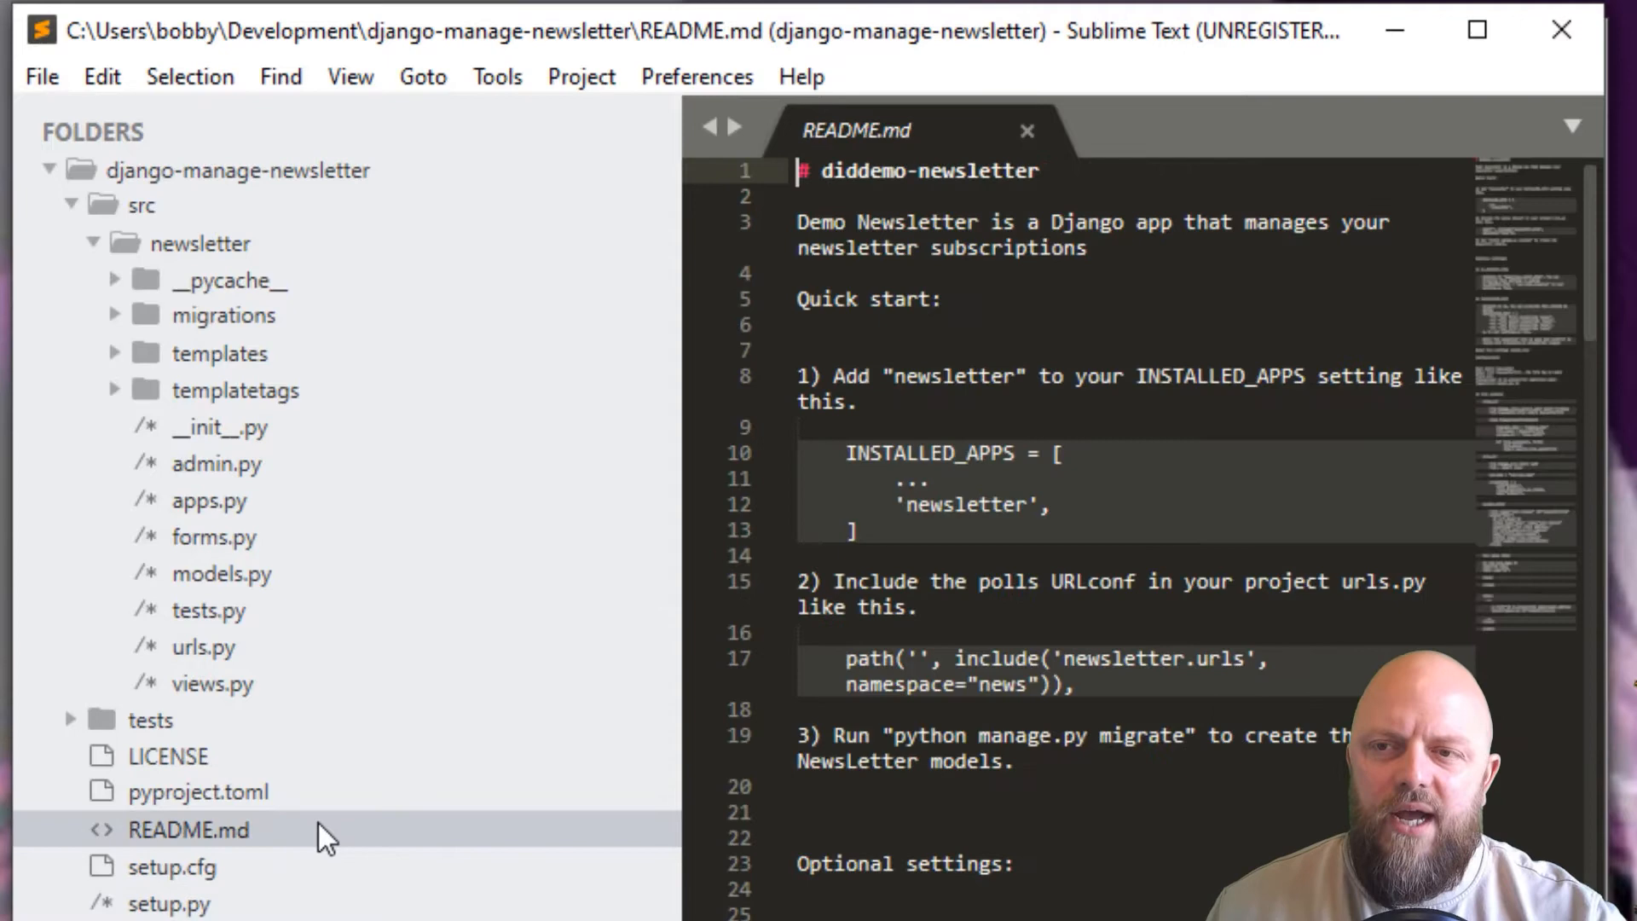
scroll(down, 3)
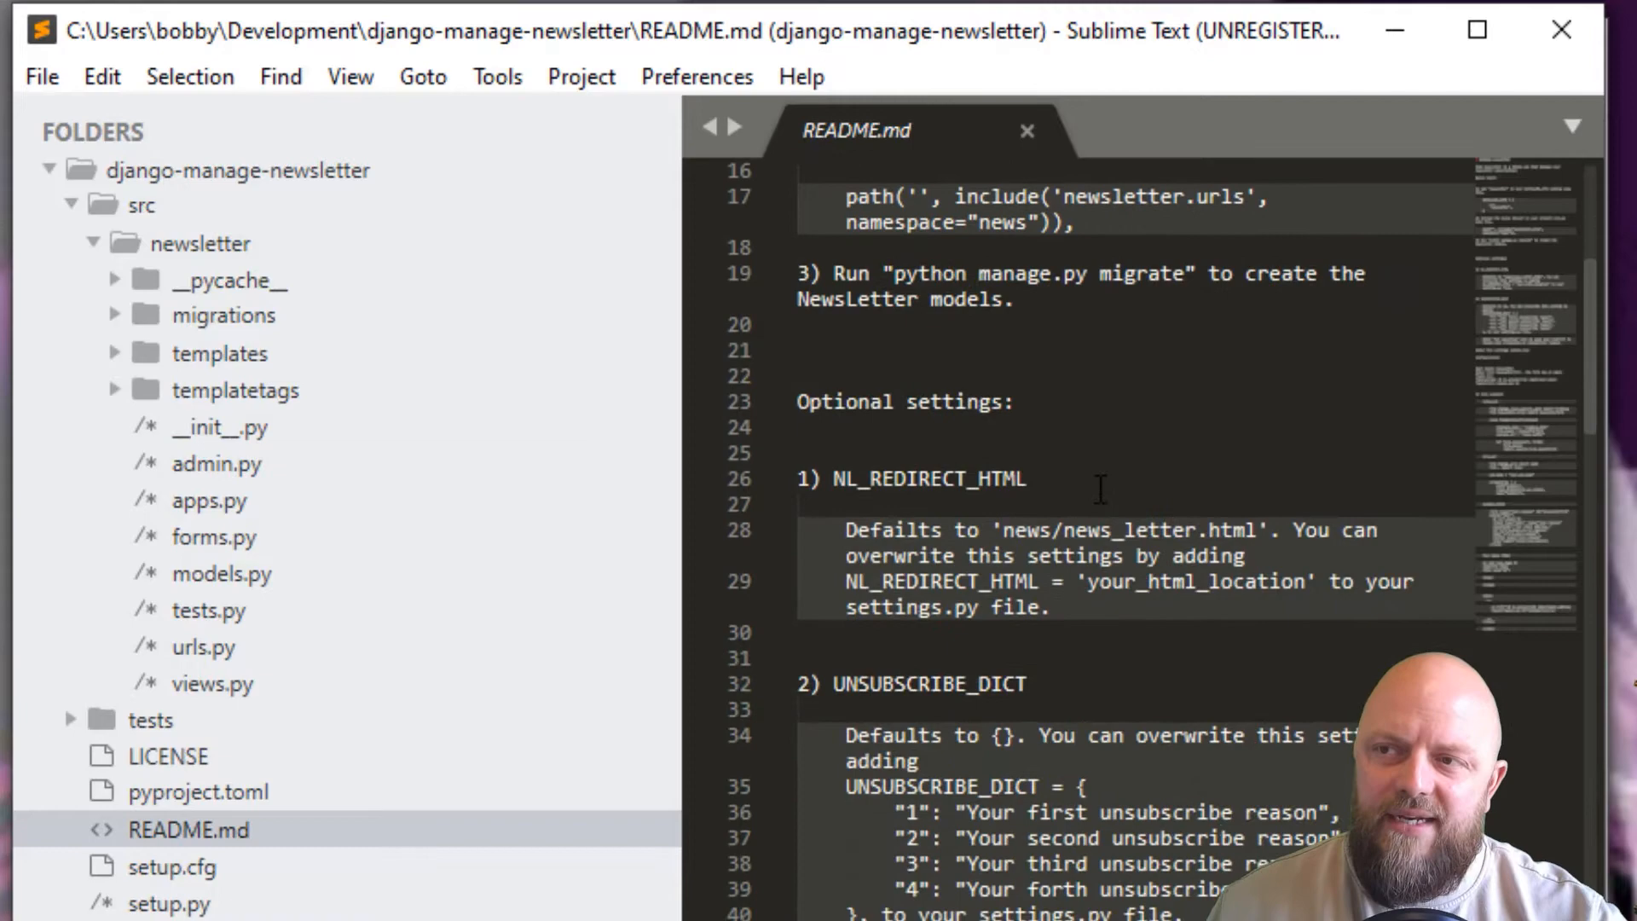
scroll(up, 3)
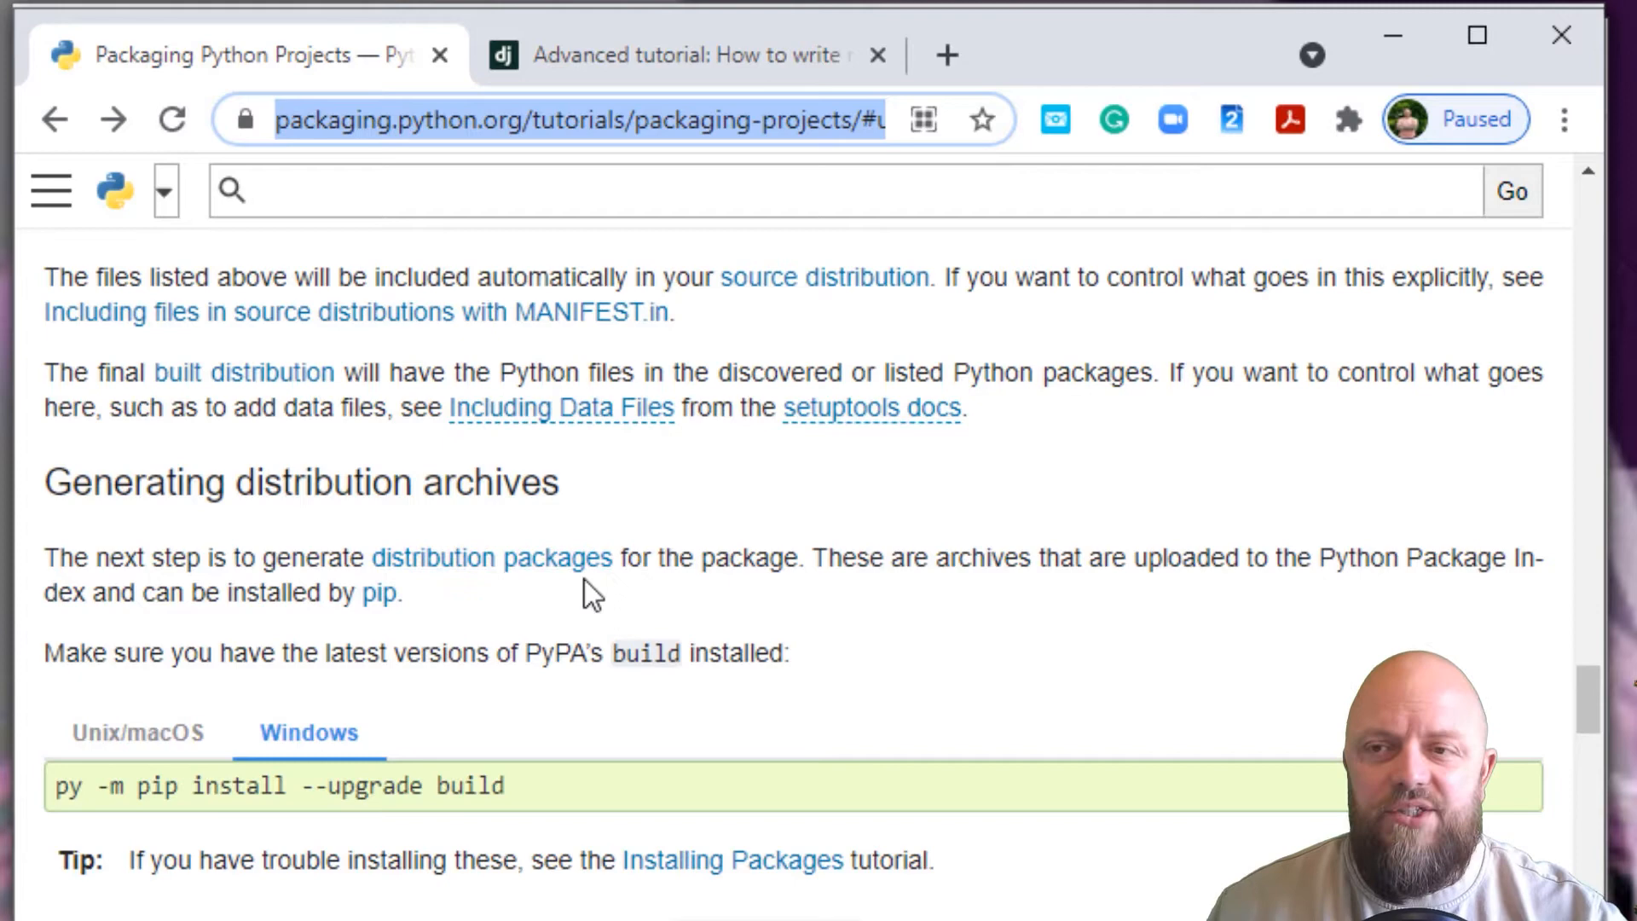
Step: Scroll to 'Generating distribution archives' and select the 'py -m pip install --upgrade build' line
scroll(down, 3)
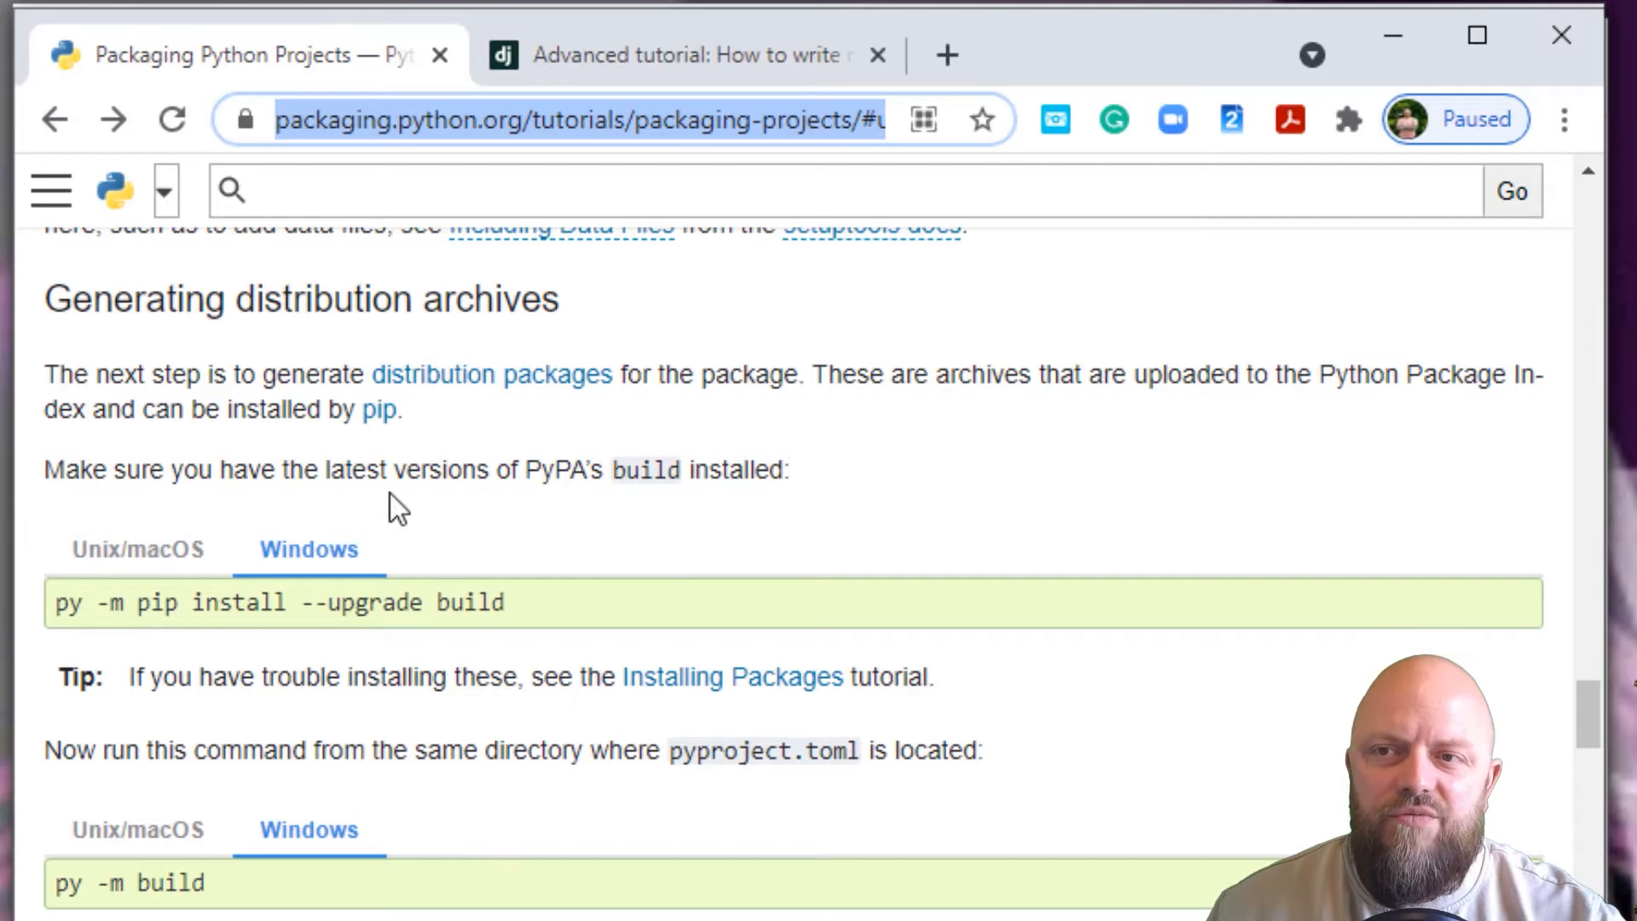
mouse_move(366, 526)
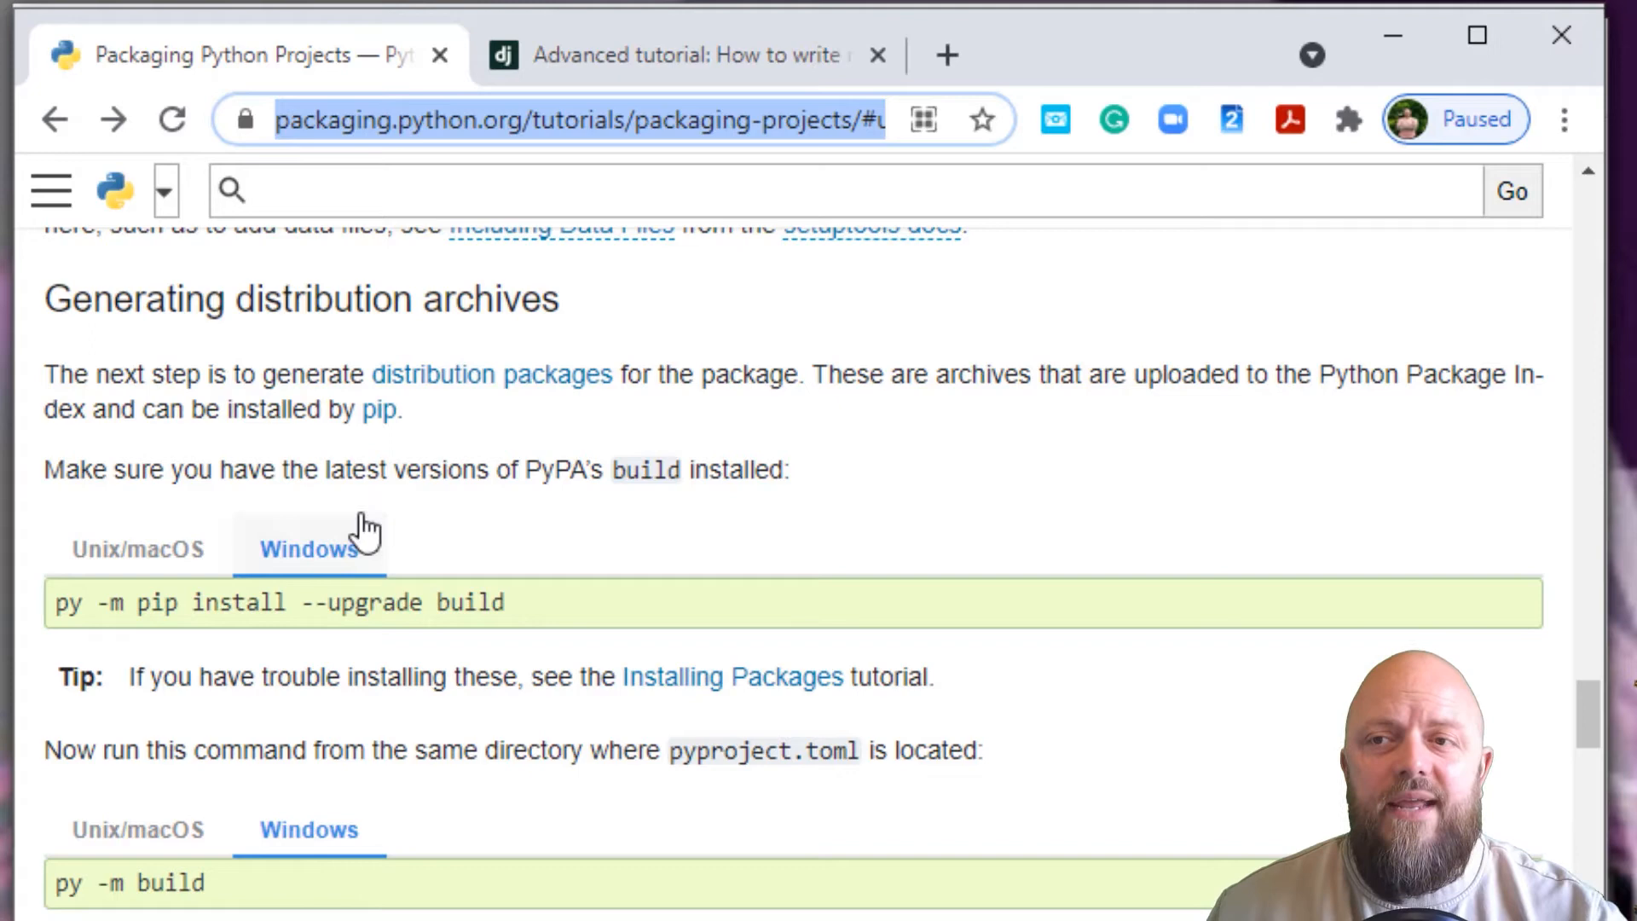
mouse_move(567, 469)
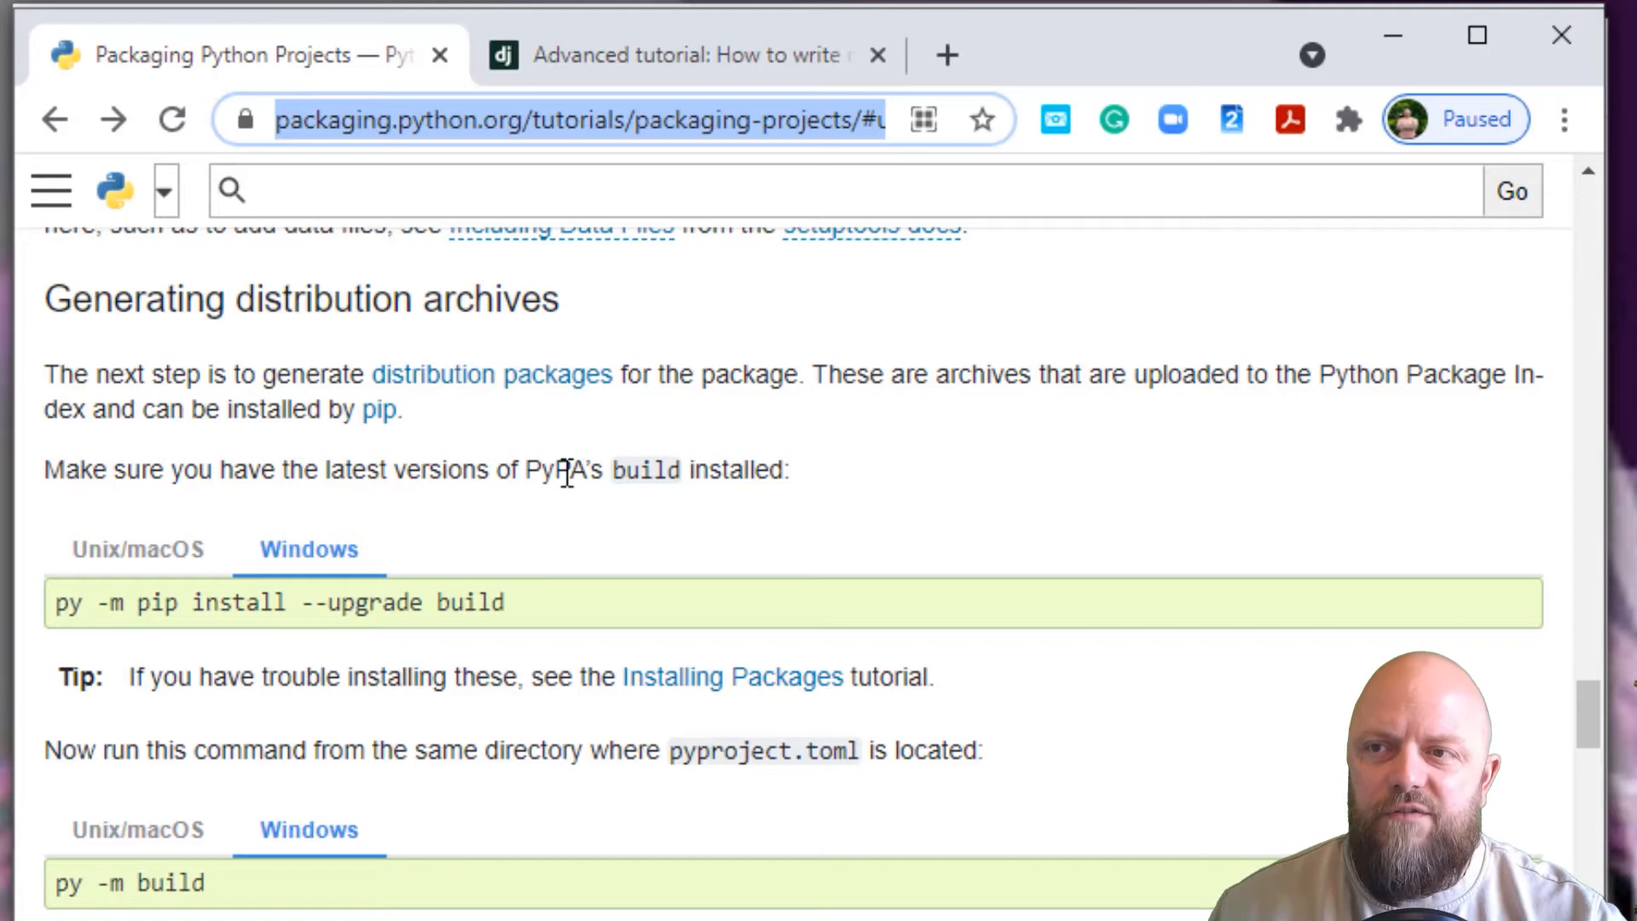
scroll(up, 3)
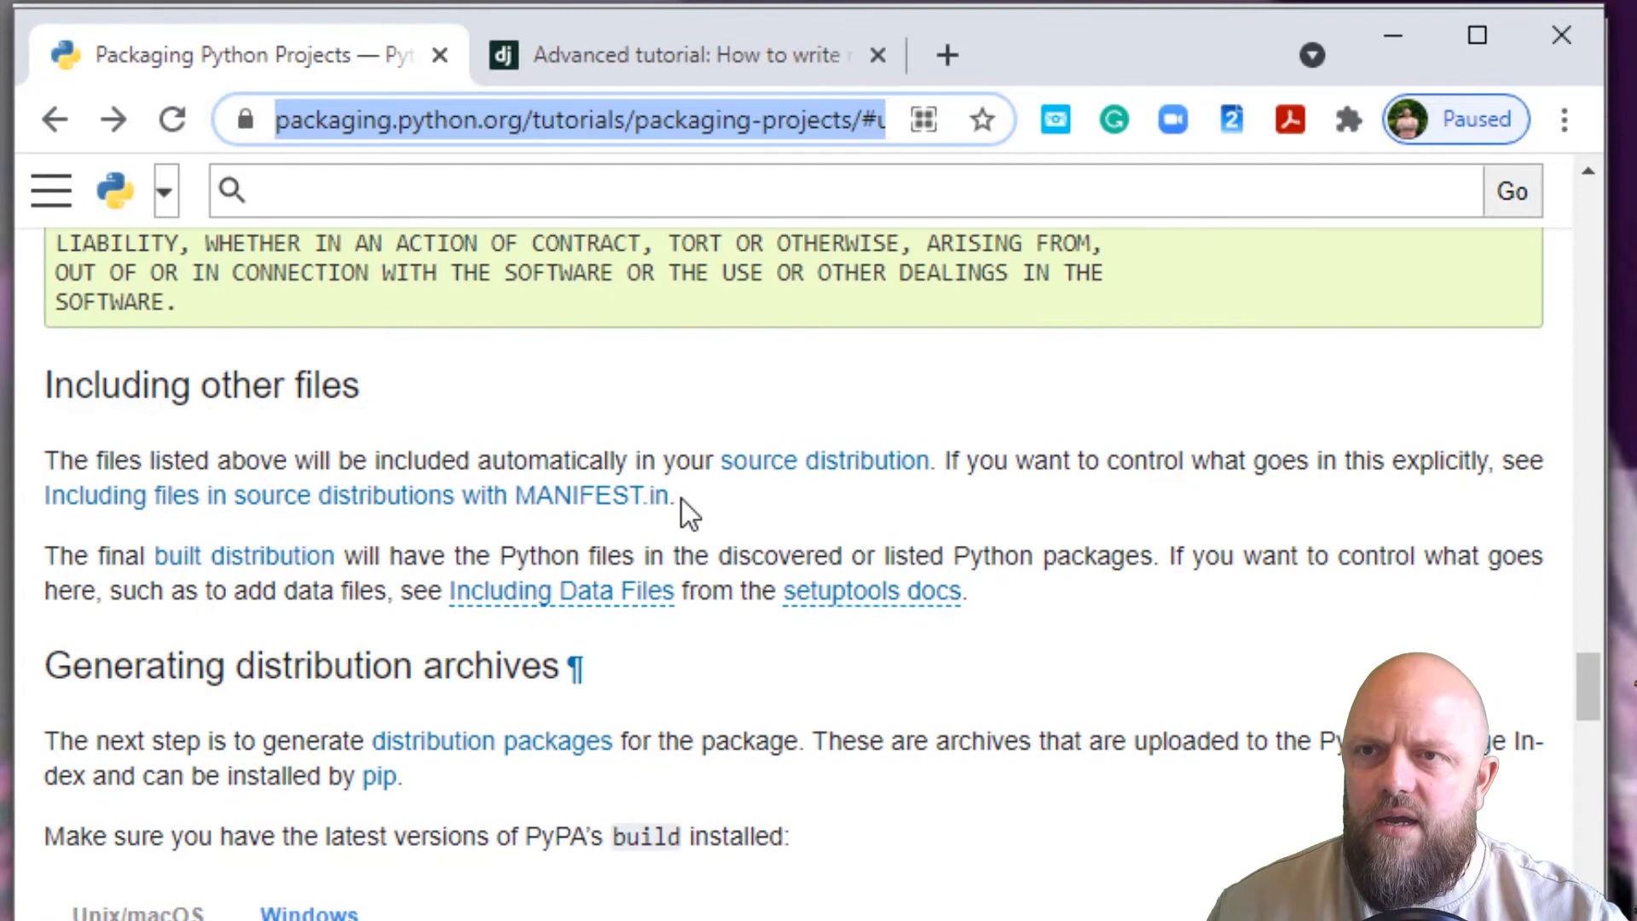
scroll(down, 3)
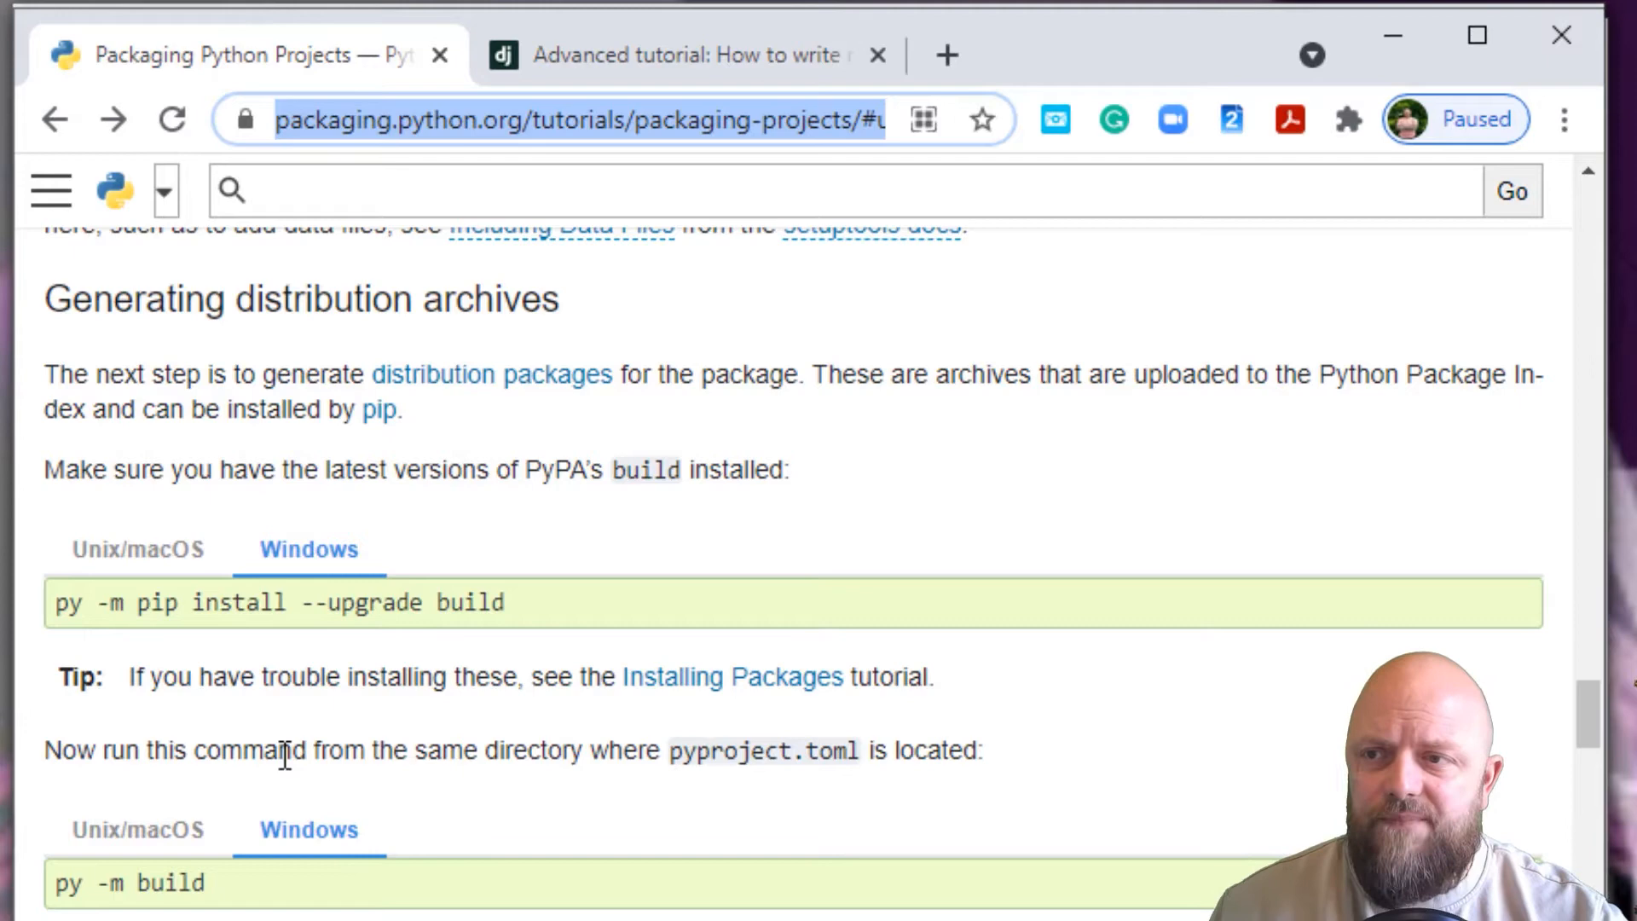
triple_click(277, 603)
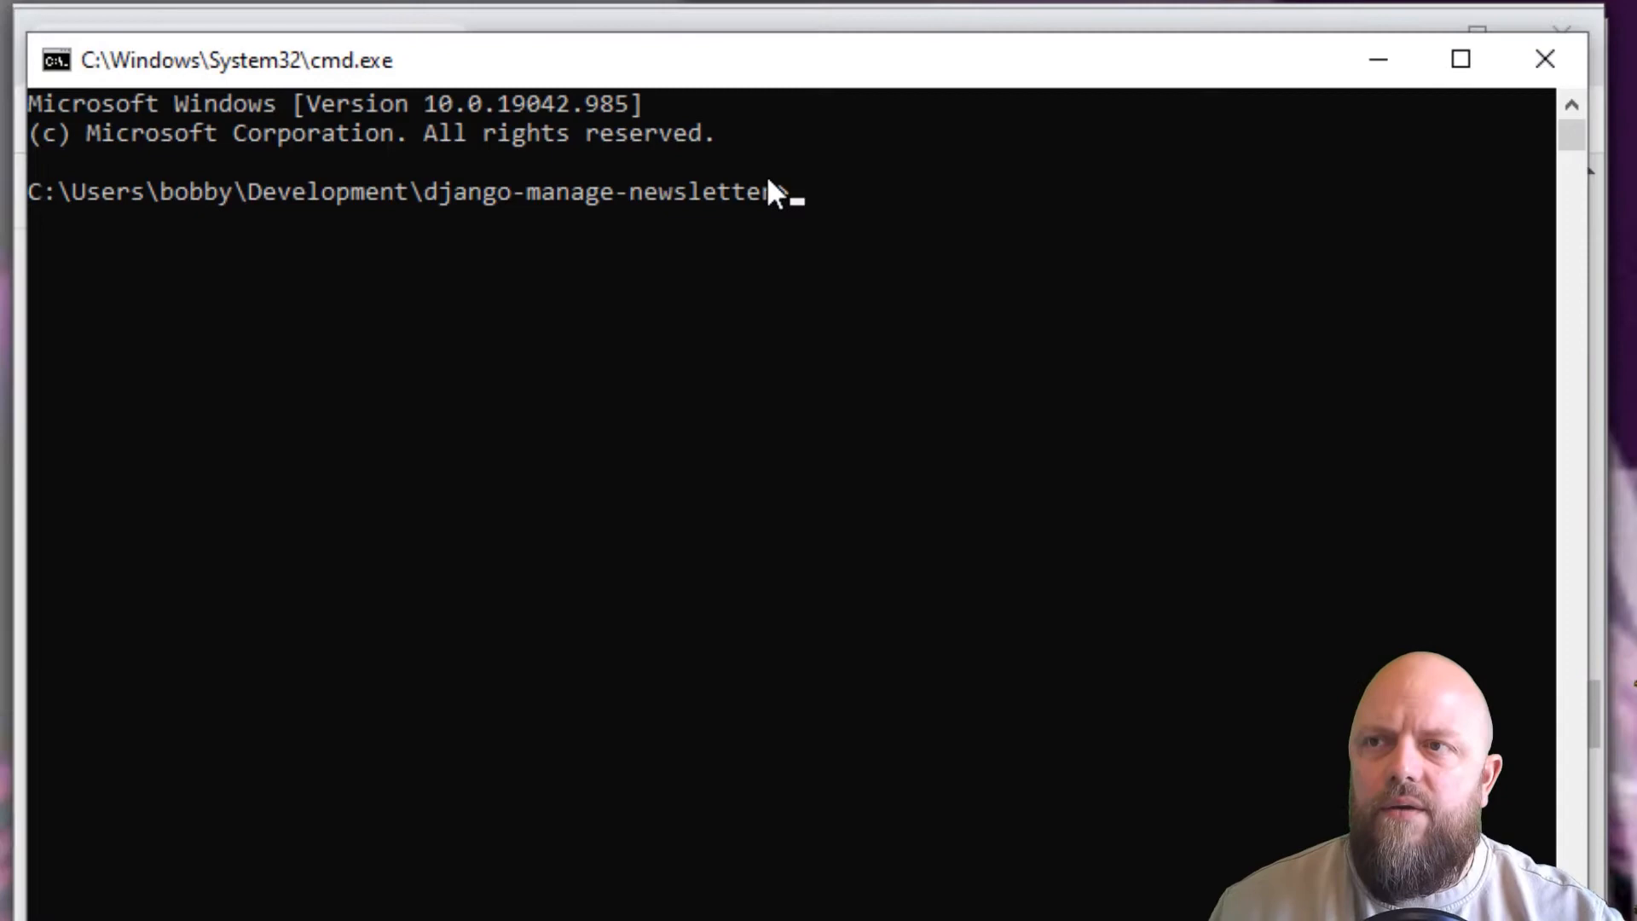
mouse_move(1396, 110)
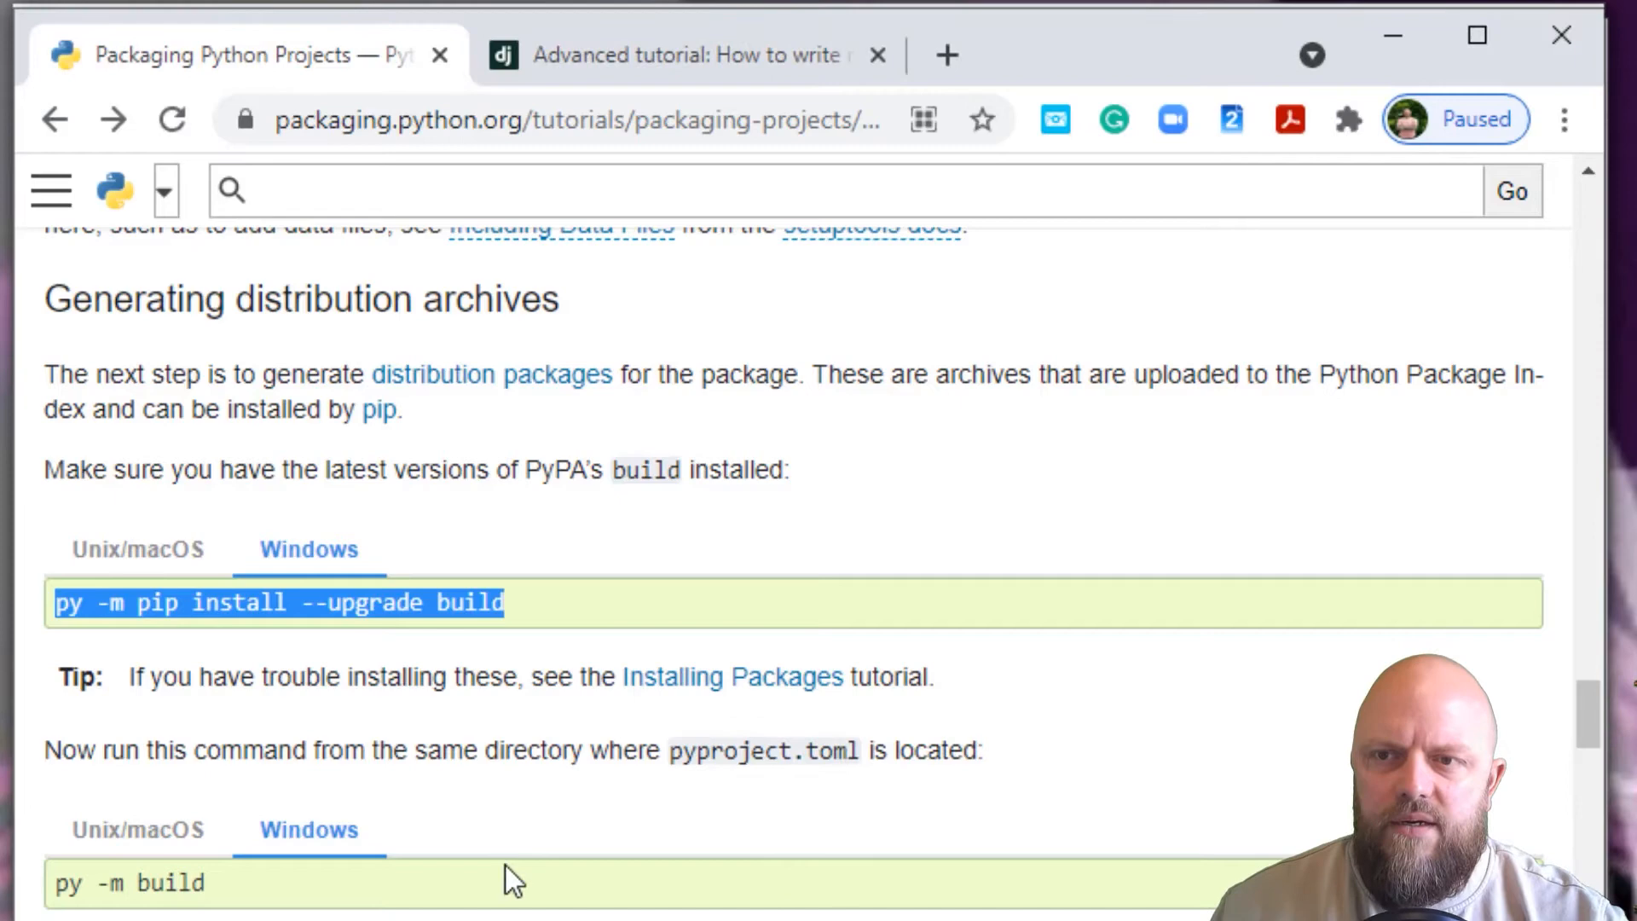
Step: Install PyPA build and run 'py -m build' in Command Prompt
scroll(down, 3)
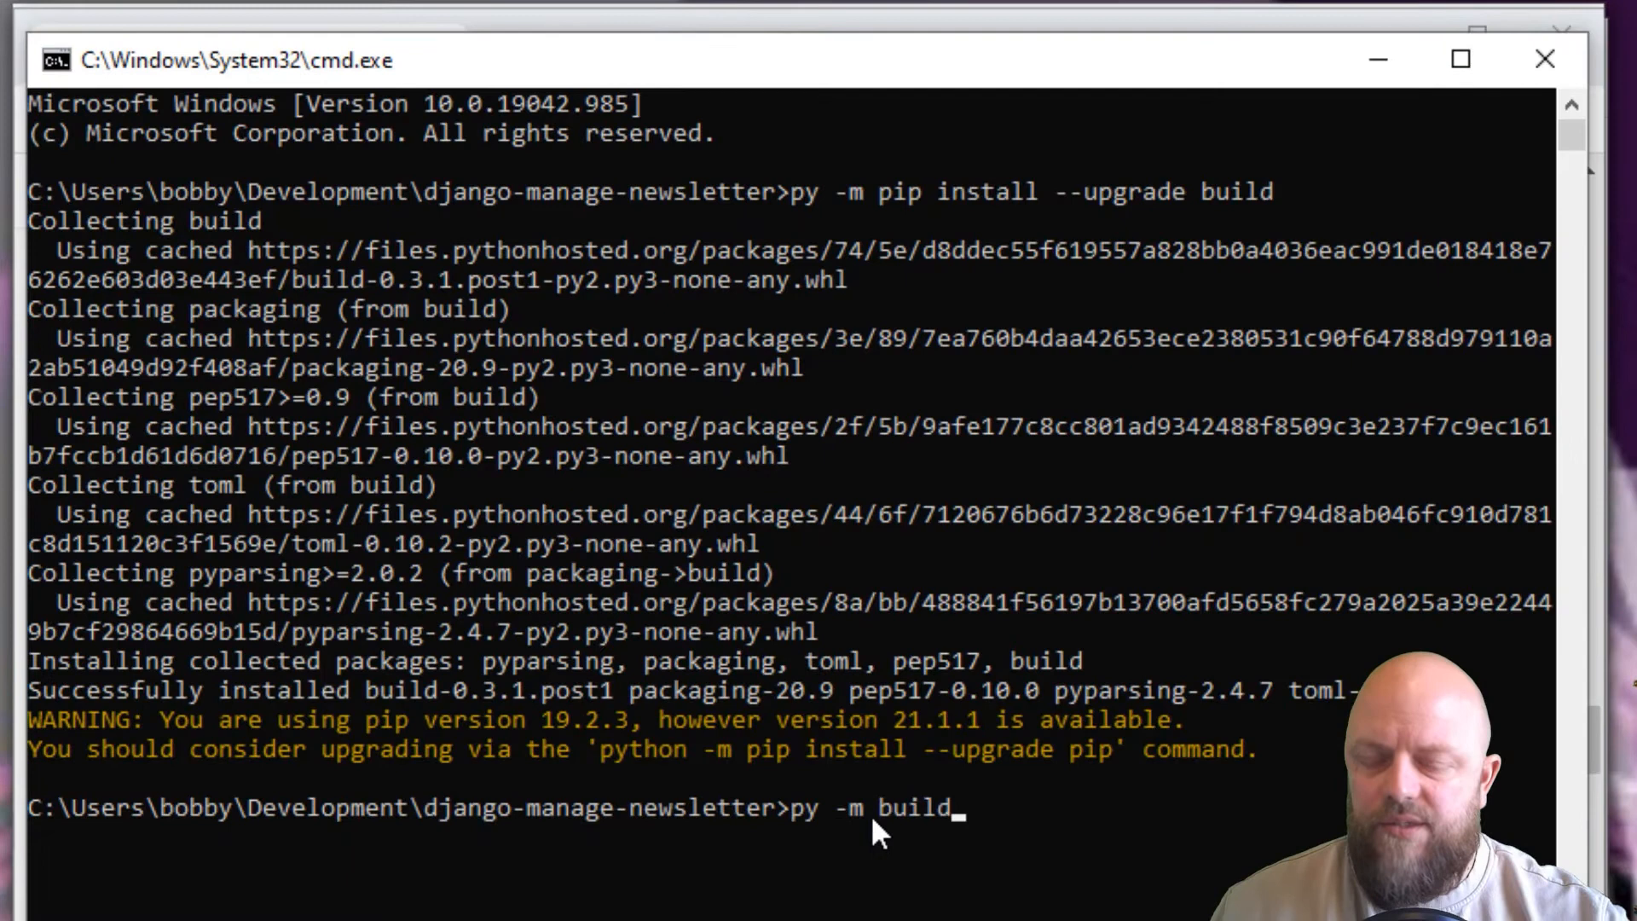
key(Return)
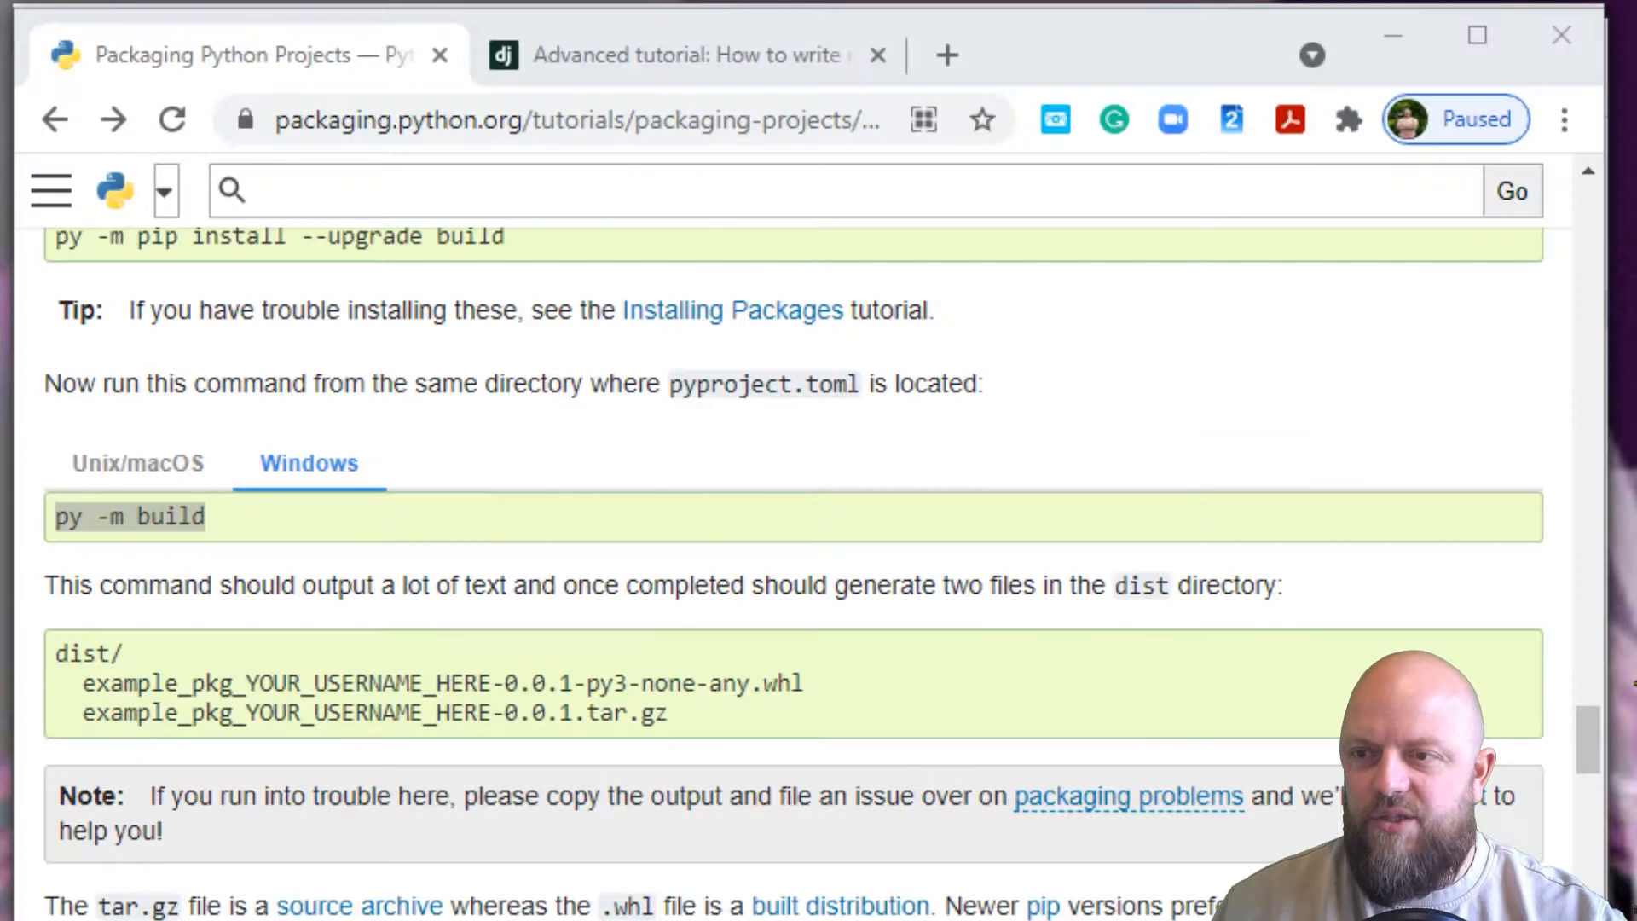
Step: Scroll down to the 'Uploading the distribution archives' section on Test PyPI and Twine
scroll(down, 3)
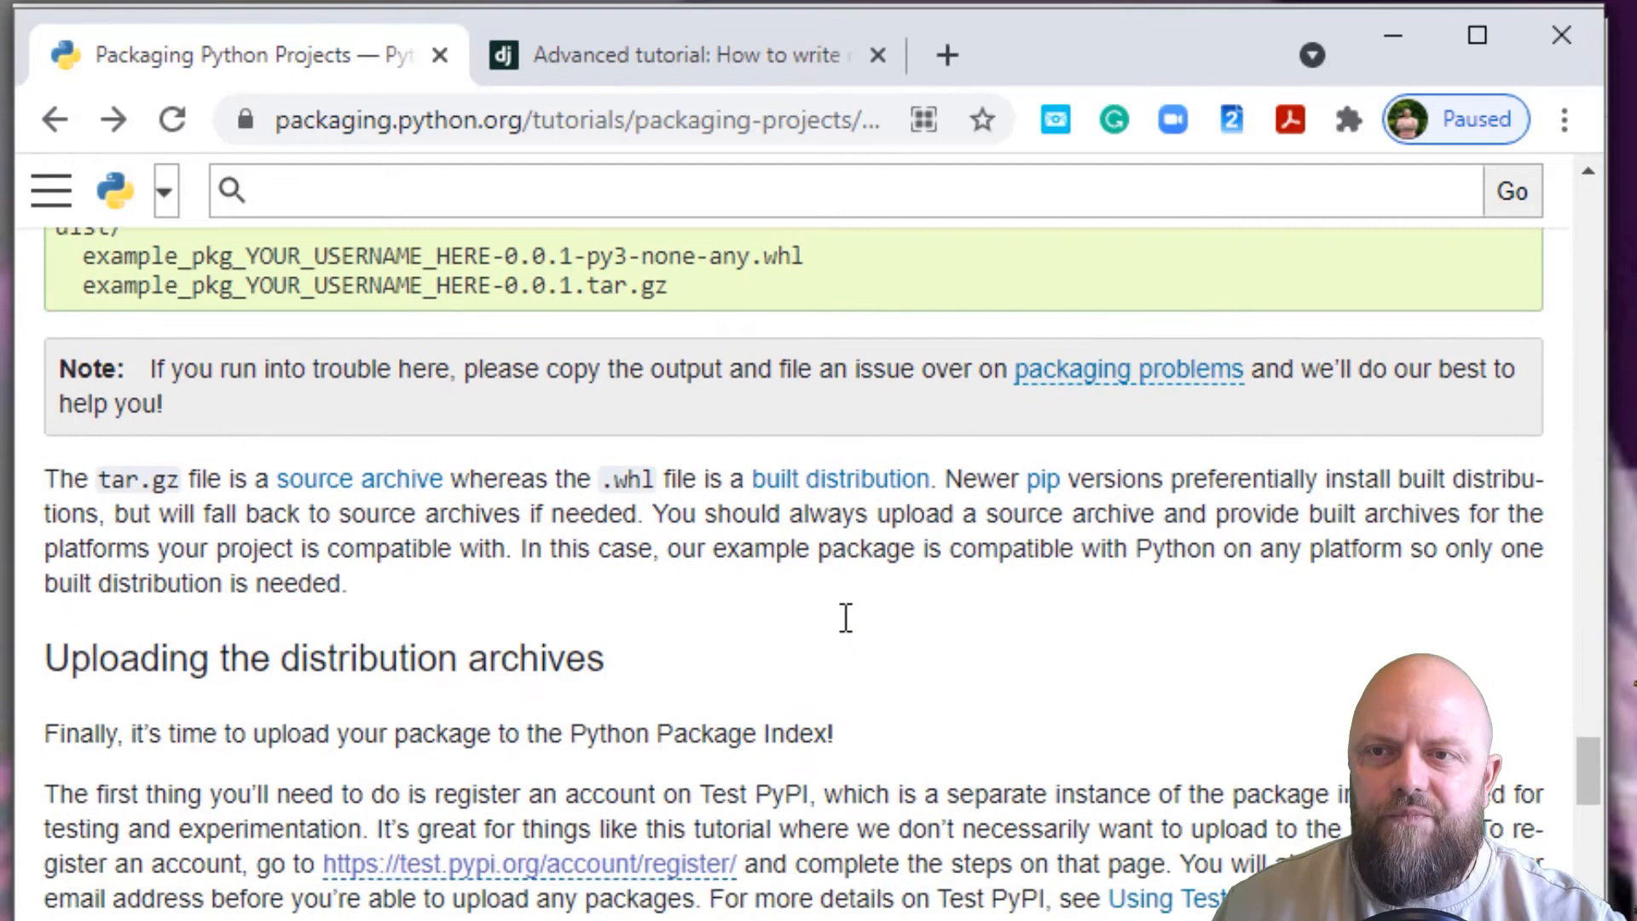
scroll(down, 3)
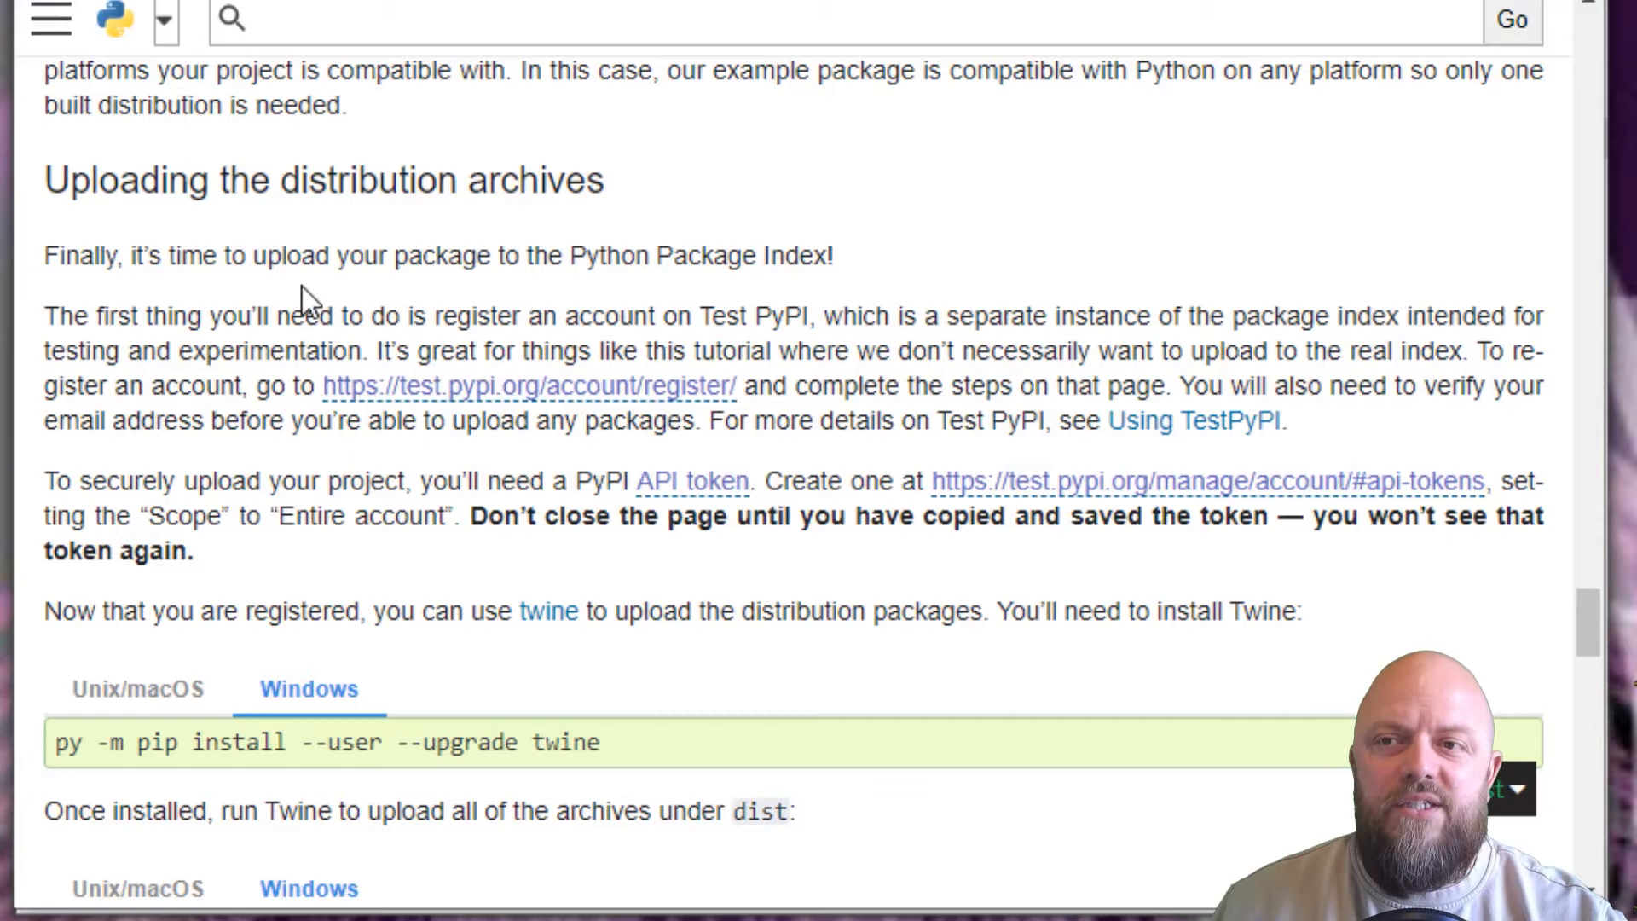
scroll(down, 3)
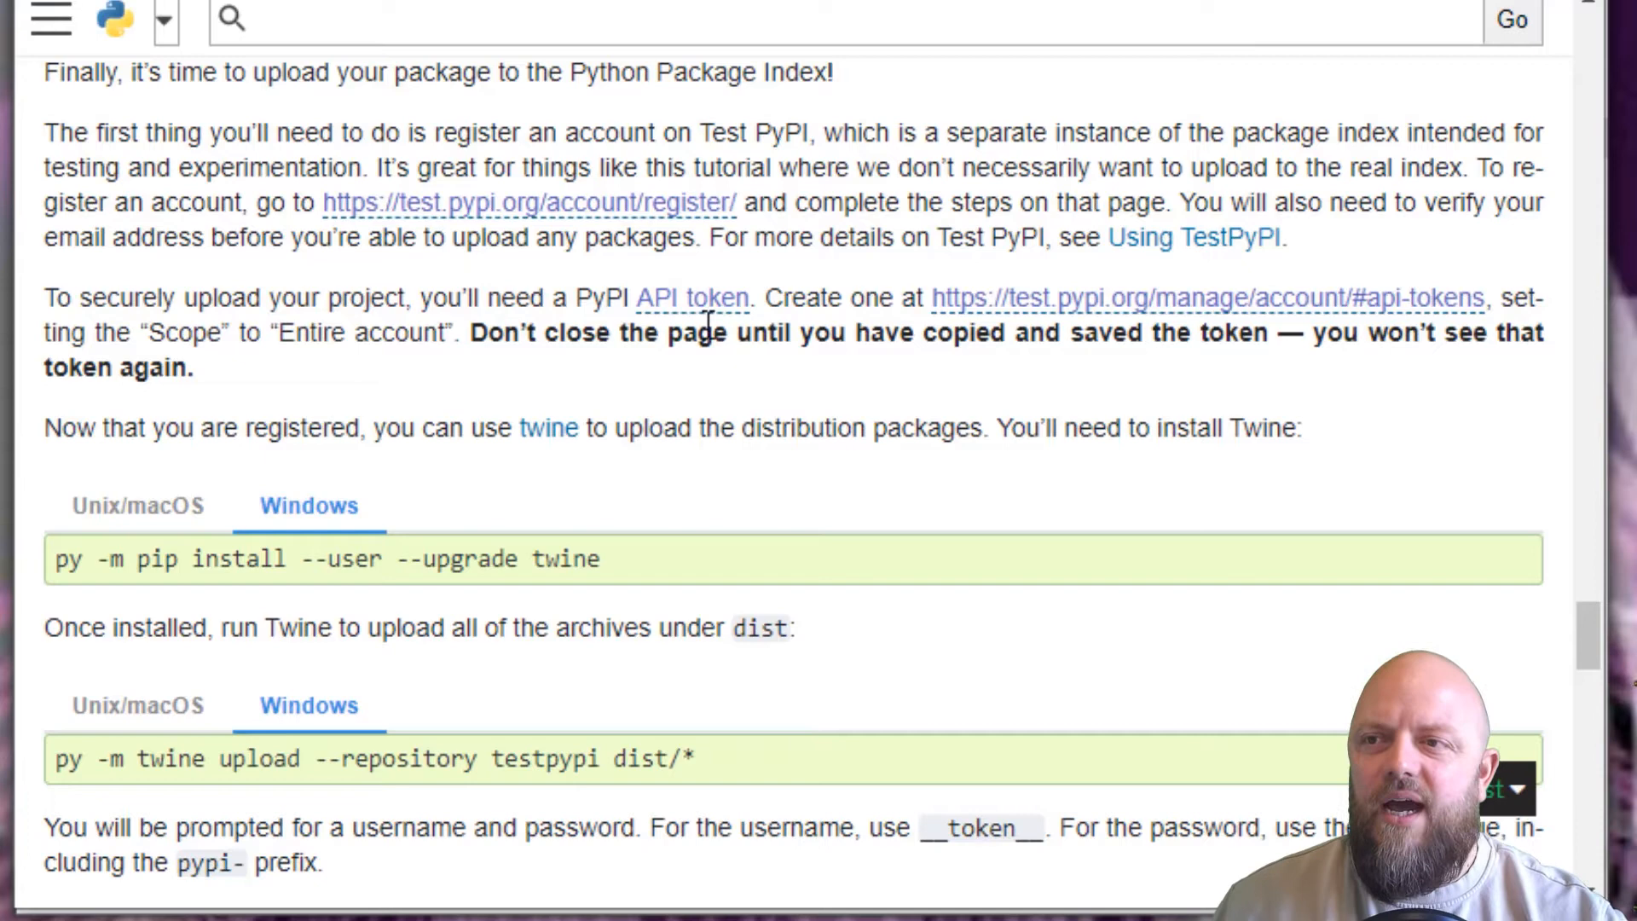
mouse_move(731, 371)
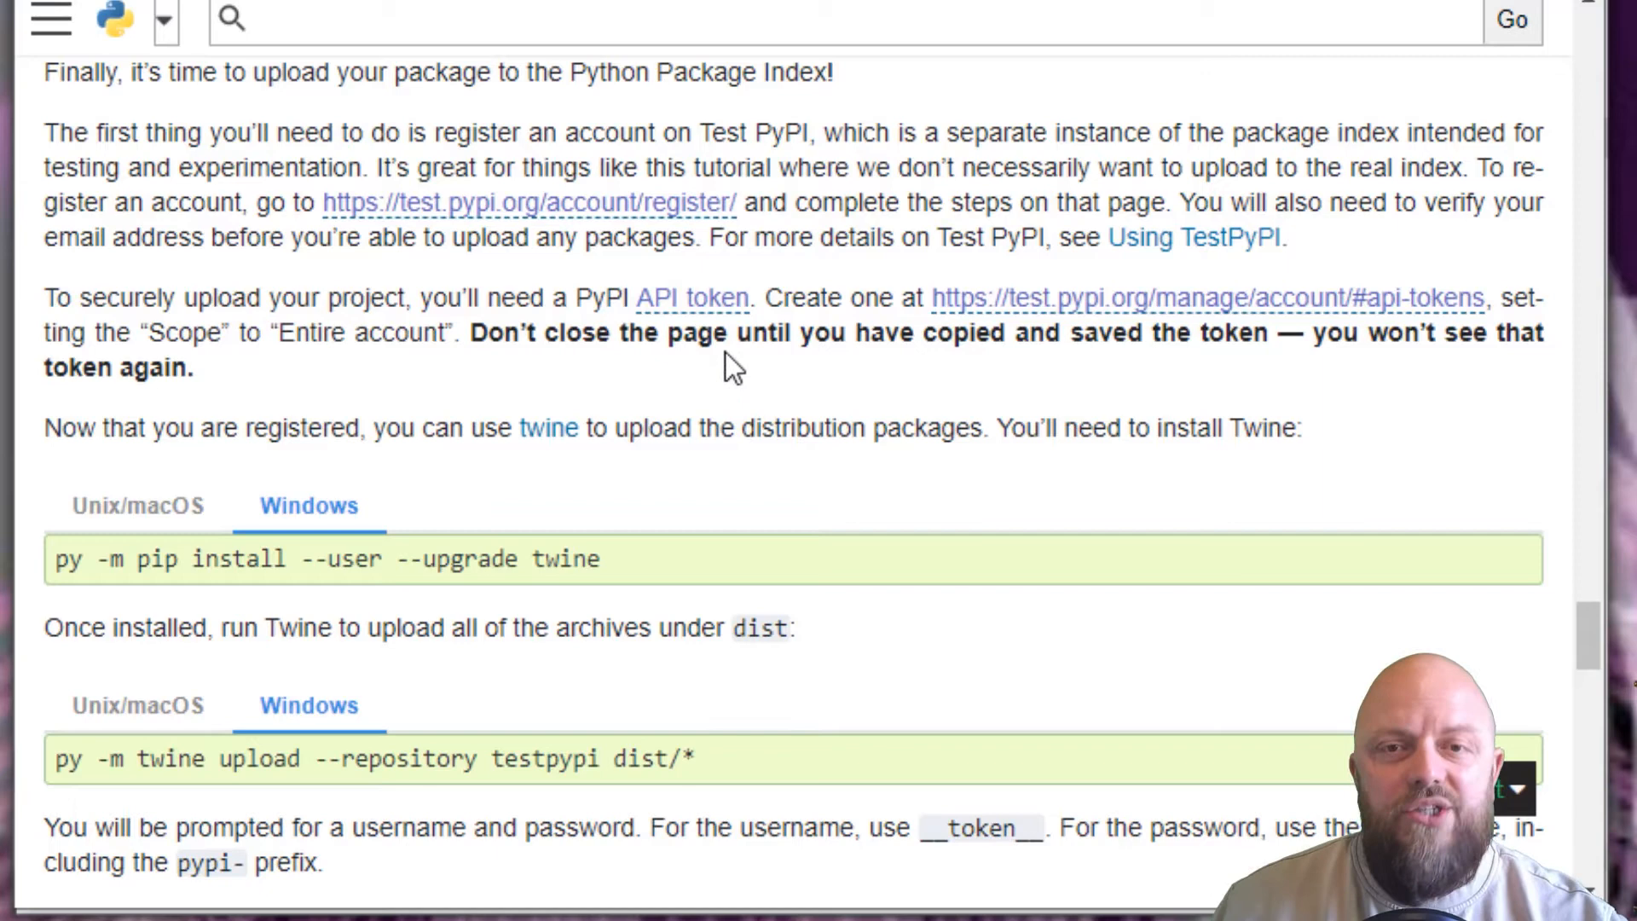
mouse_move(692, 312)
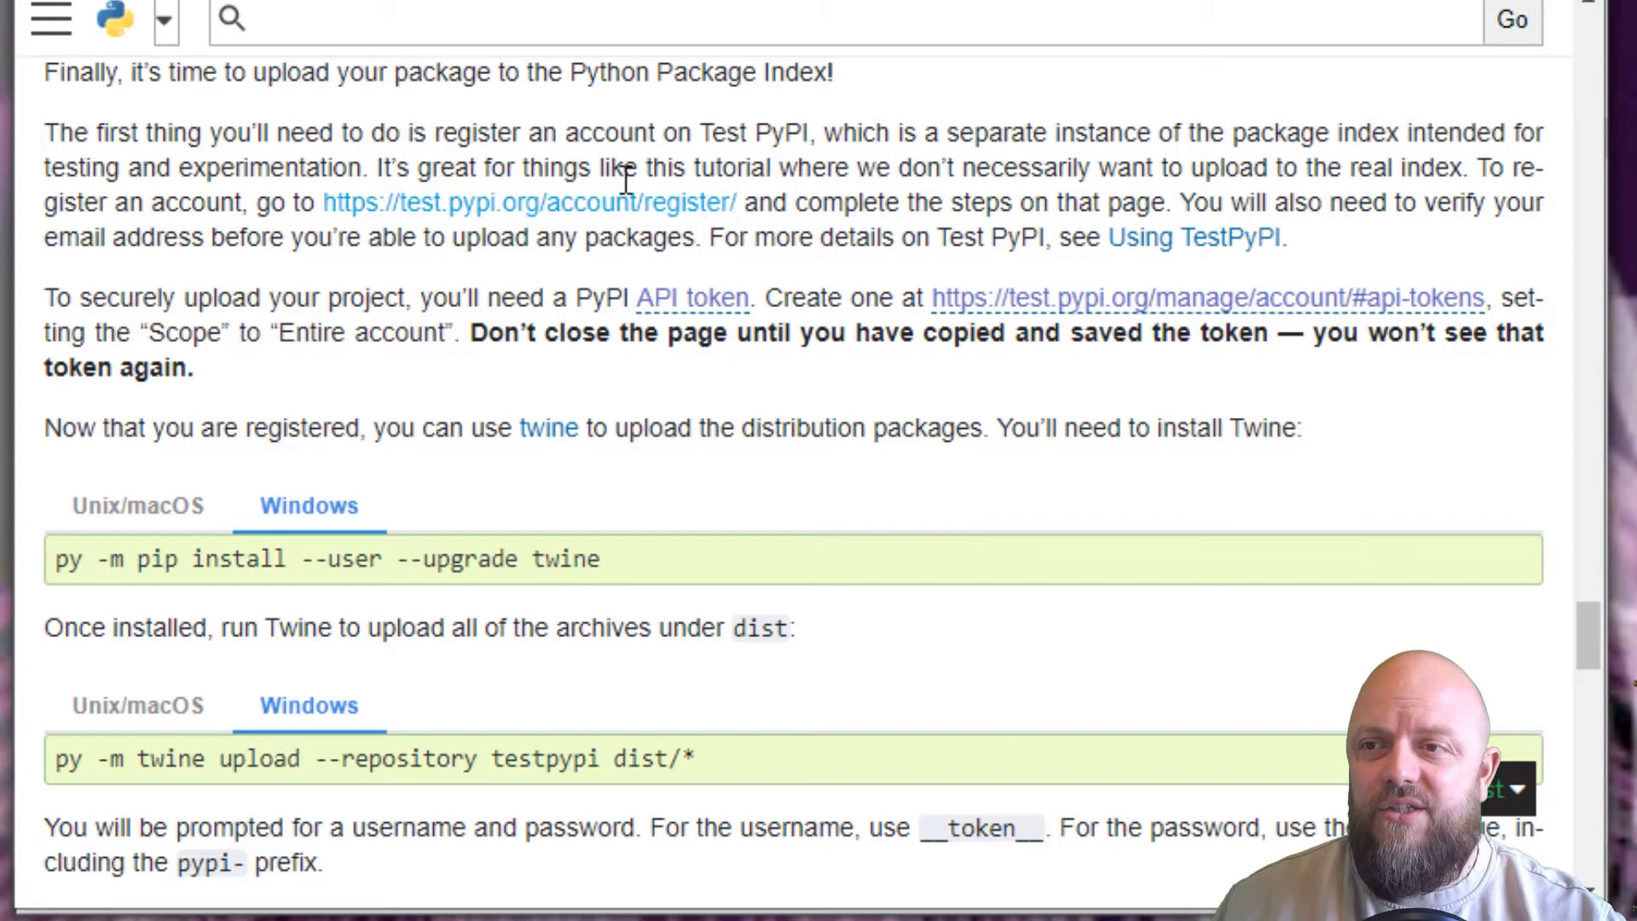
mouse_move(614, 400)
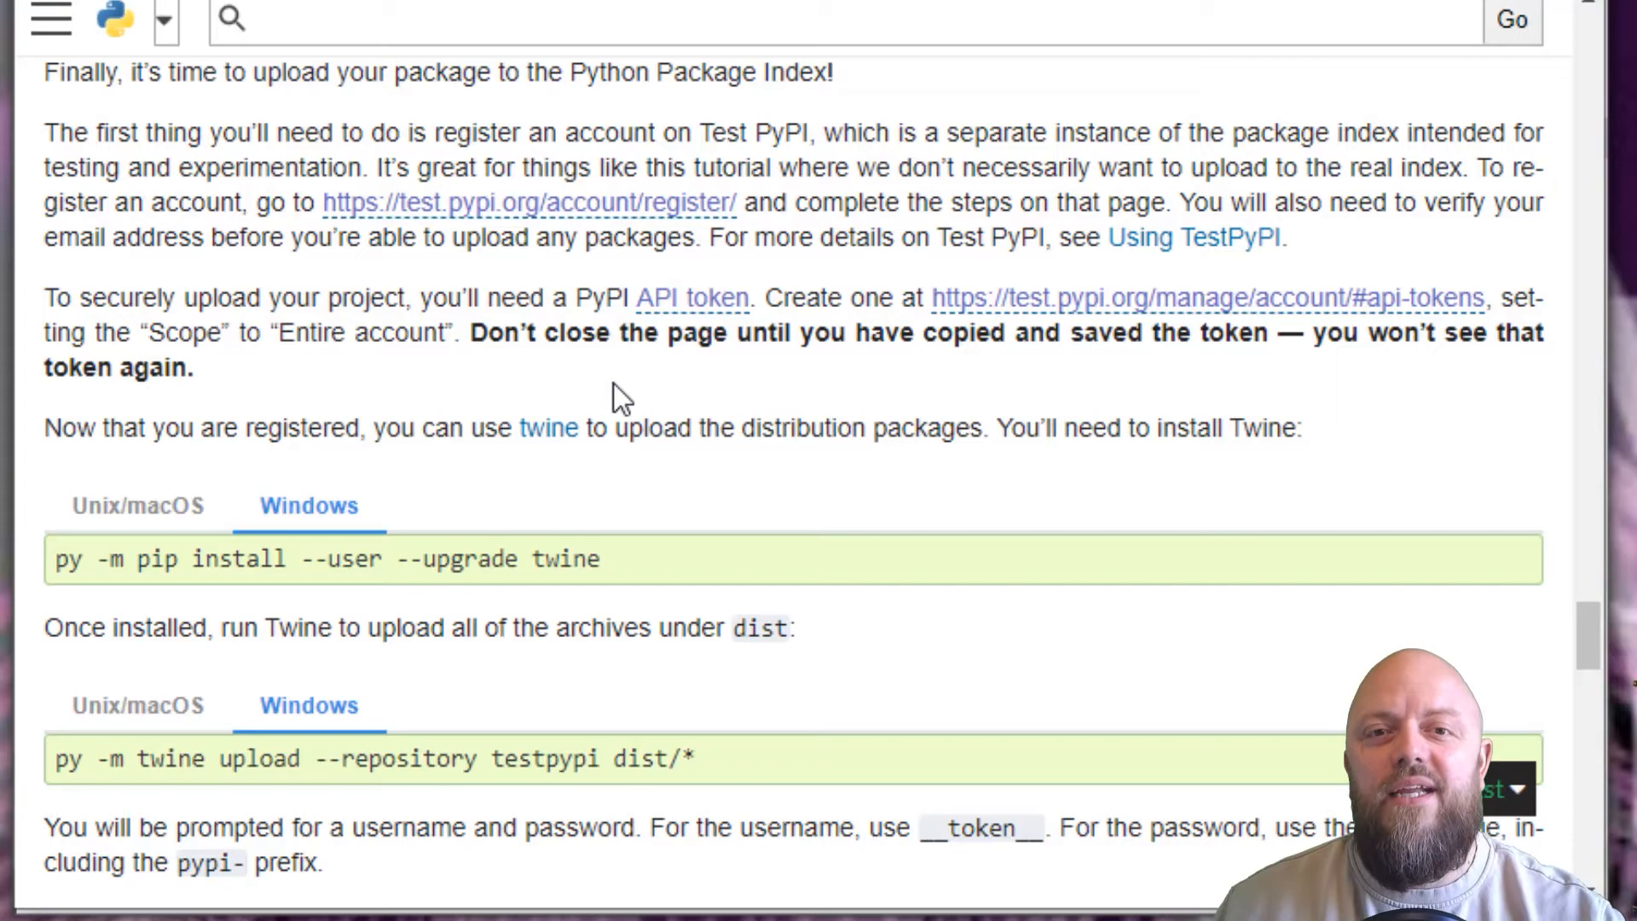
scroll(down, 3)
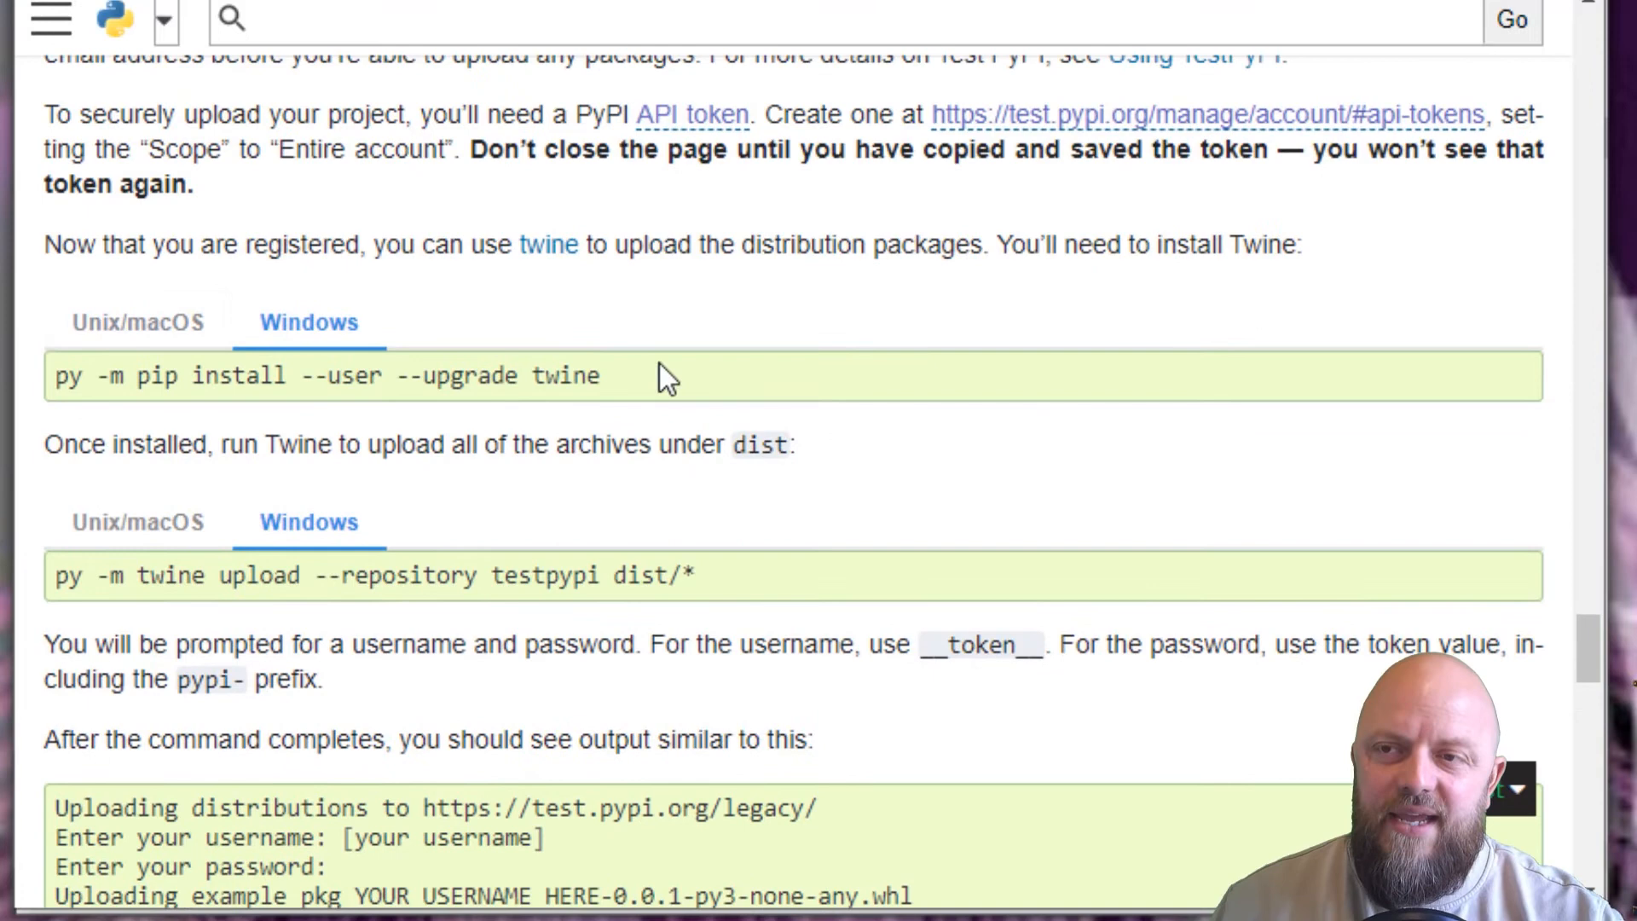
mouse_move(62, 391)
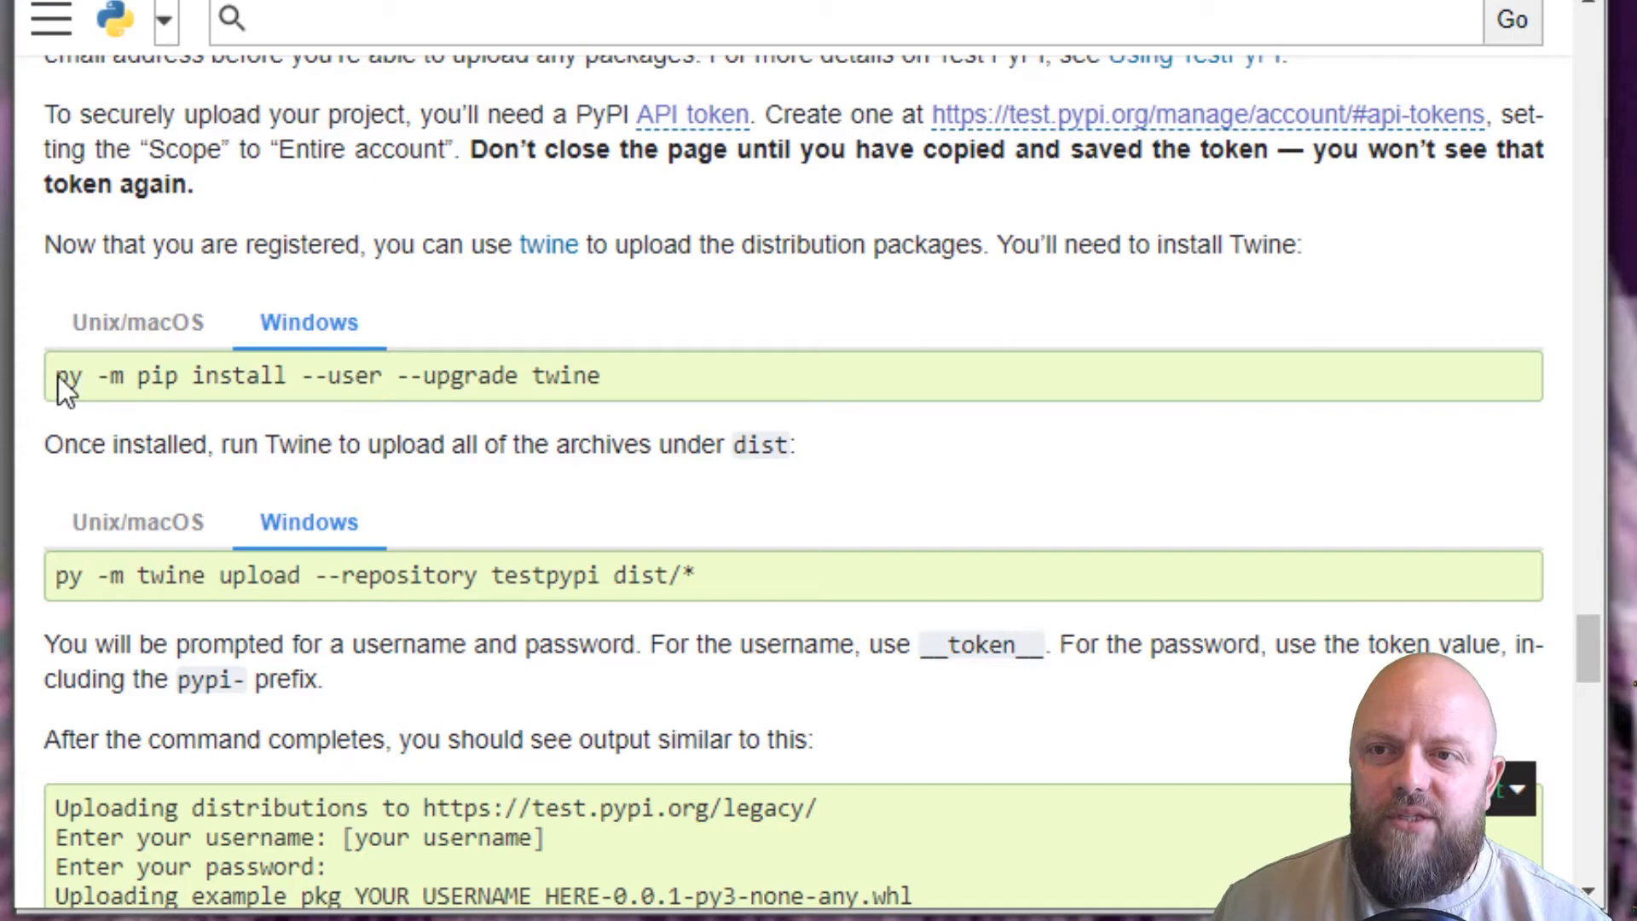
Step: Select the Twine install command, then scroll to the Next steps 'twine upload dist/*' advice
triple_click(313, 376)
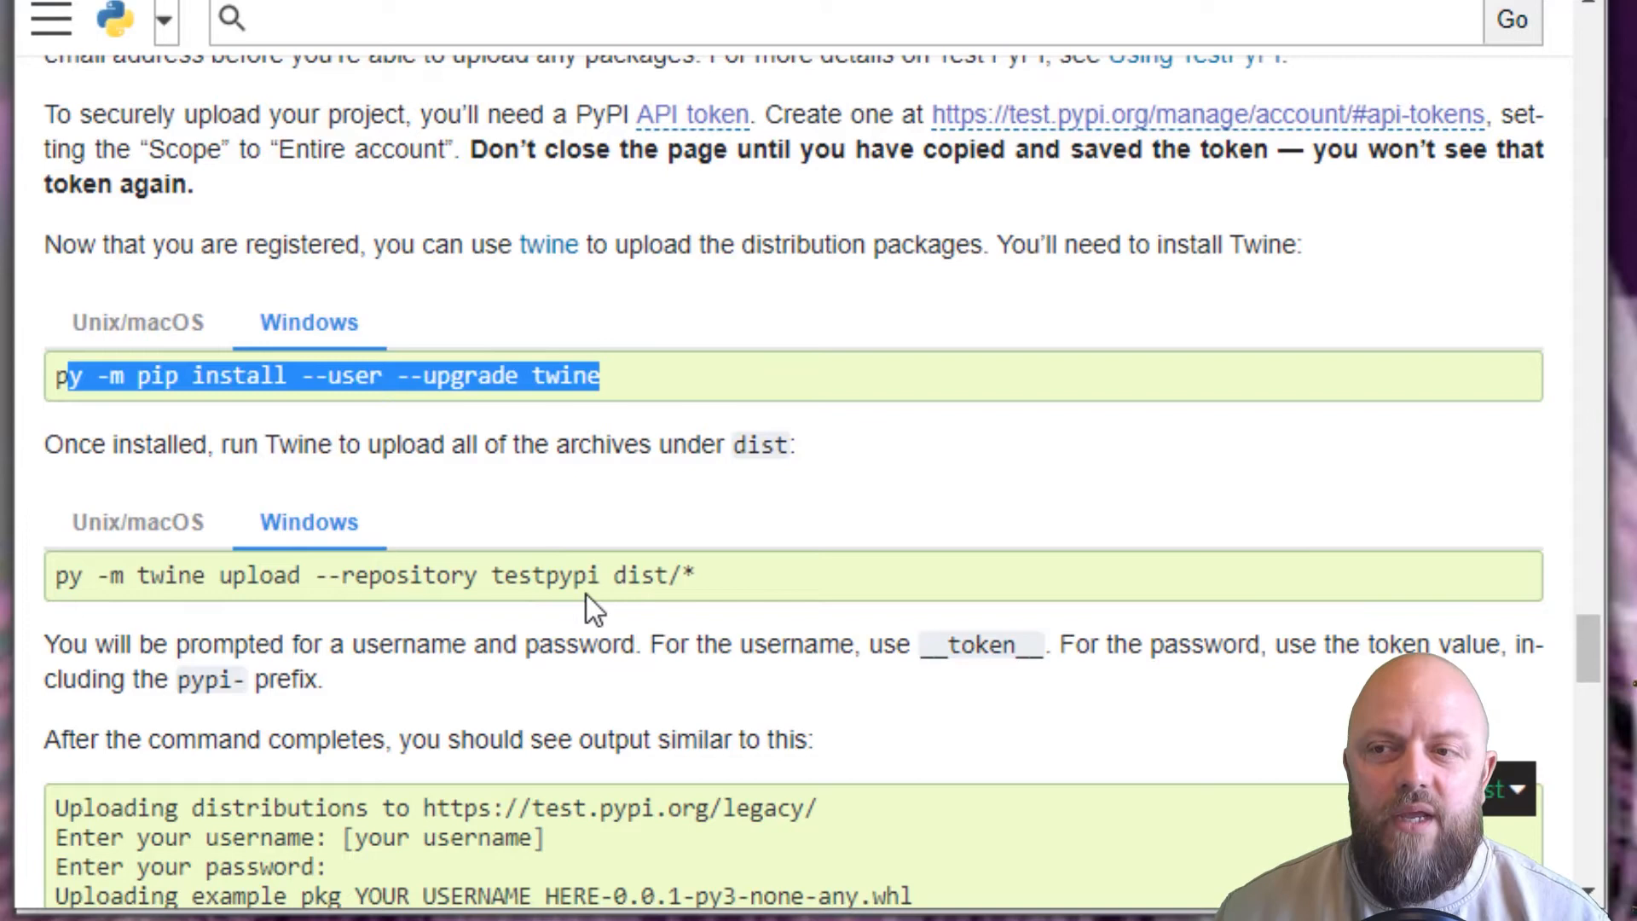
mouse_move(609, 572)
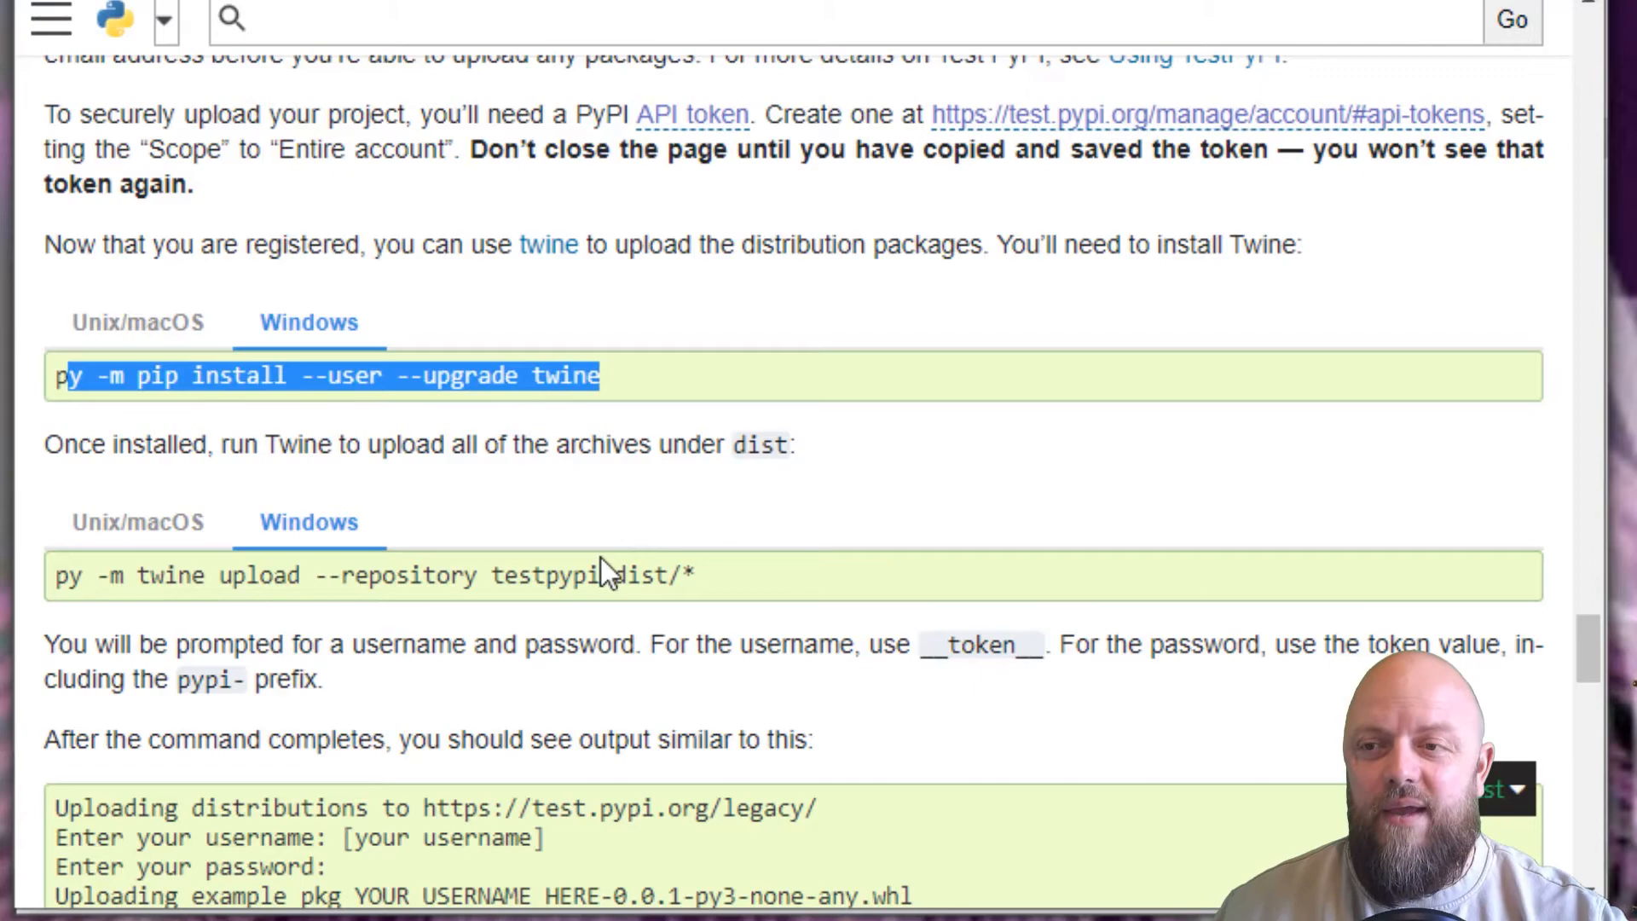
scroll(down, 3)
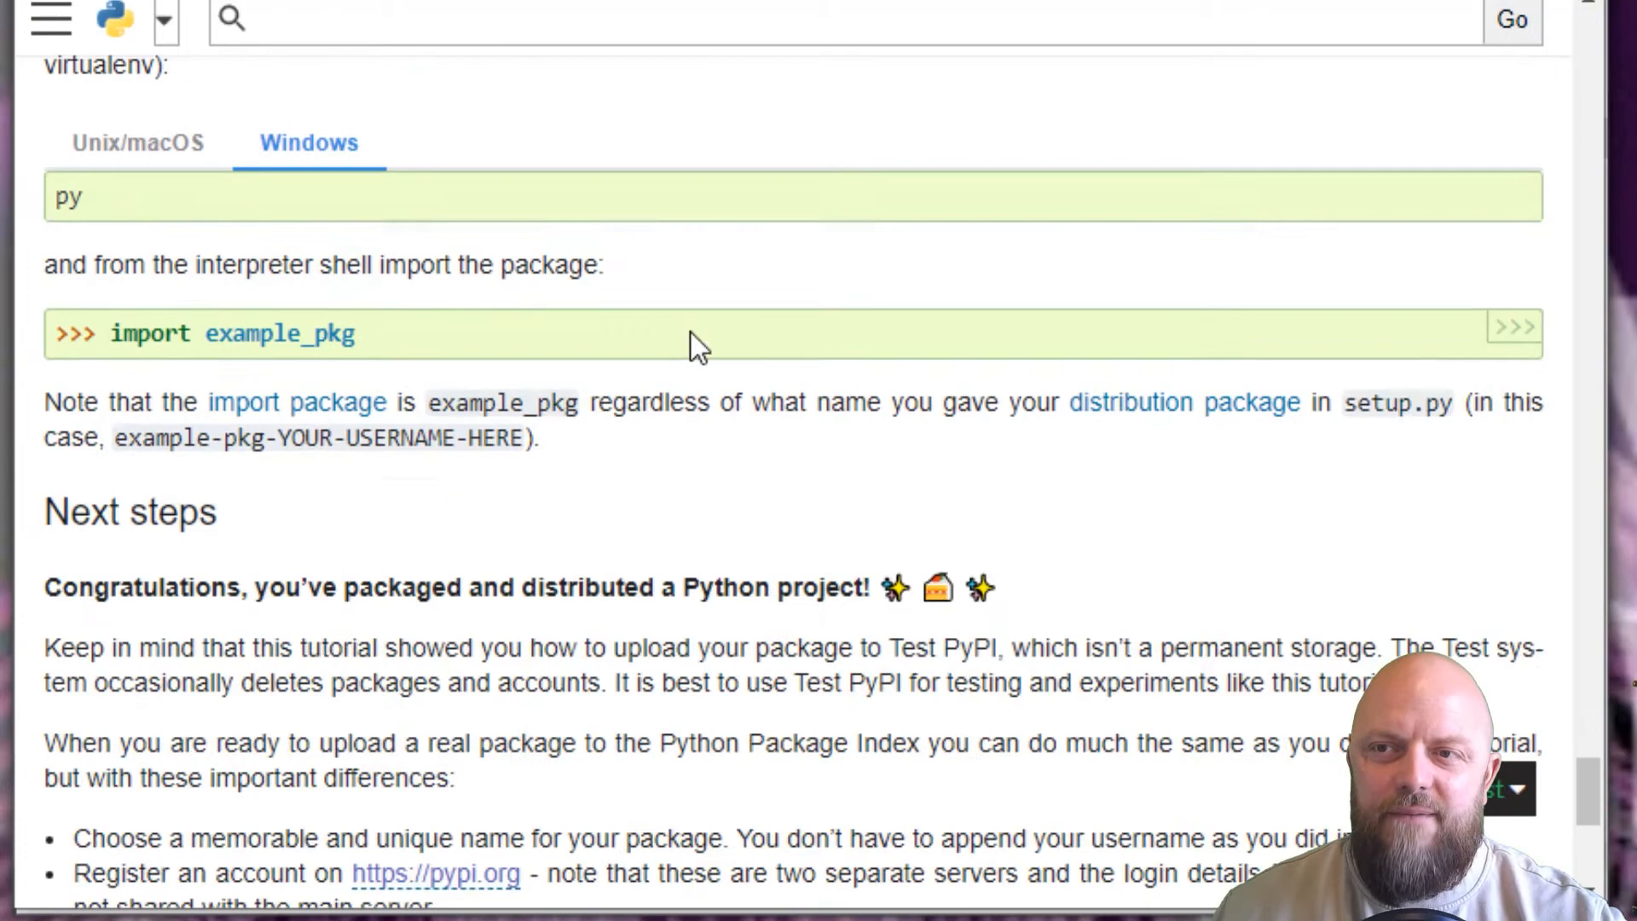
scroll(down, 3)
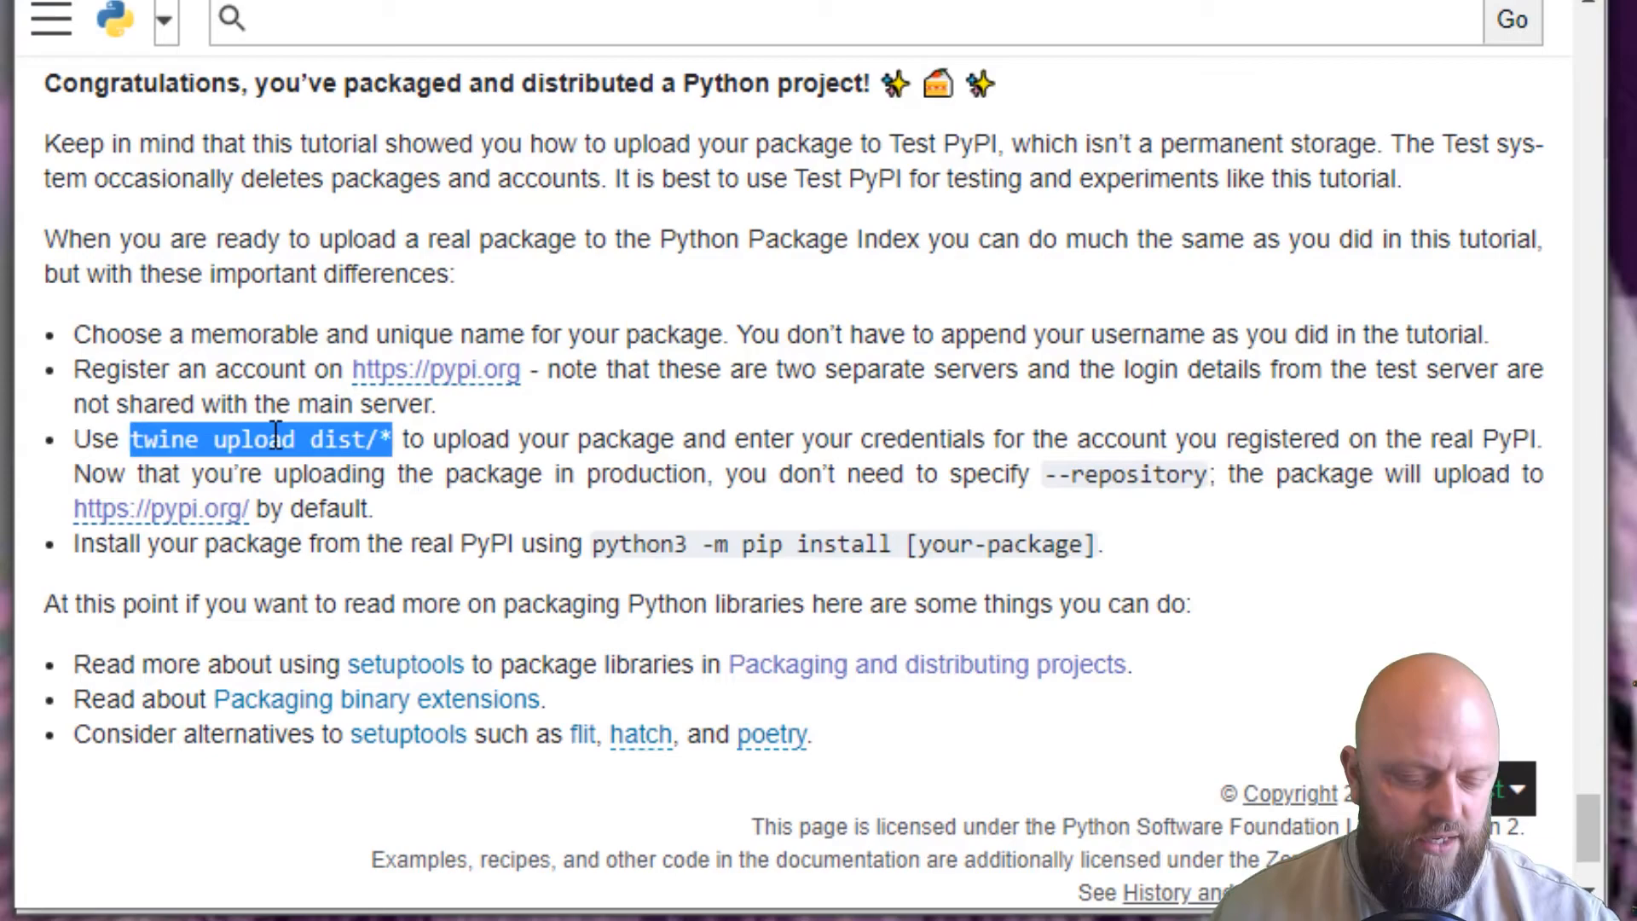
Step: Run 'py -m twine upload dist/*' and enter __token__ as the username
scroll(up, 3)
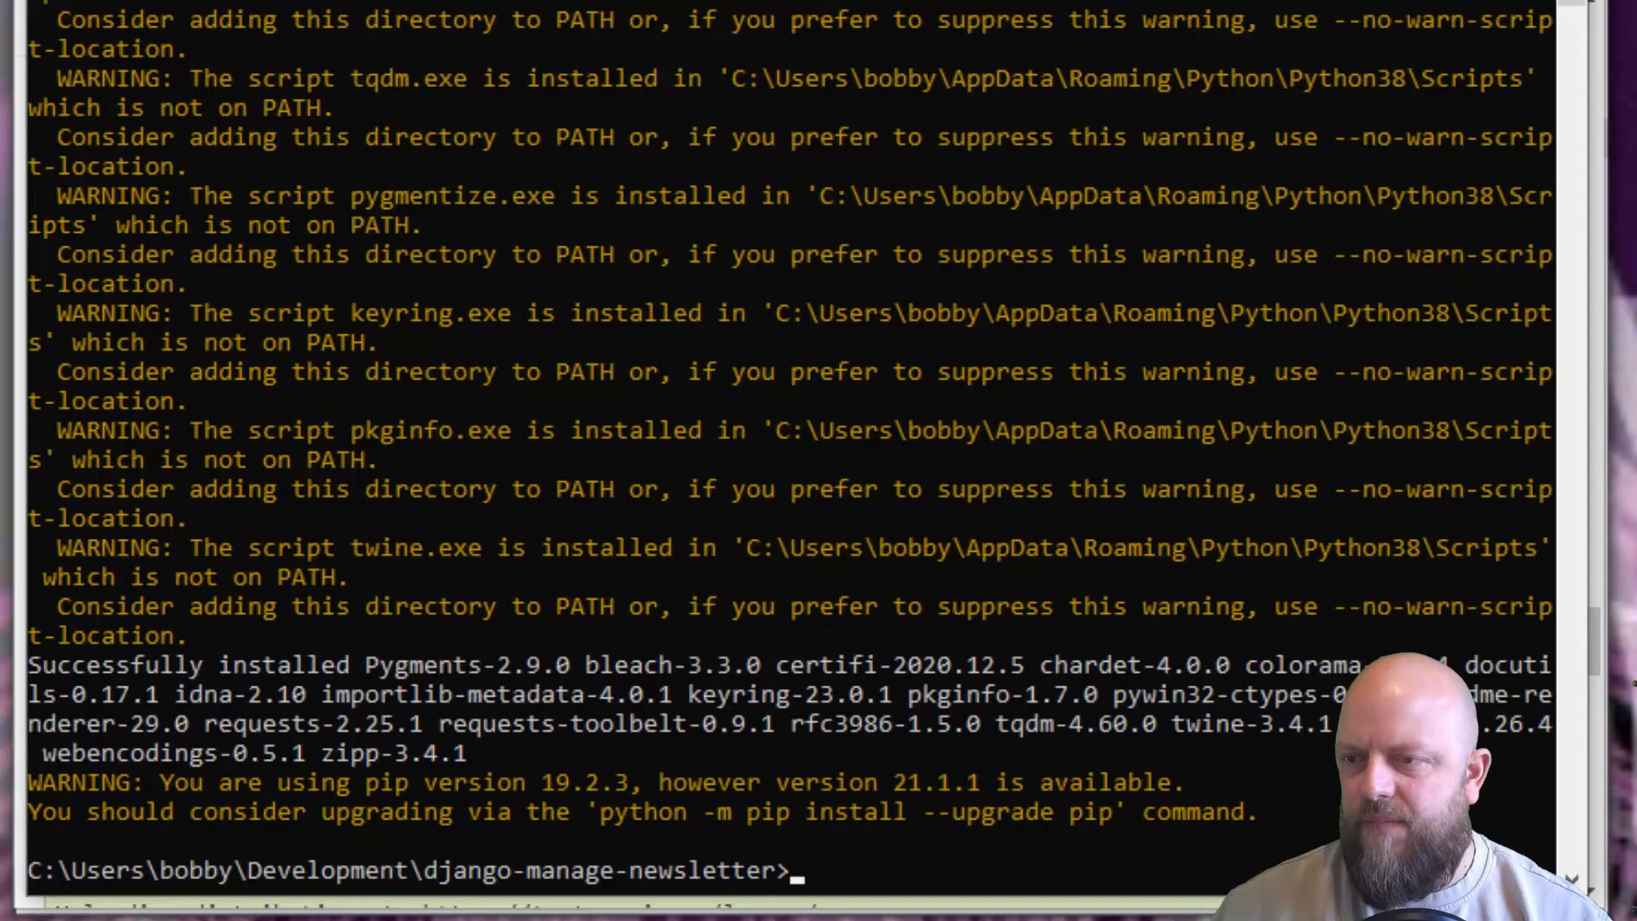
text(py -m twine upload --repository t)
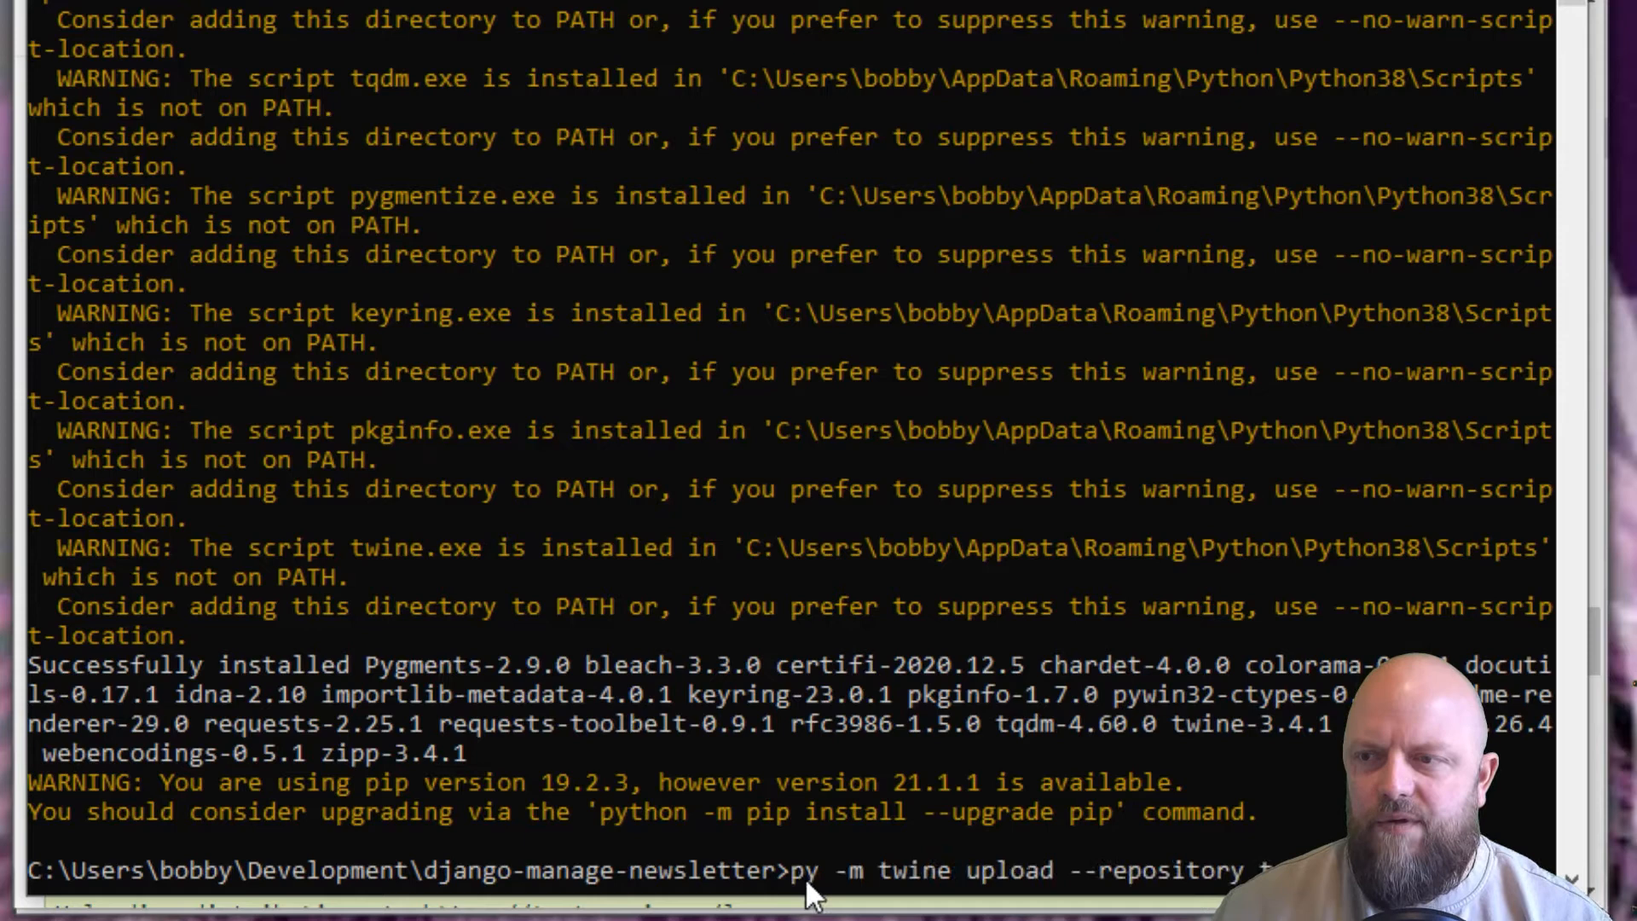
text(dist/*)
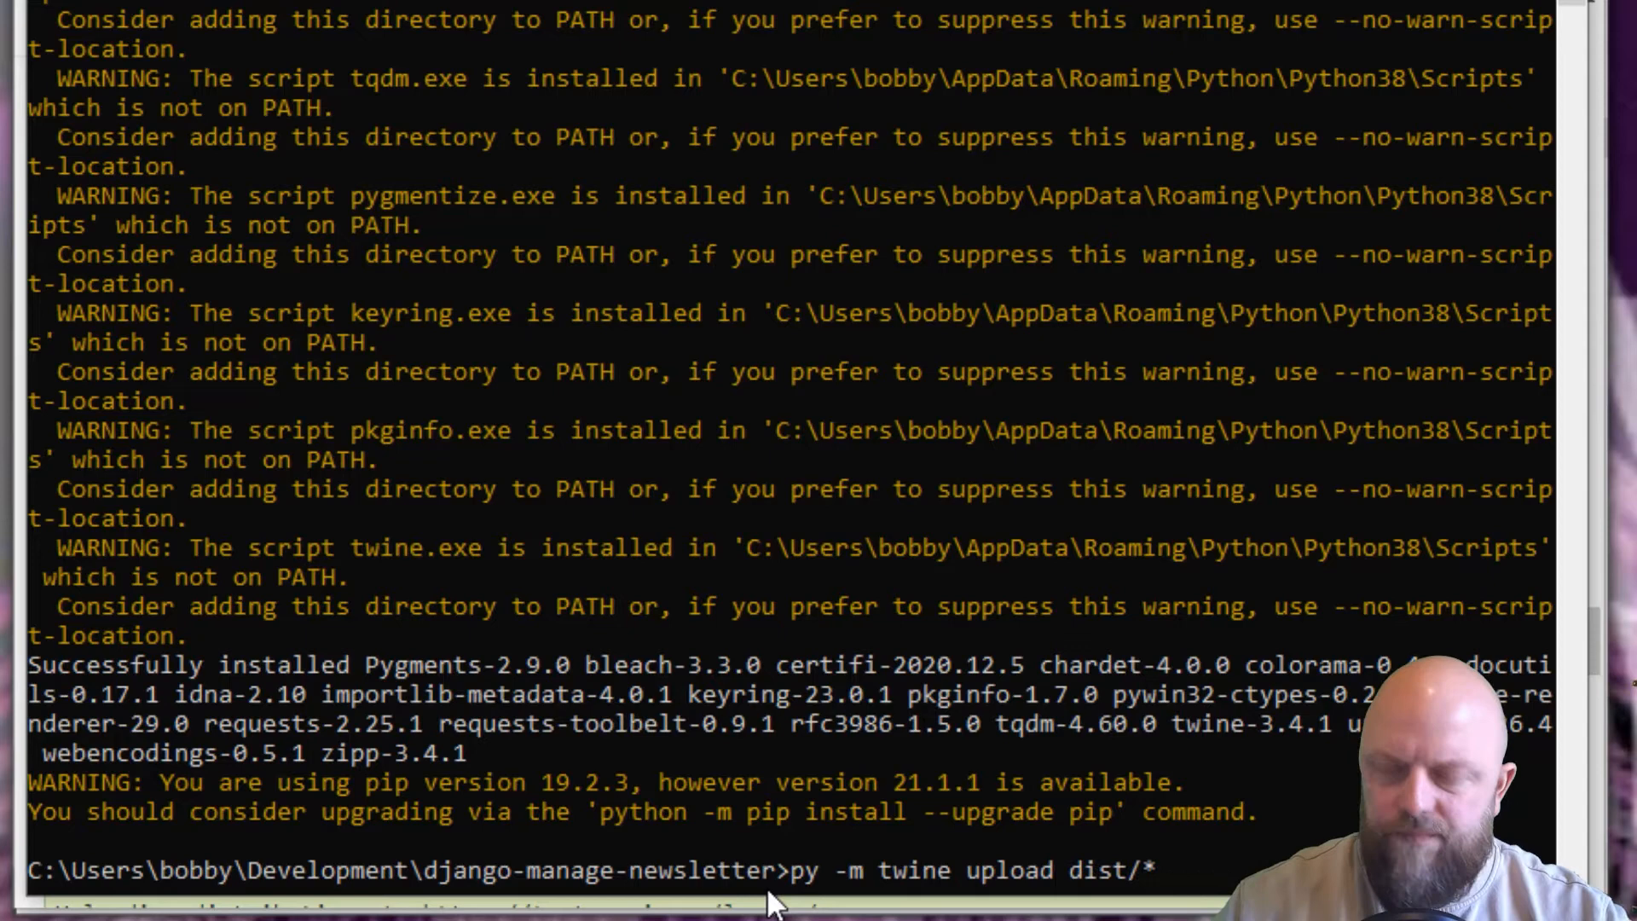
key(Return)
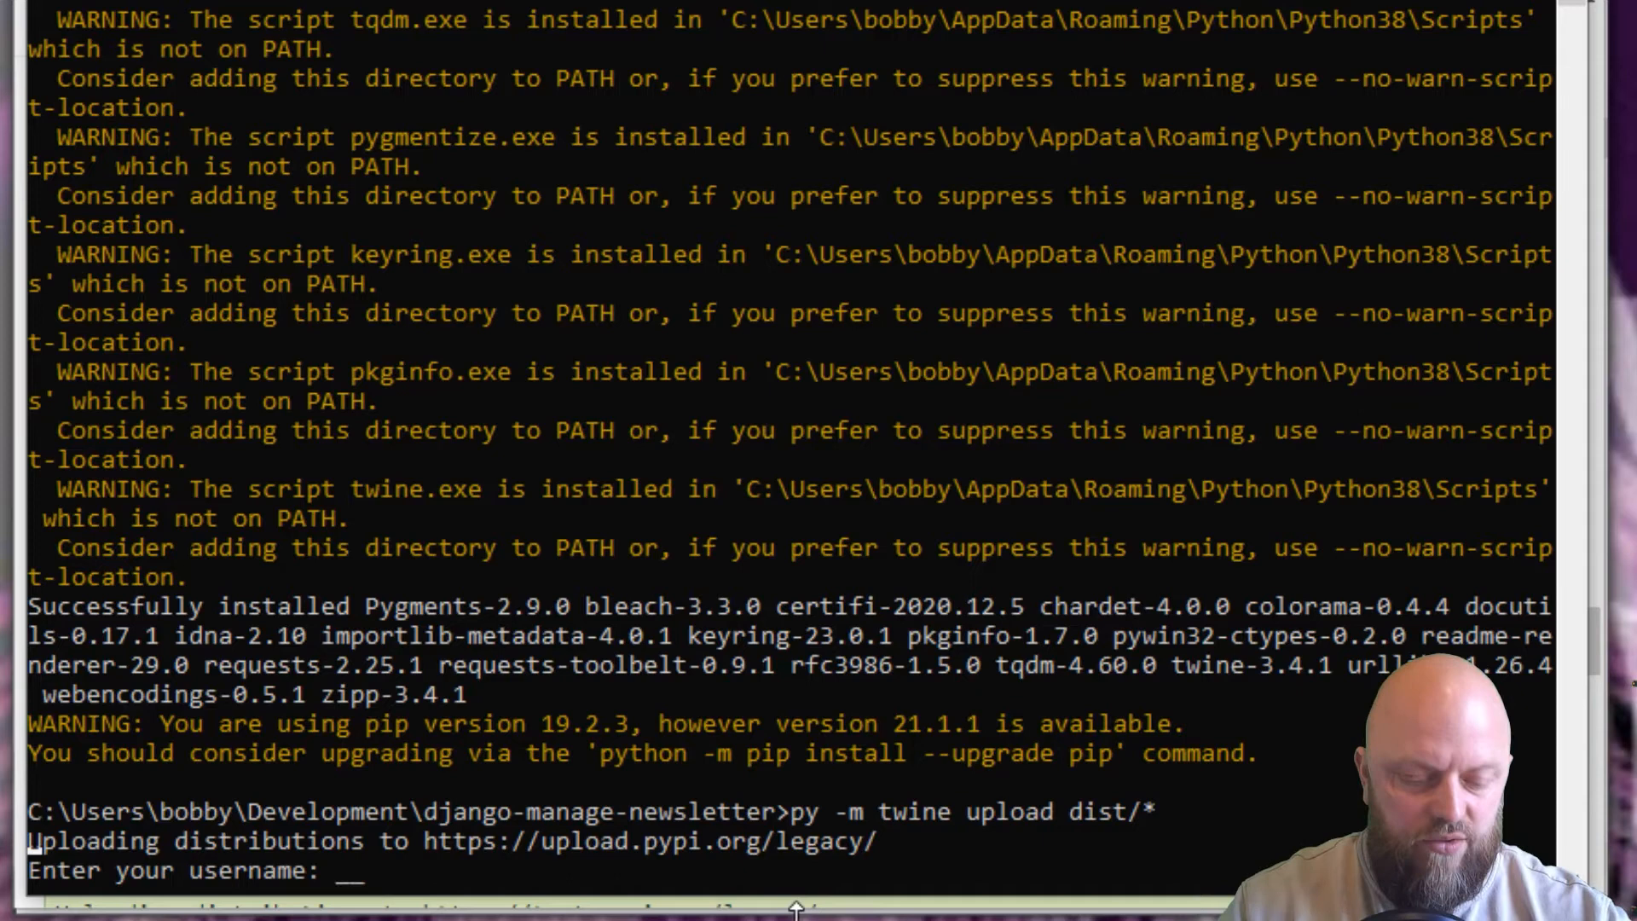
text(__token__)
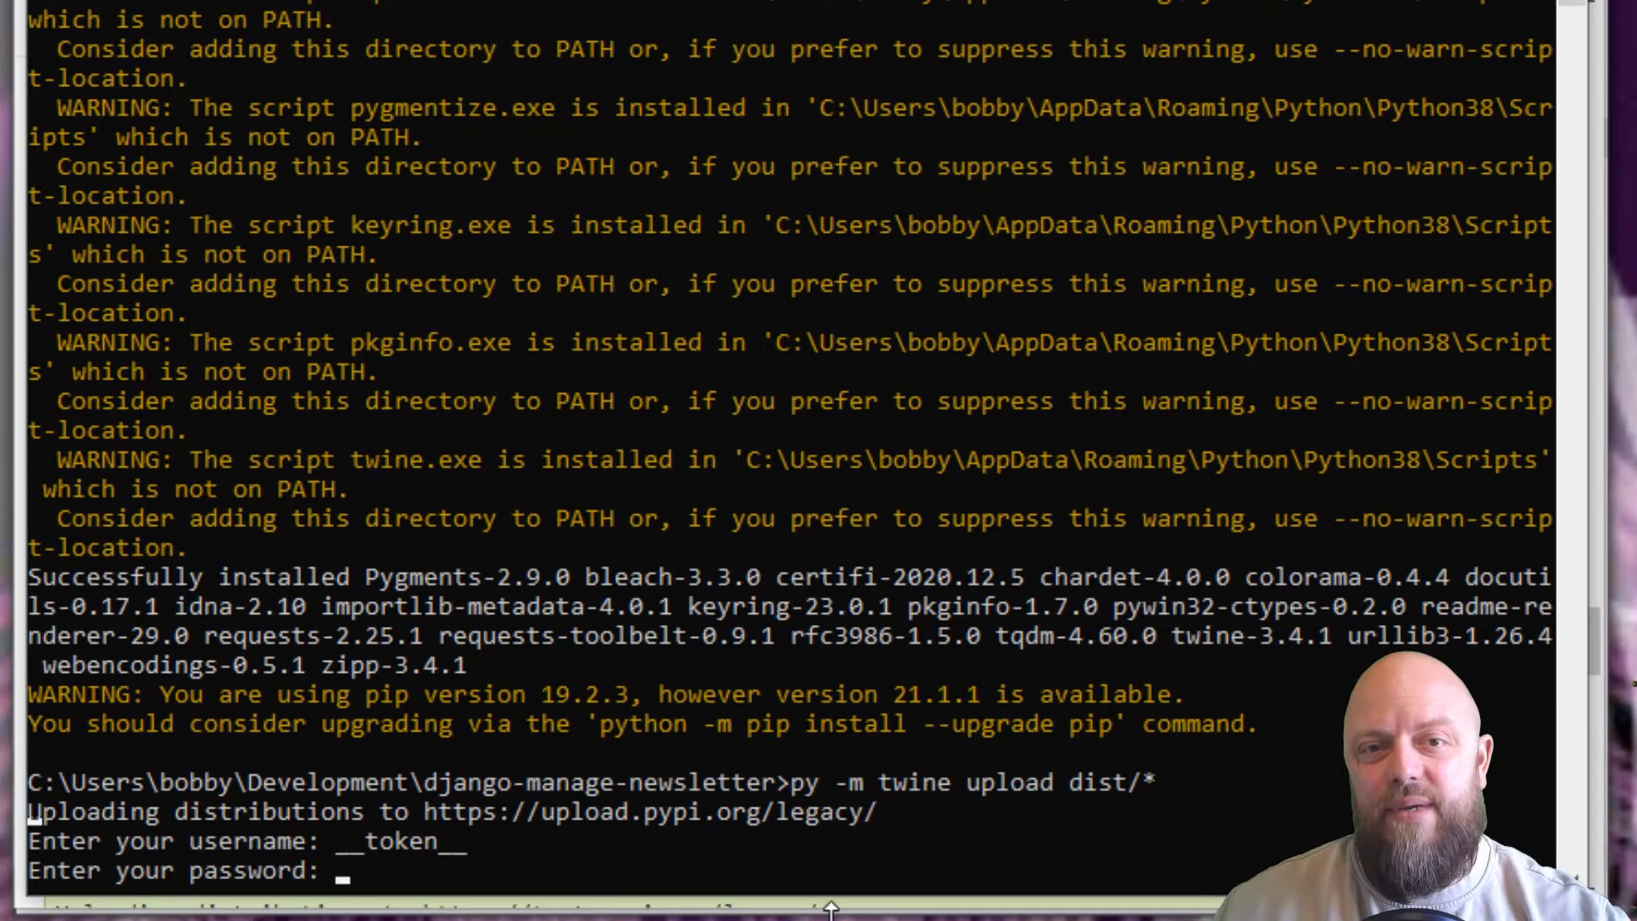
mouse_move(538, 415)
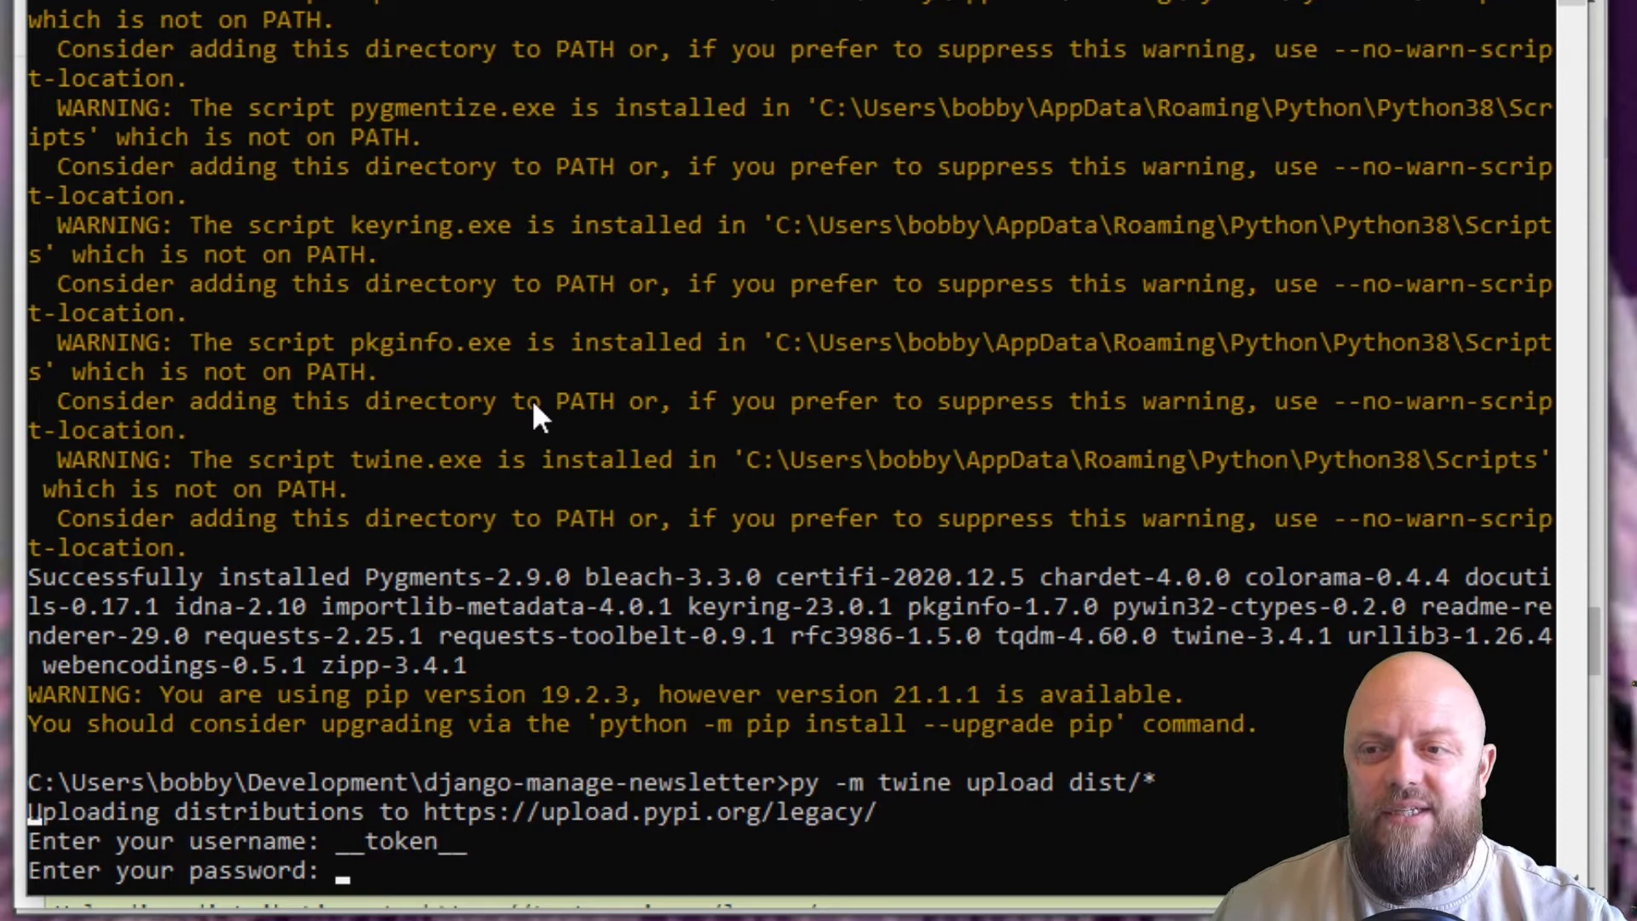
mouse_move(405, 846)
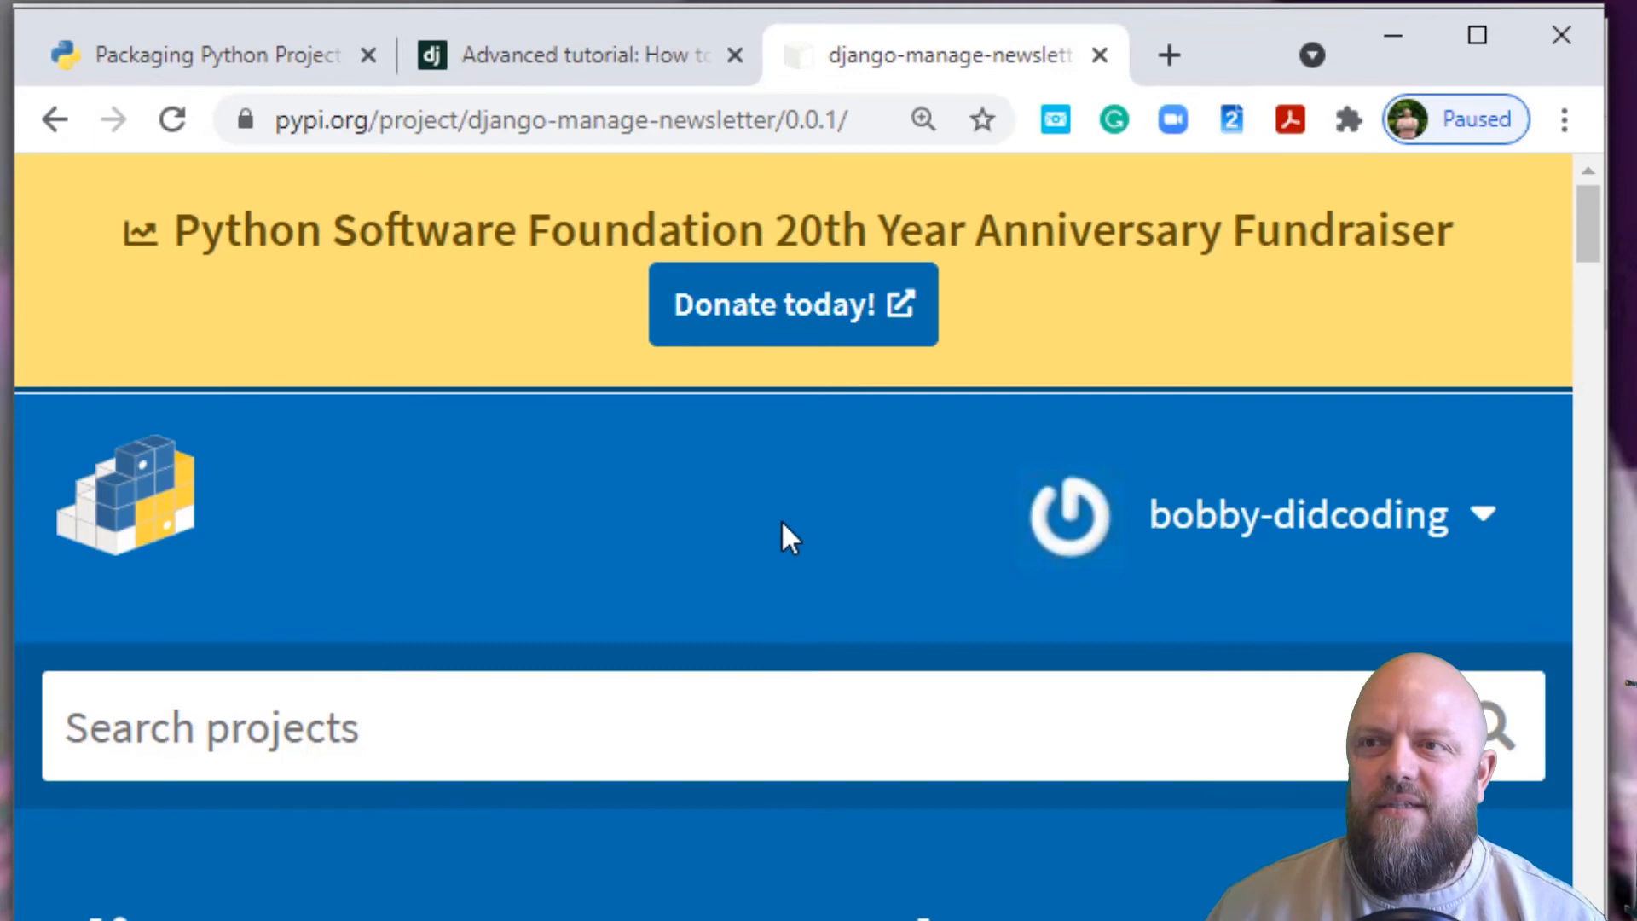
Step: Scroll through the django-manage-newsletter 0.0.1 page on PyPI
scroll(down, 3)
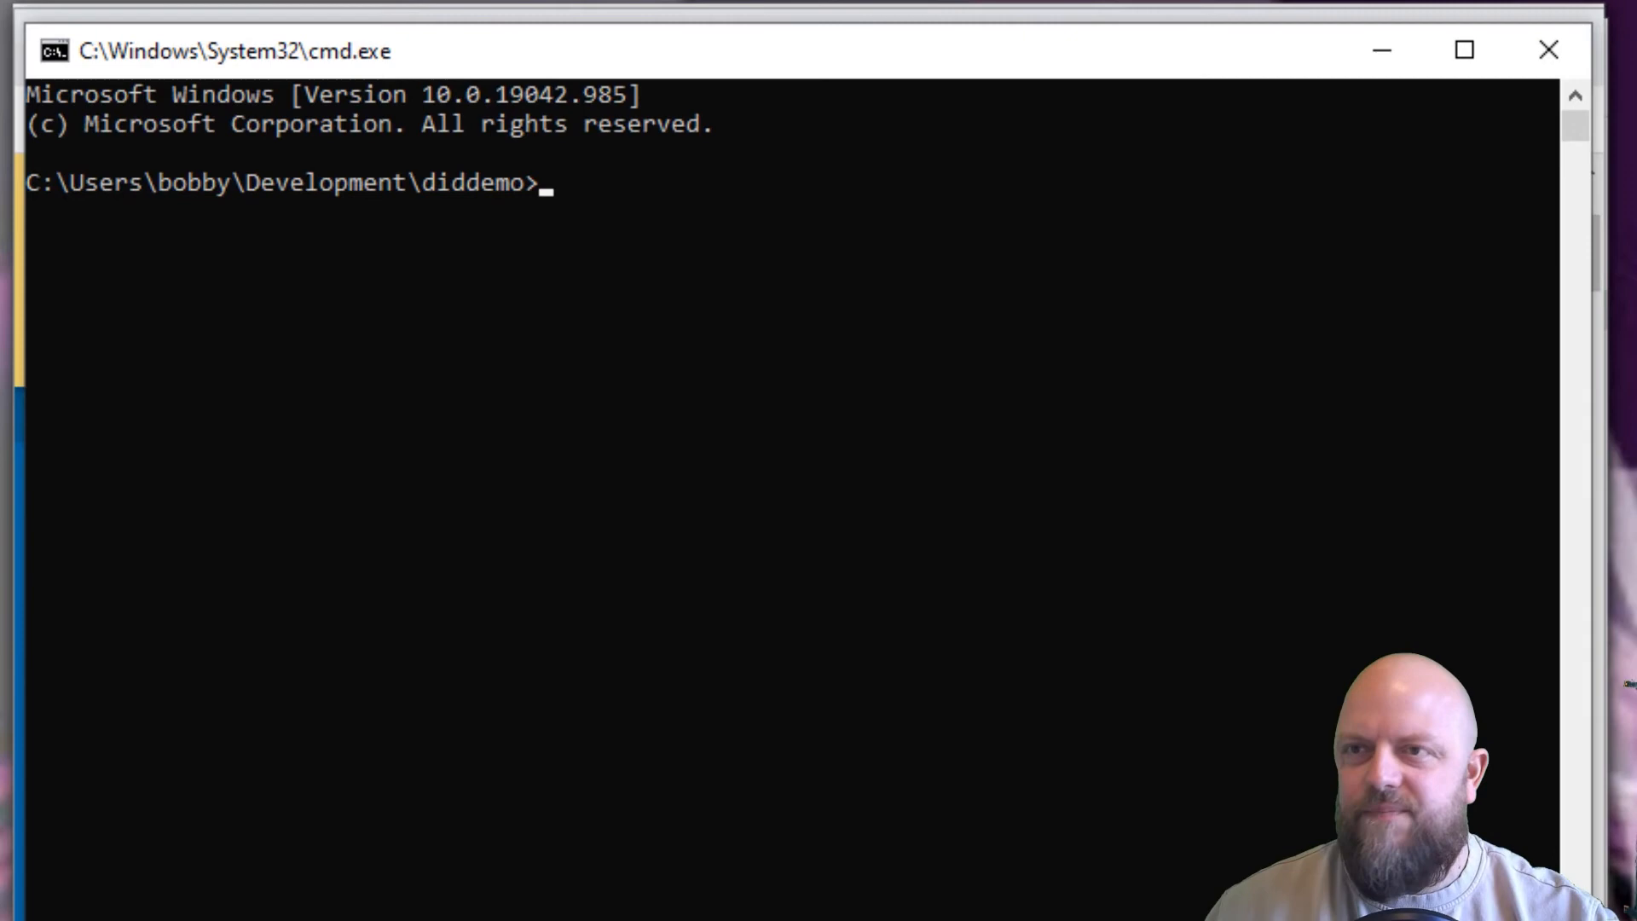
Step: Activate the diddemo environment and uninstall diddemo-newsletter 0.1
text(workon diddemo)
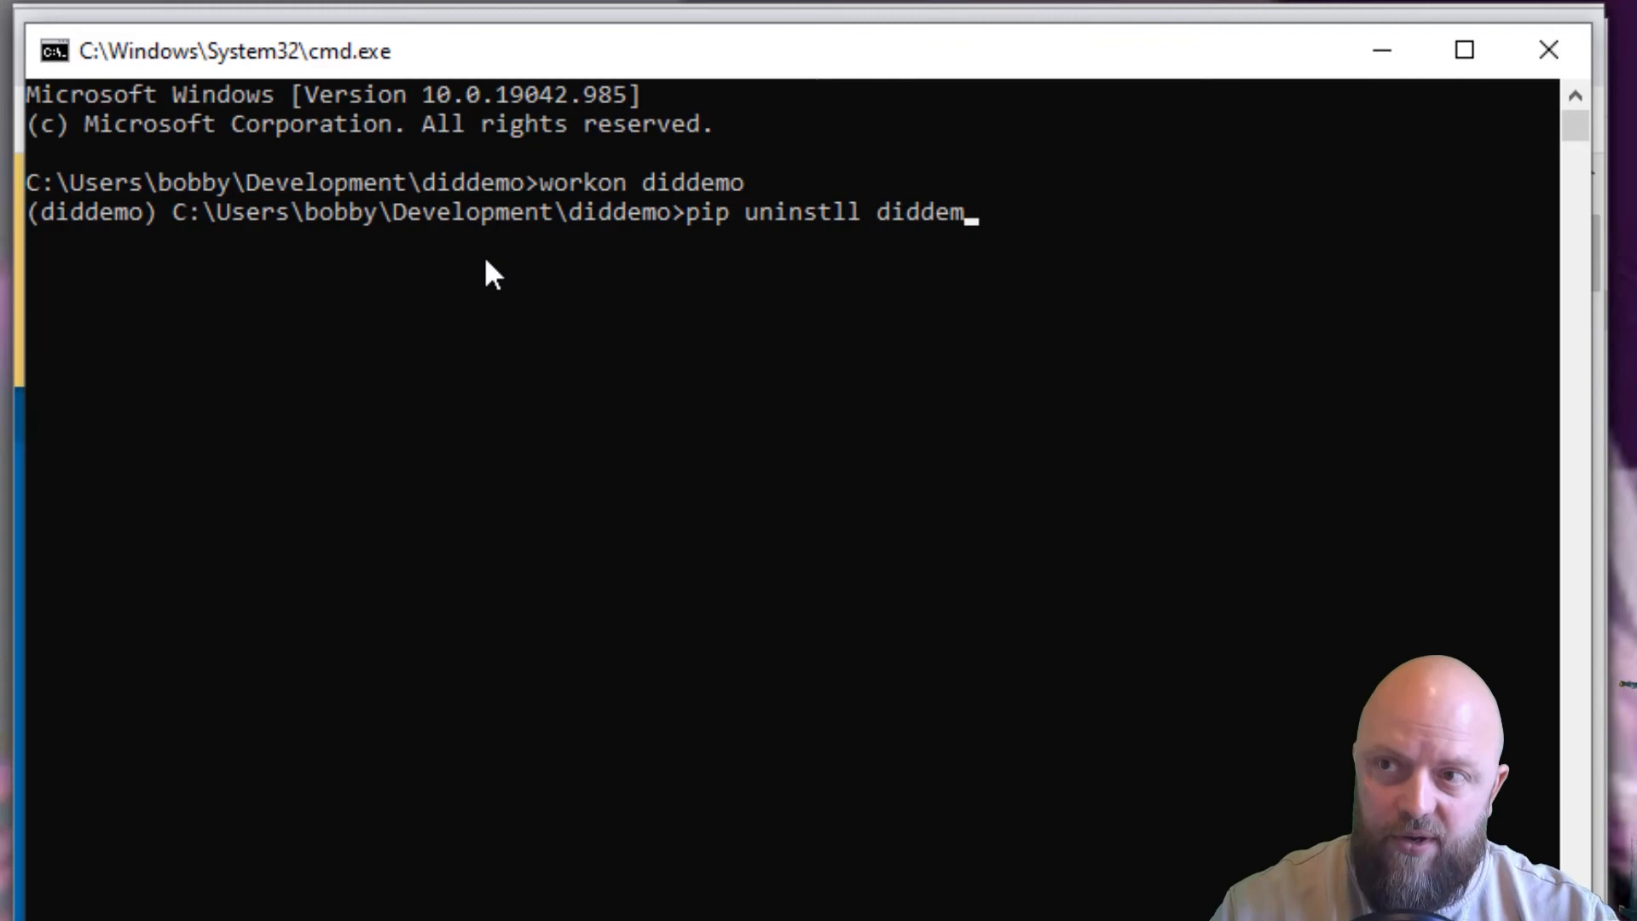
text(-newsletter)
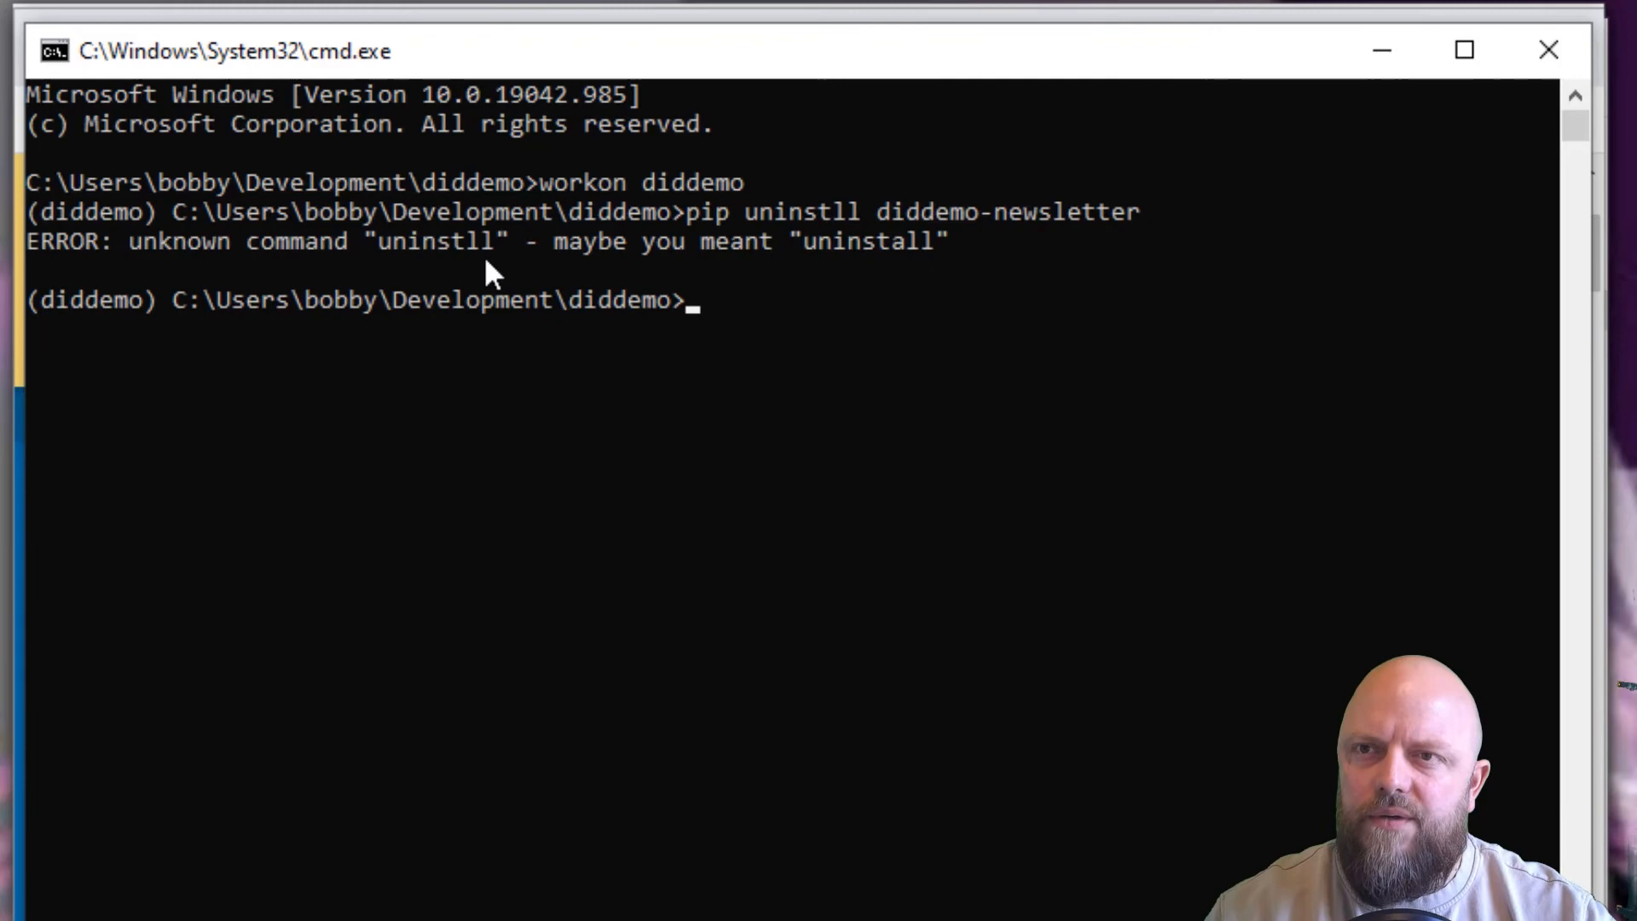
text(pip uninstall diddemo-newsletter)
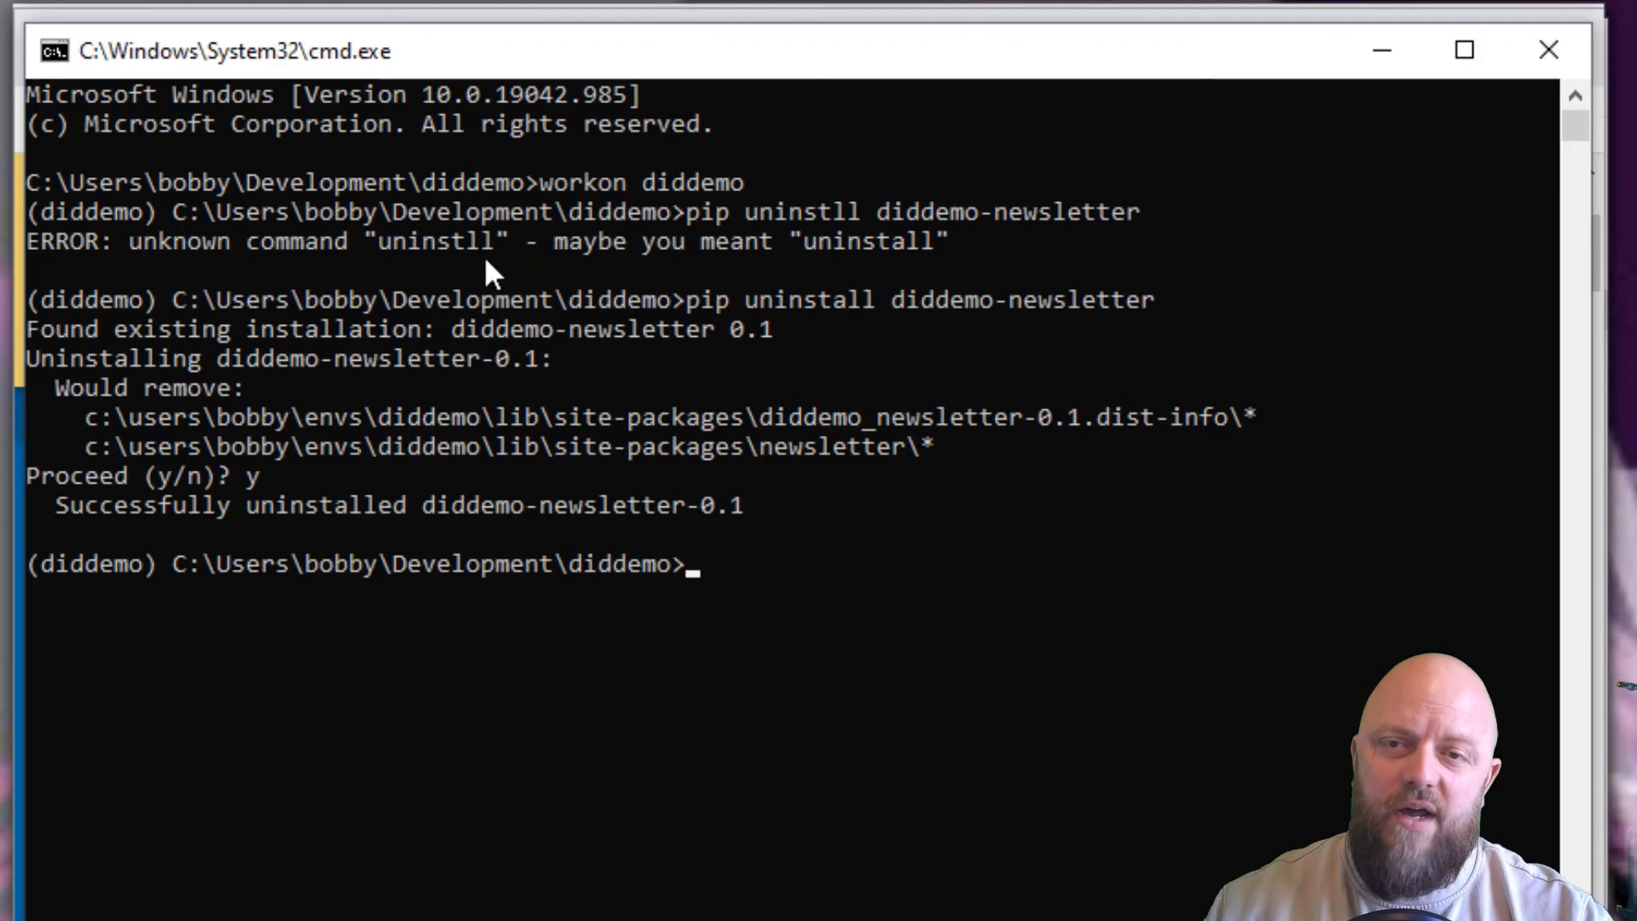
Step: Pip-install django-manage-newsletter from PyPI, then load the demo site at localhost:8000
text(pip install)
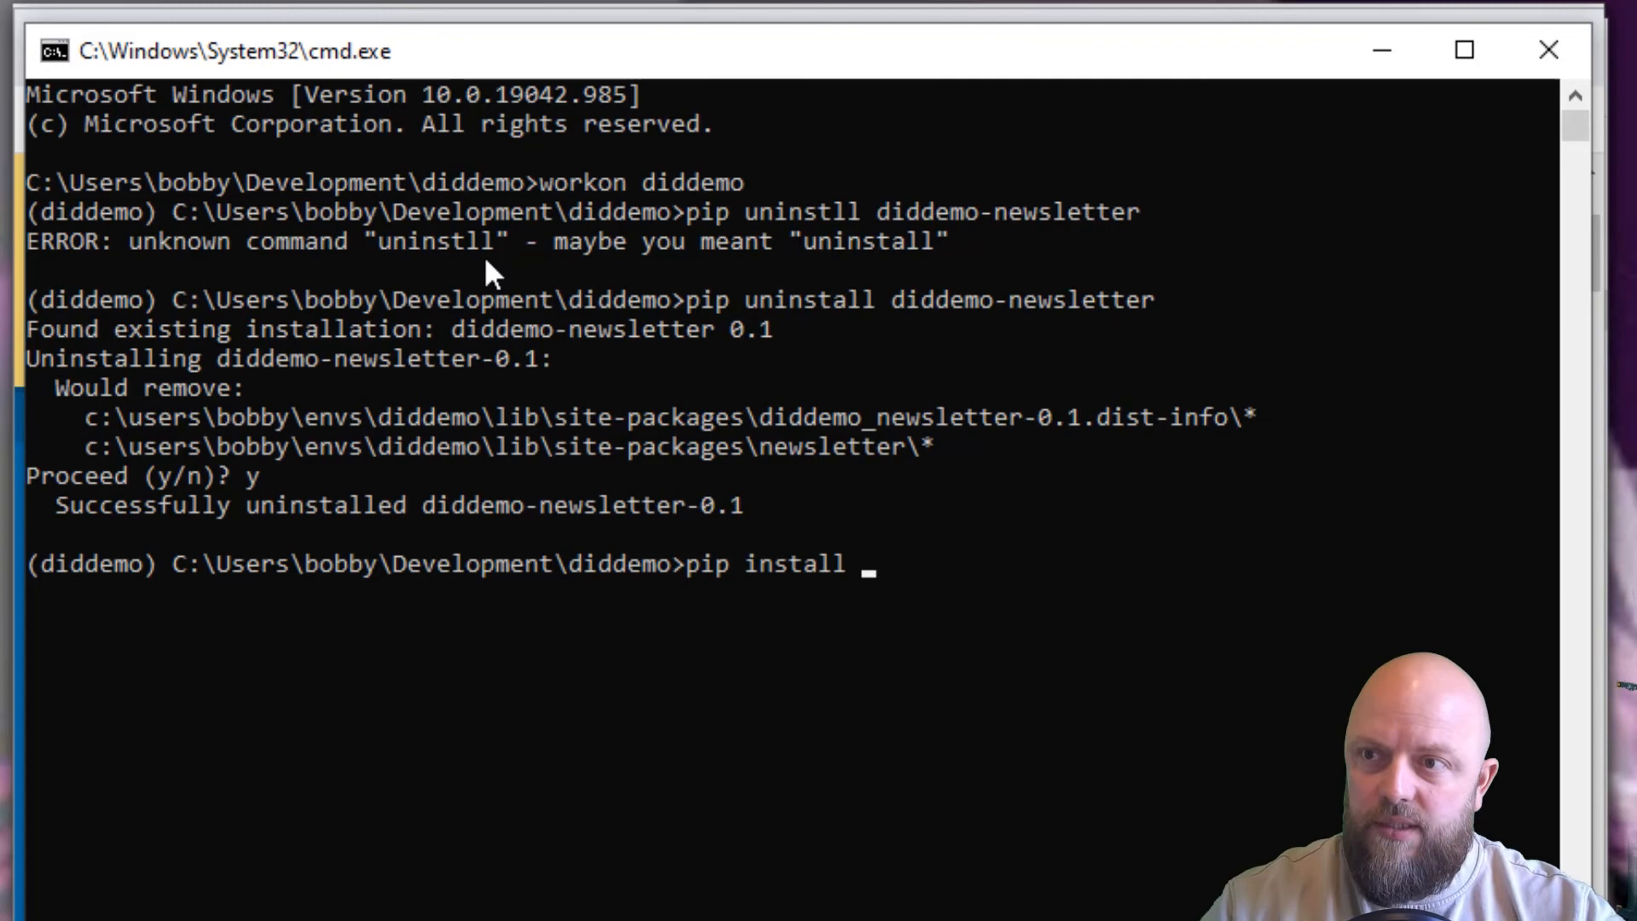
text(django-manage-newsle)
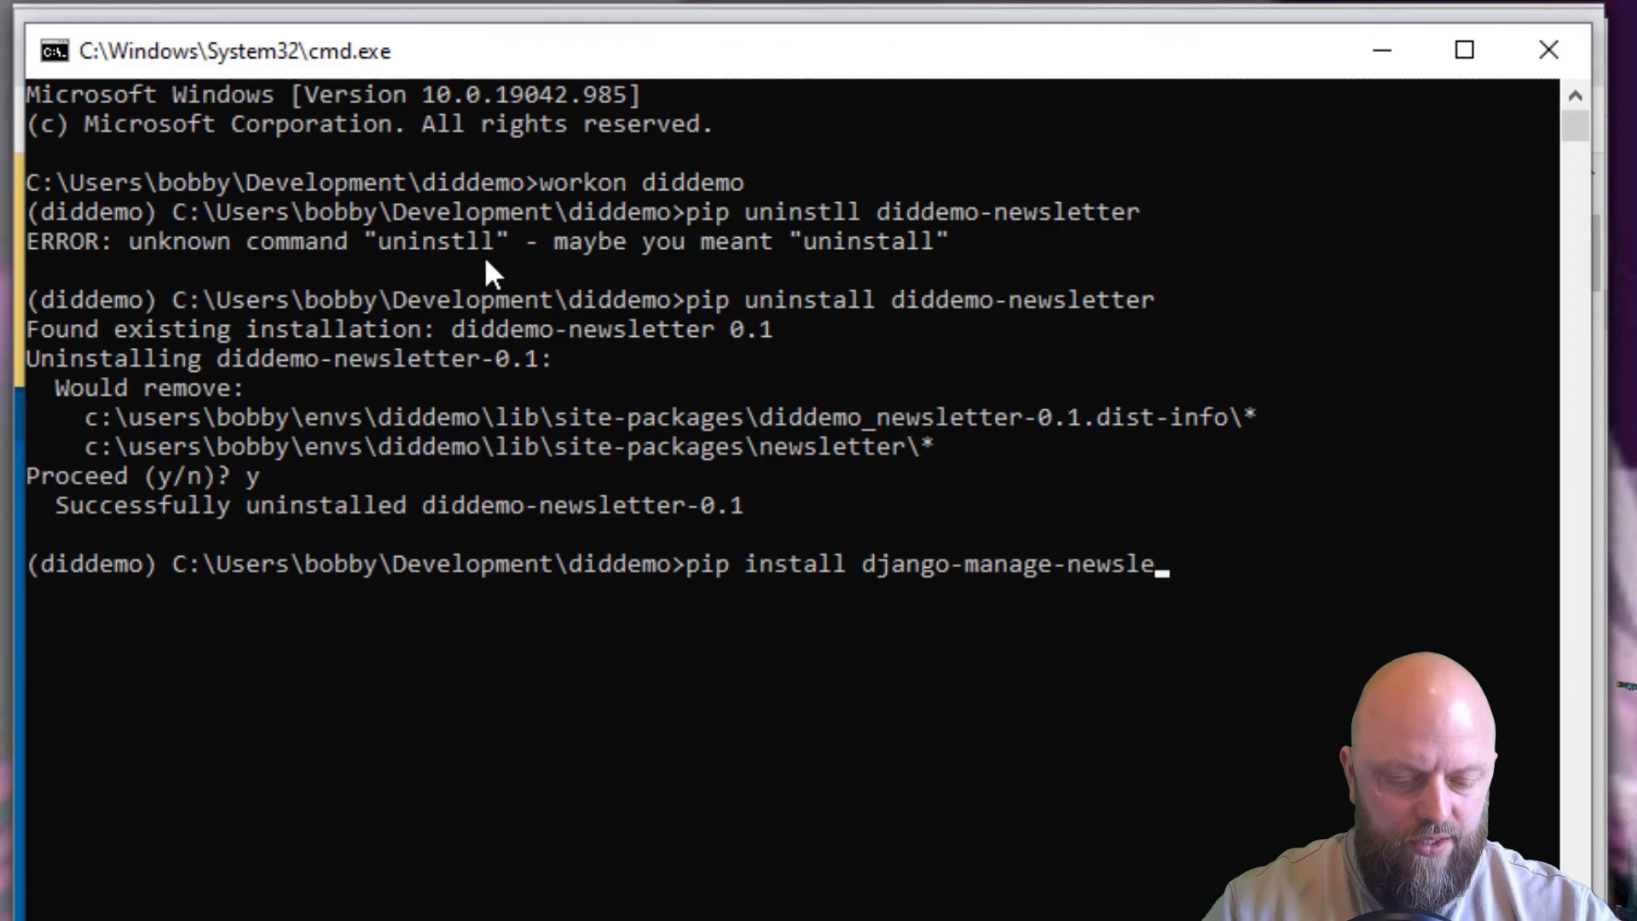
key(Return)
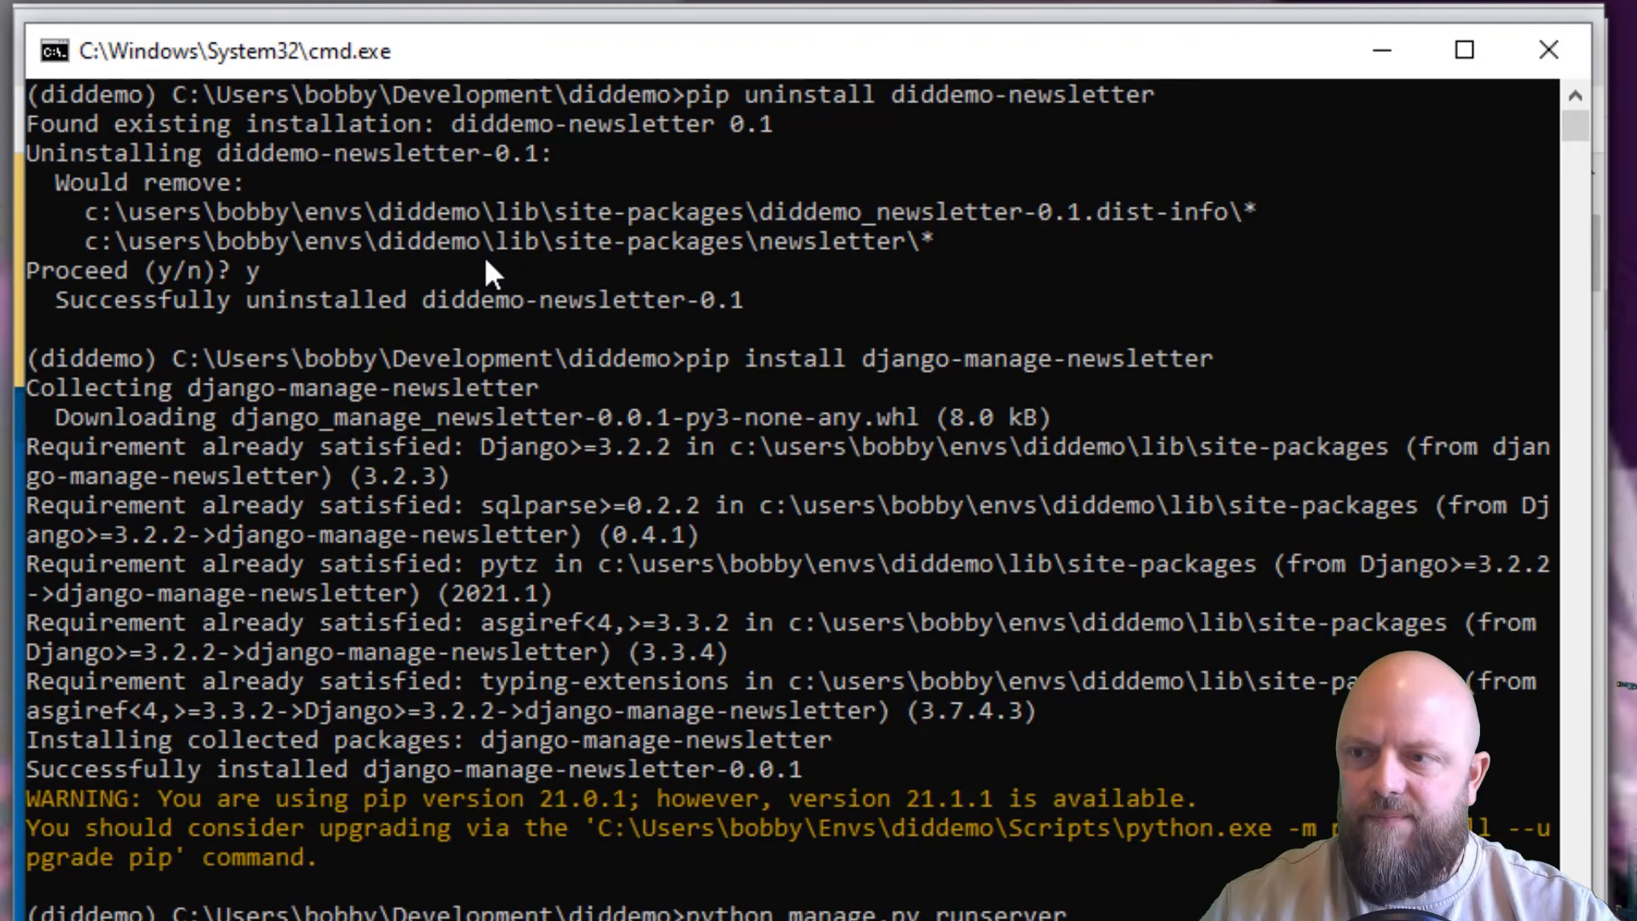
click(929, 54)
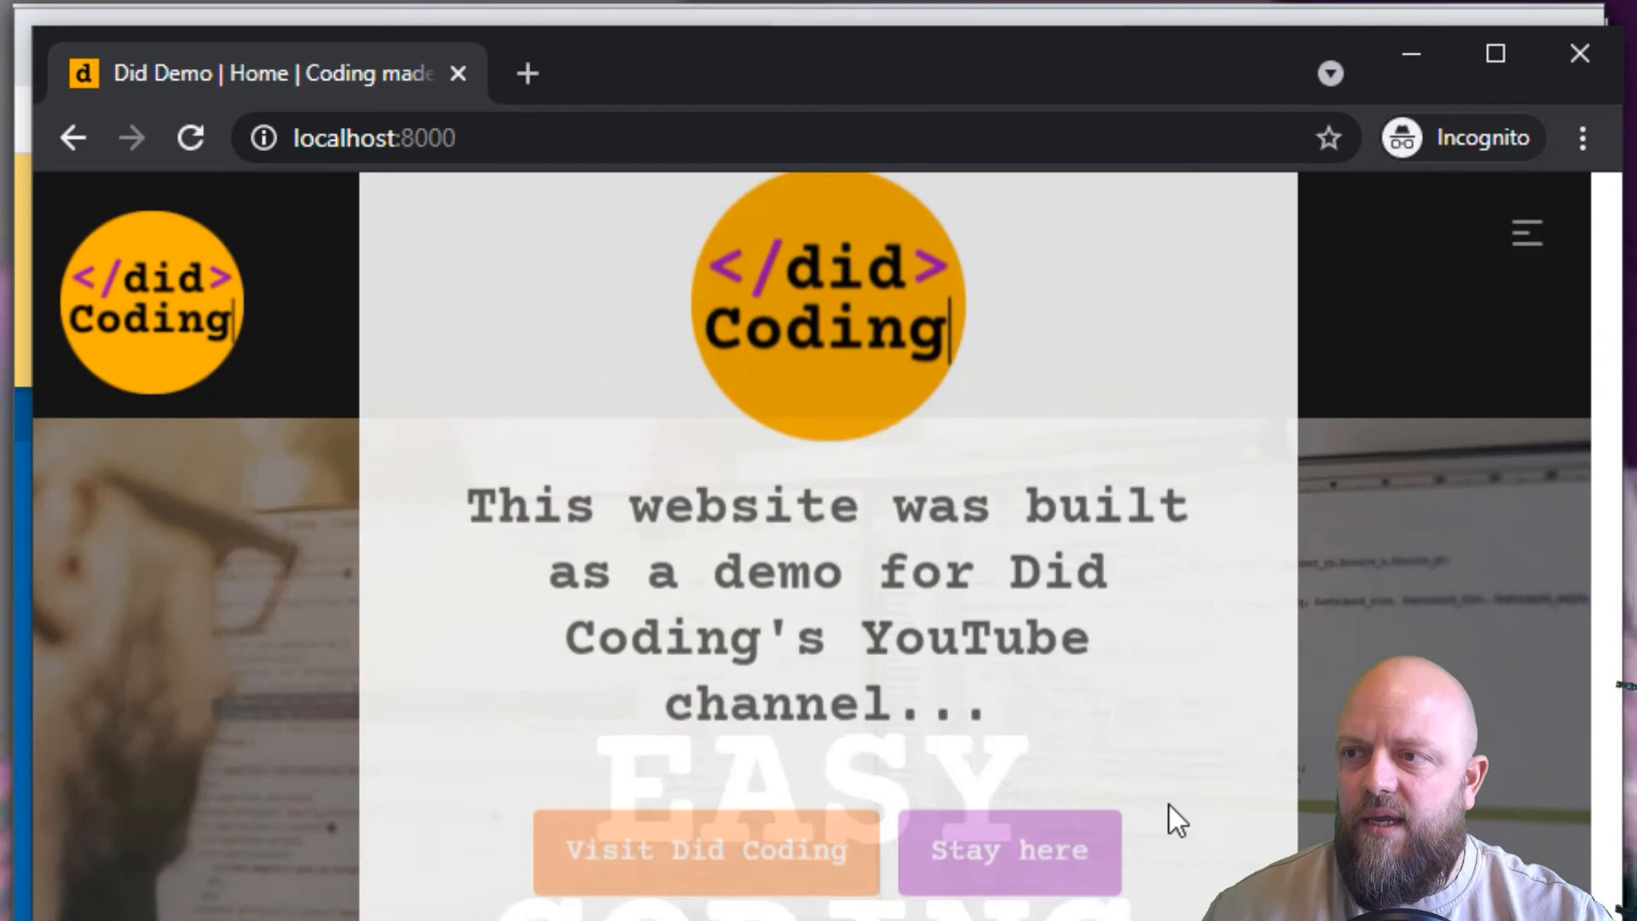
scroll(down, 3)
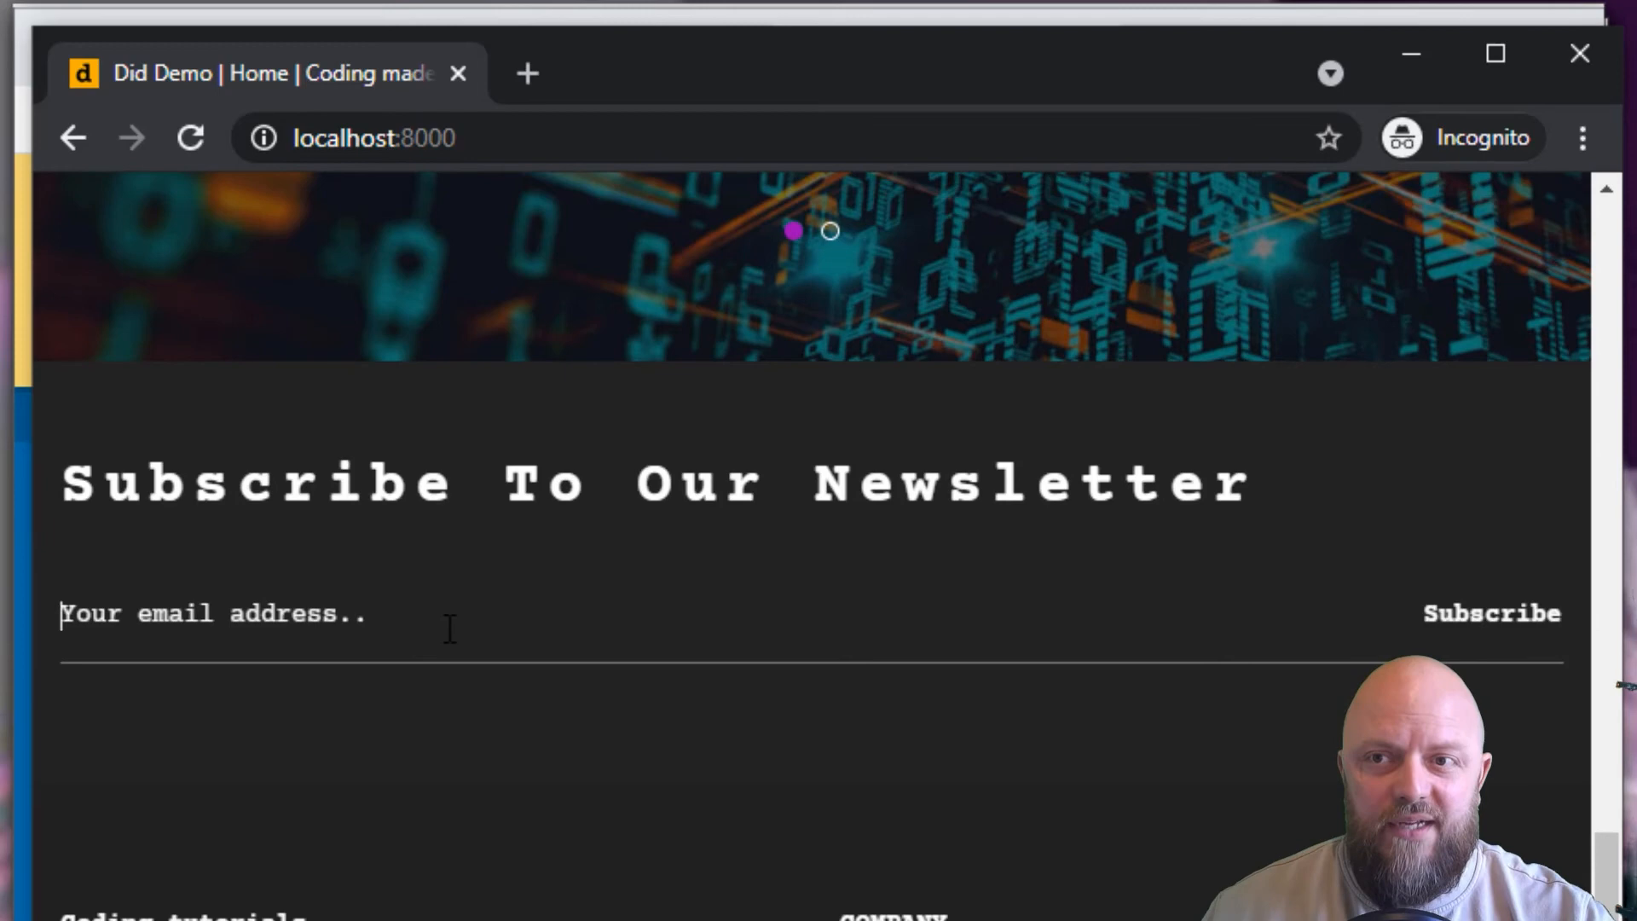
text(test@test.c)
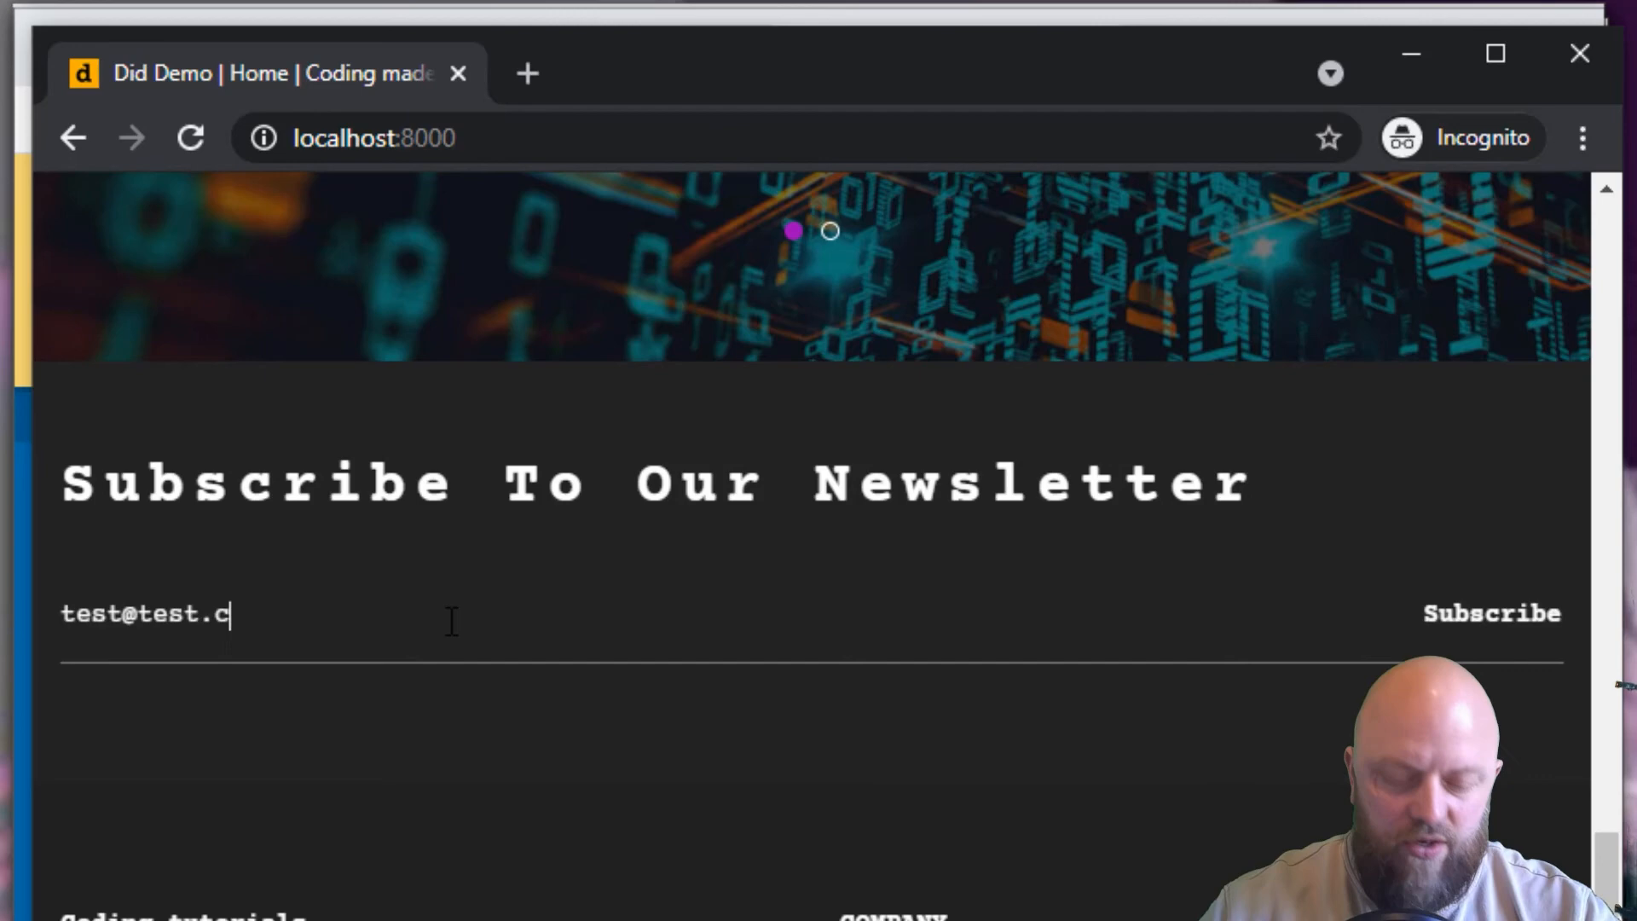
click(1491, 613)
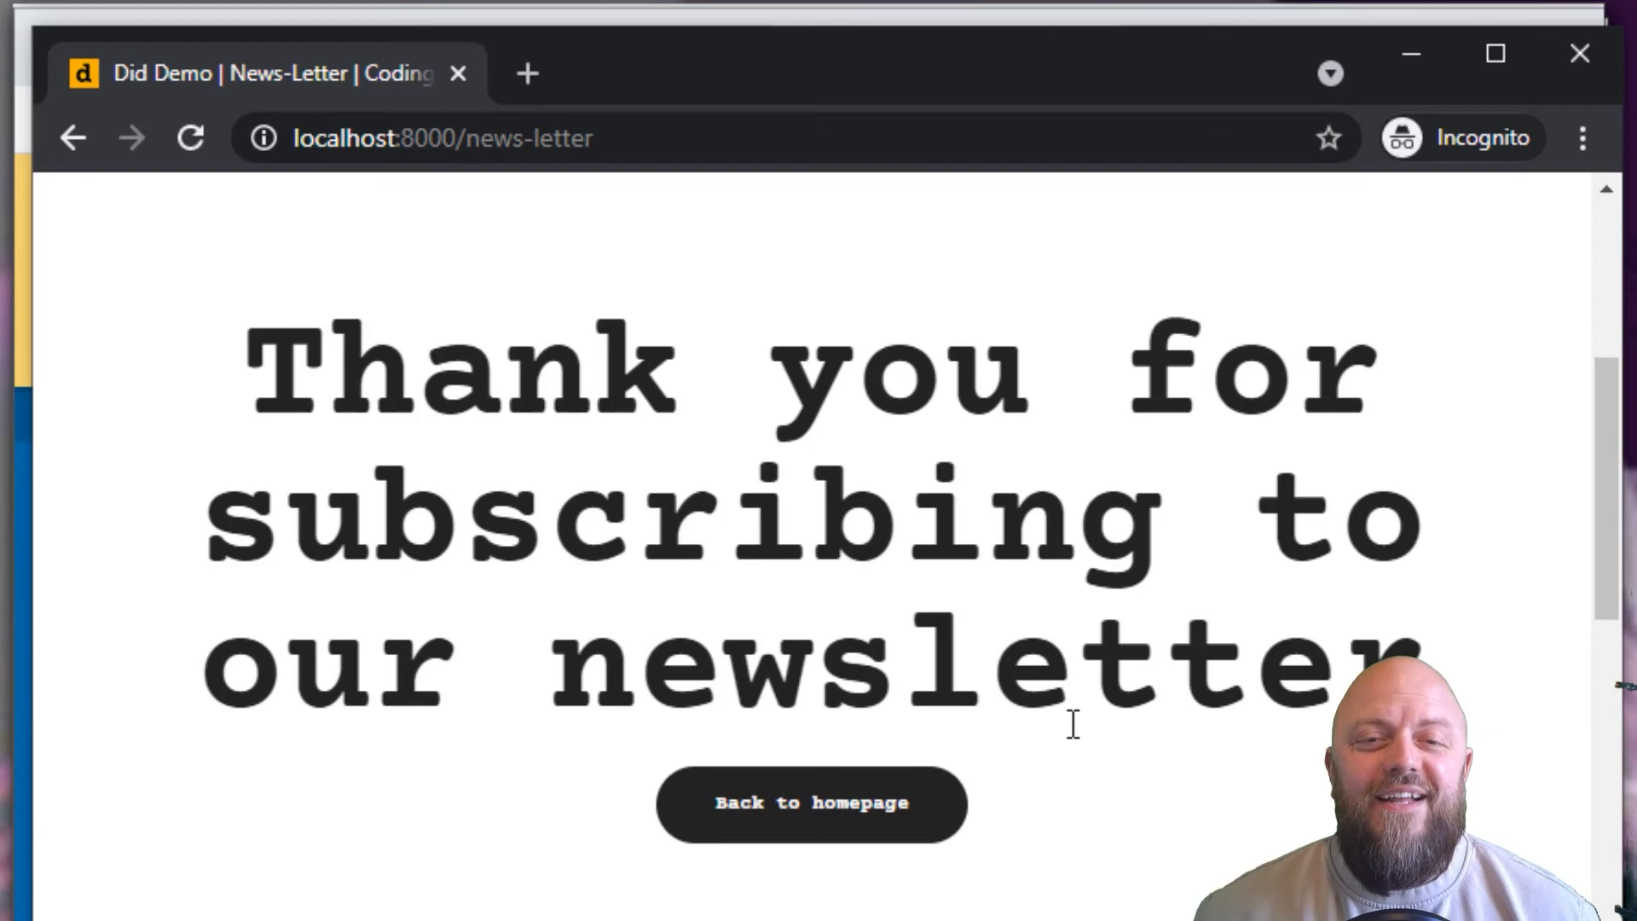